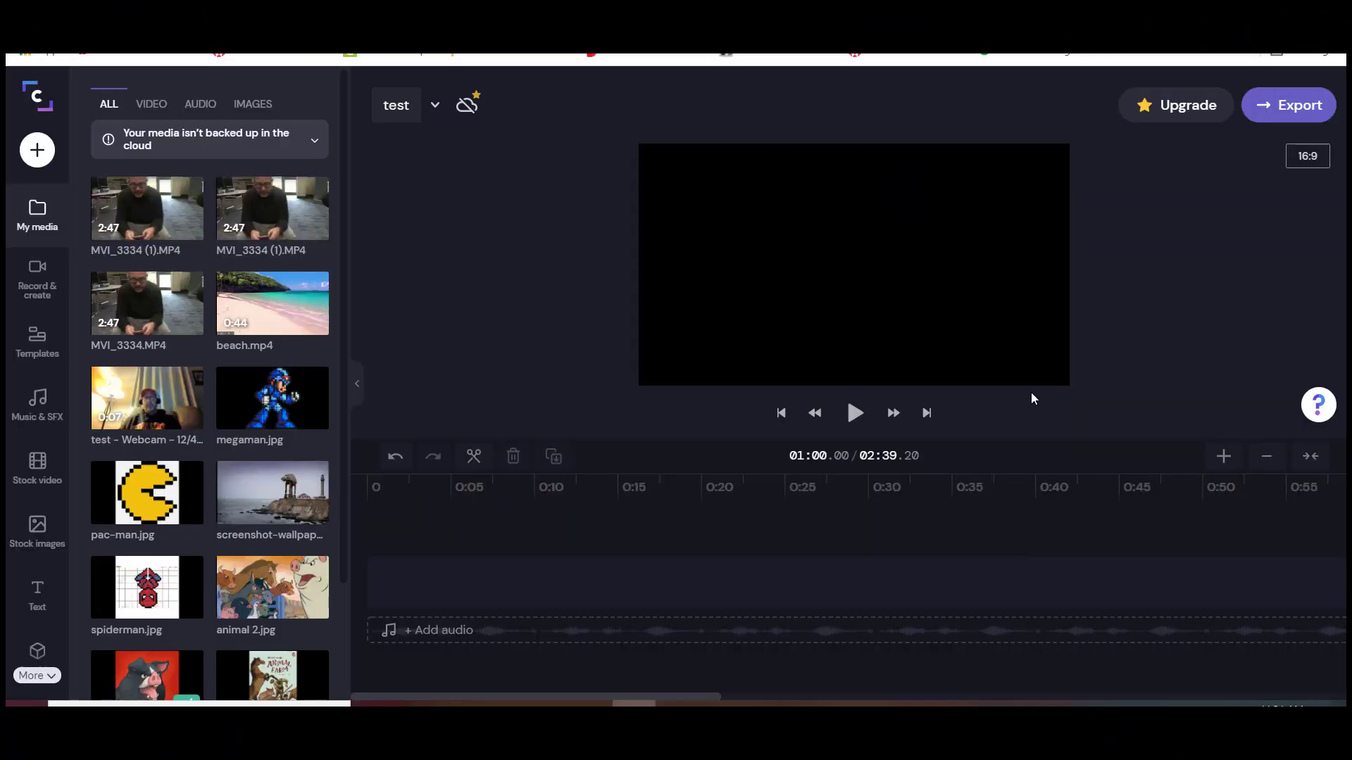
pyautogui.moveTo(1049, 390)
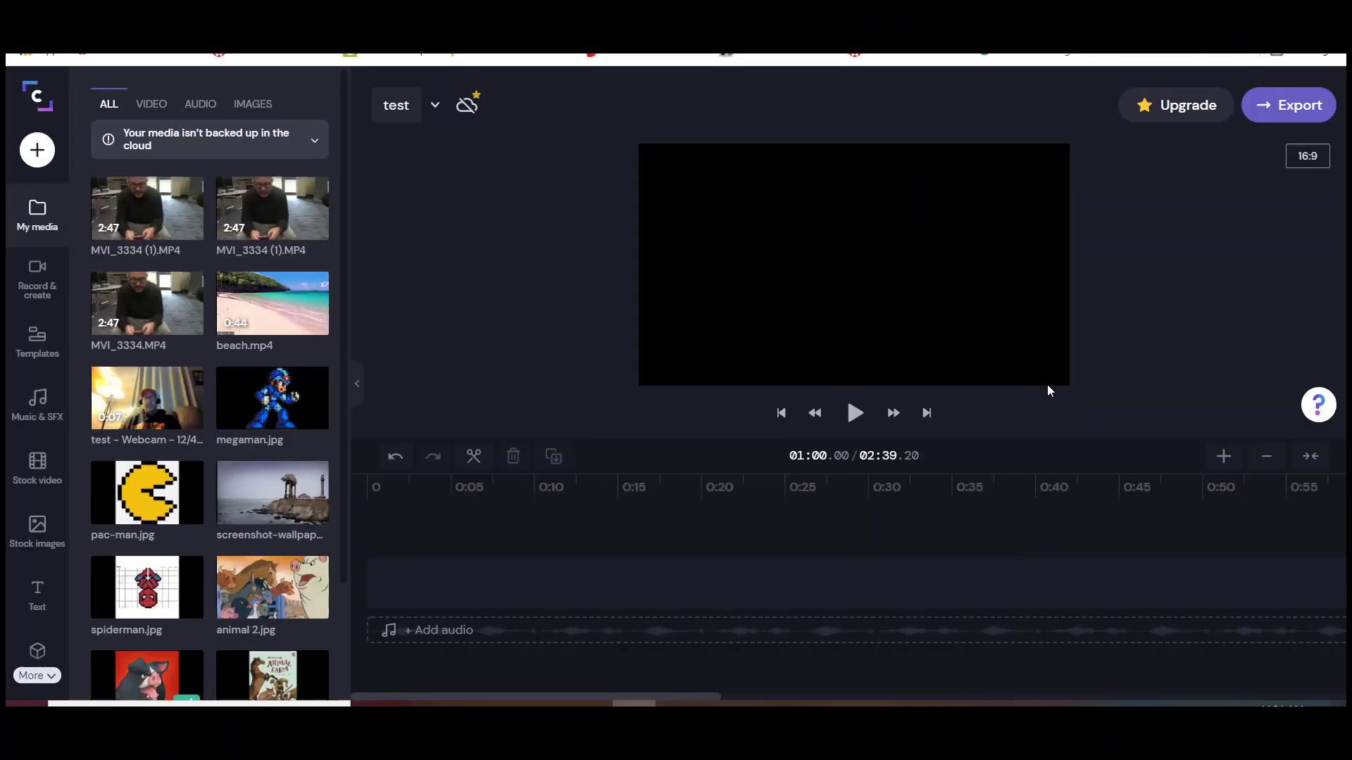
pyautogui.moveTo(503, 275)
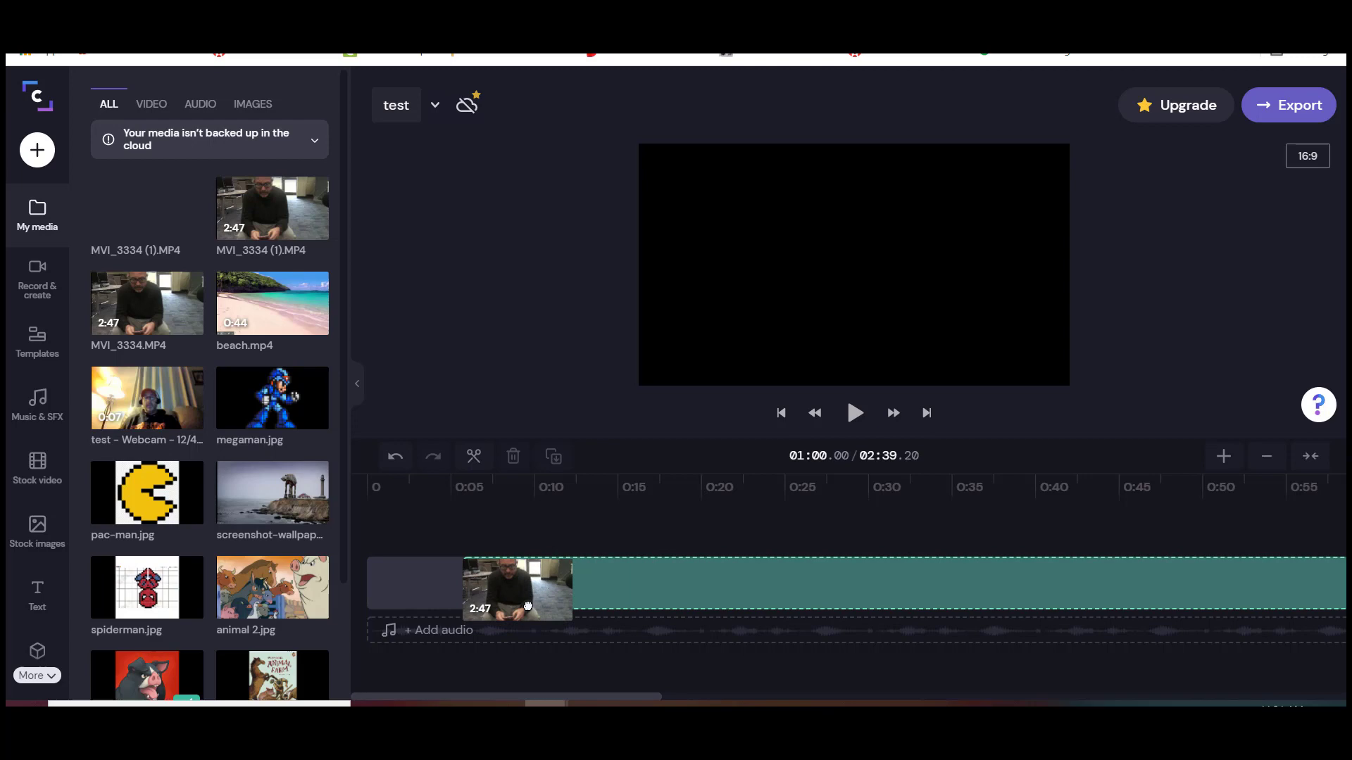
# Cut MVI_3334 (1).MP4 at 15.96 s, discard the rest, and split again near 0:09.
pyautogui.click(517, 590)
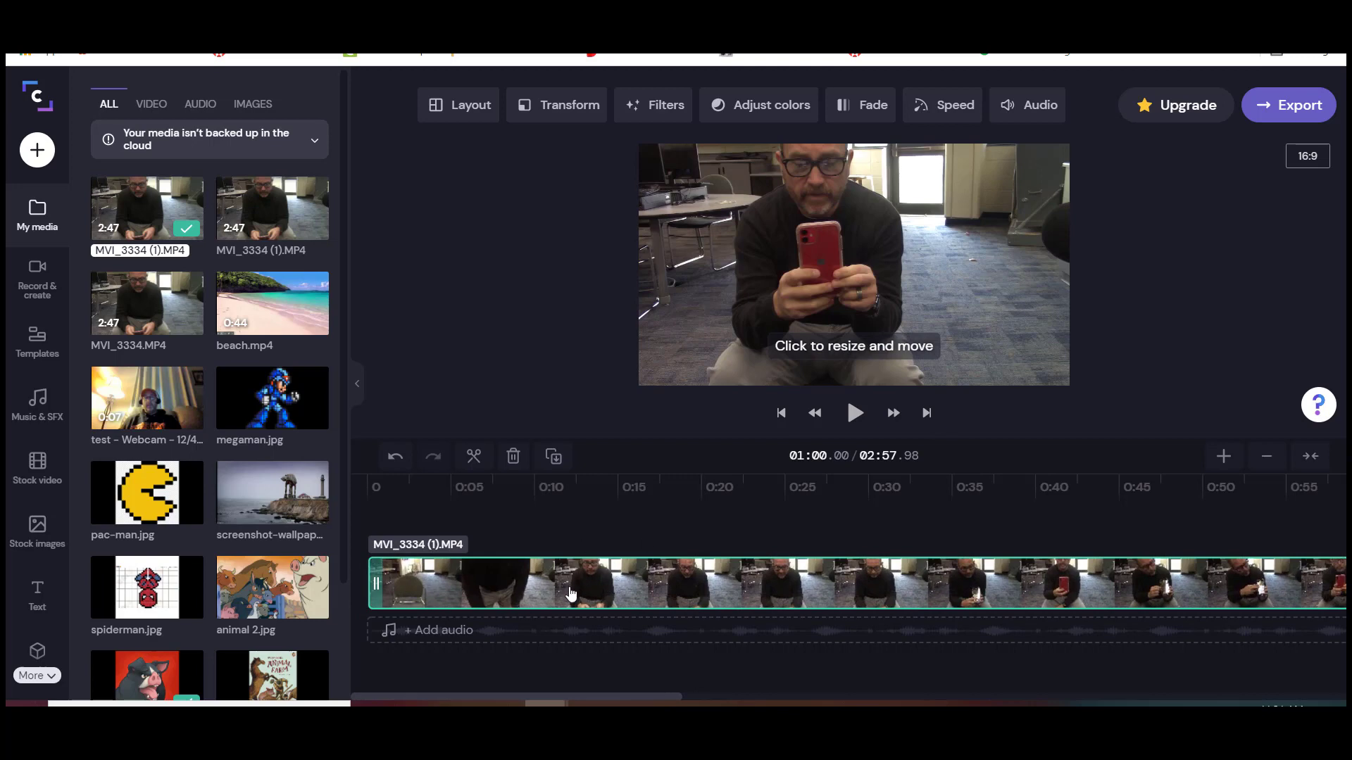
pyautogui.moveTo(439, 428)
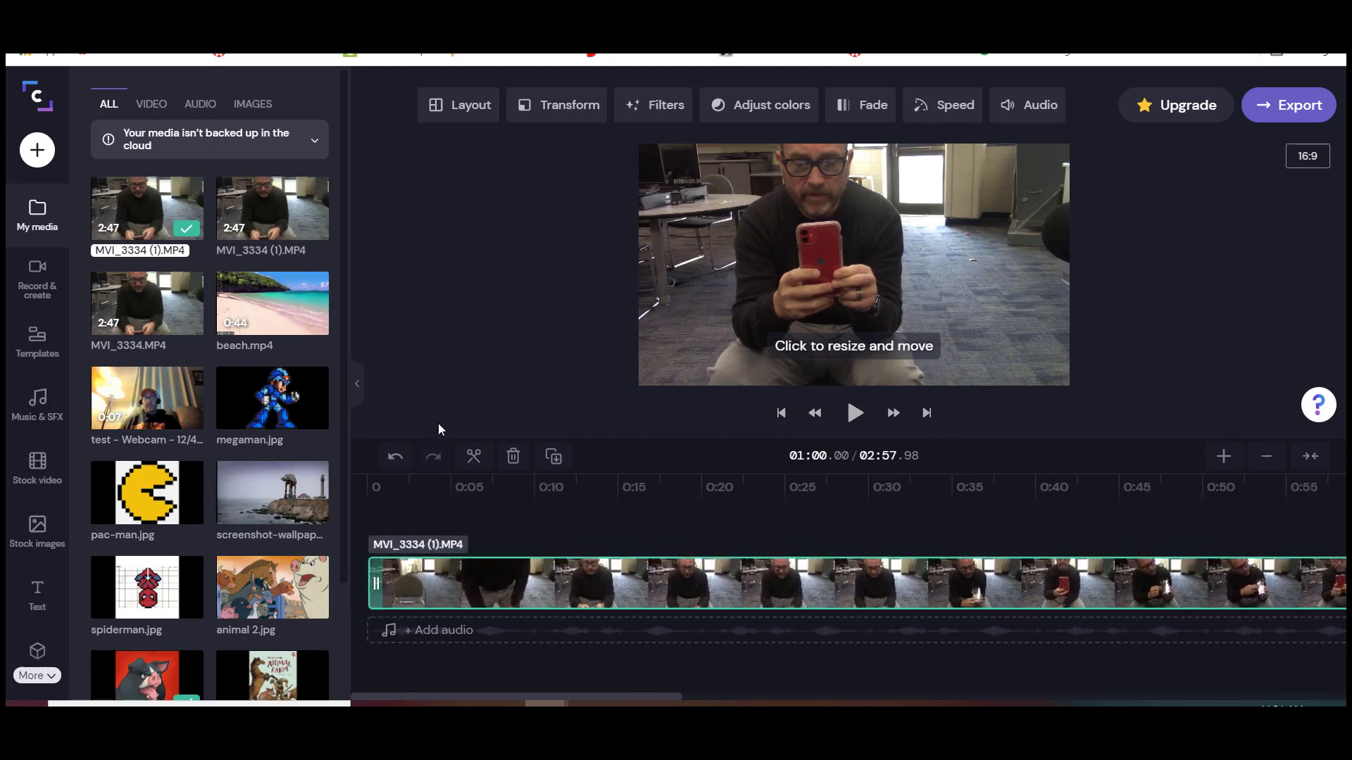
pyautogui.moveTo(473, 457)
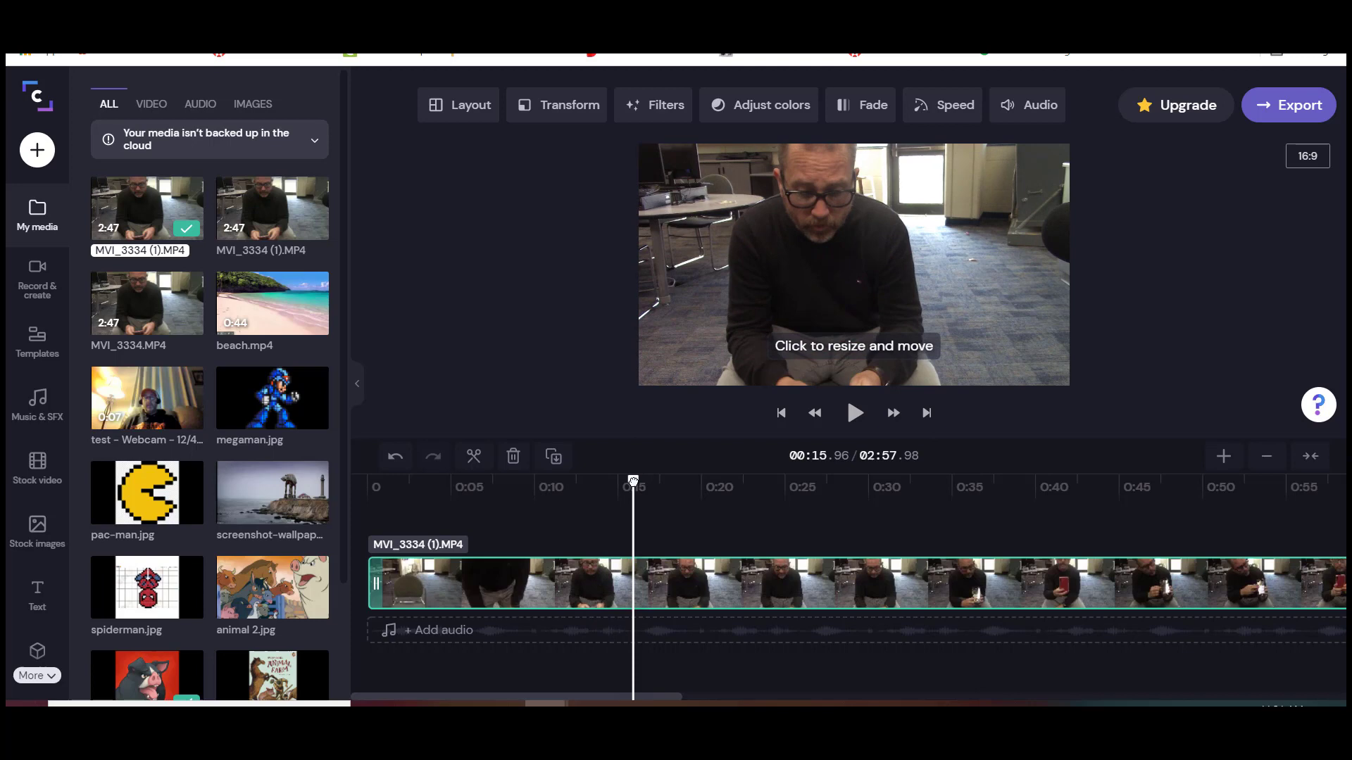
pyautogui.moveTo(521, 496)
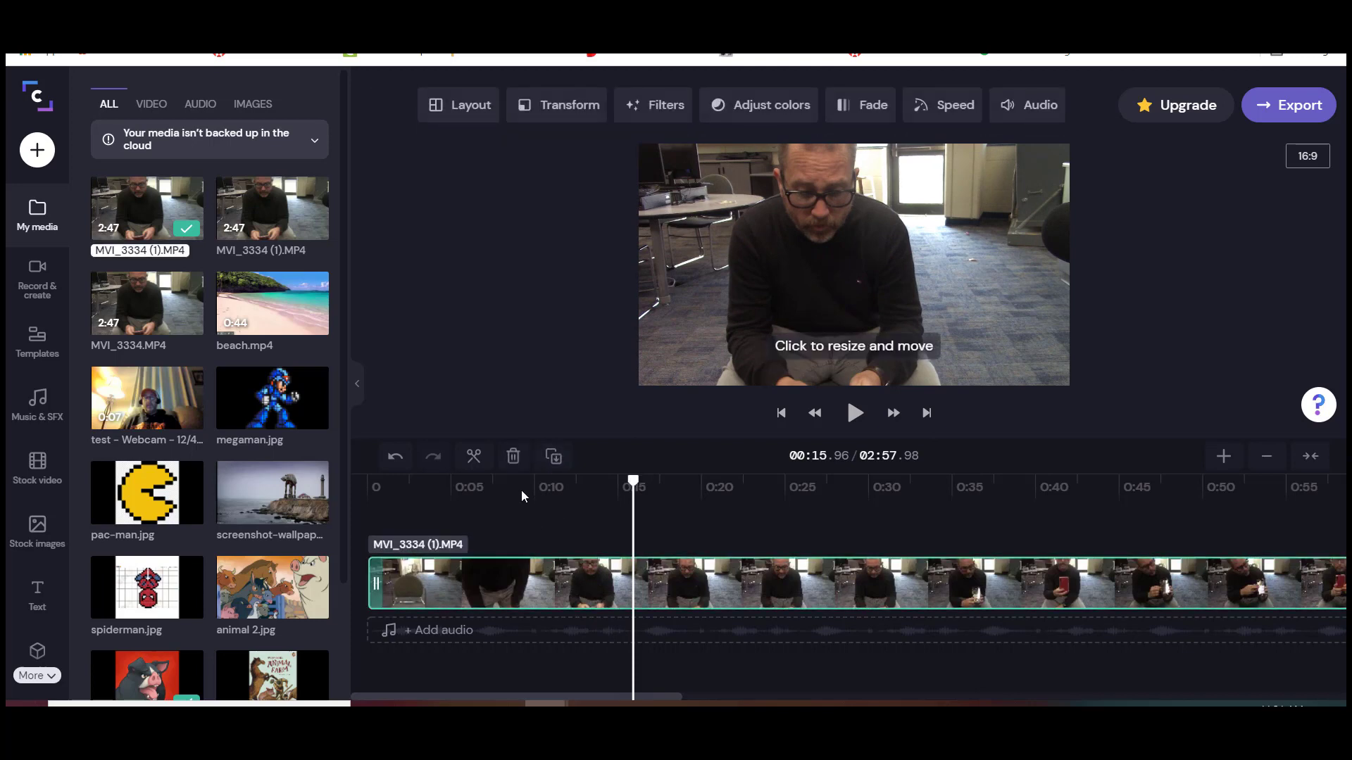
pyautogui.click(473, 456)
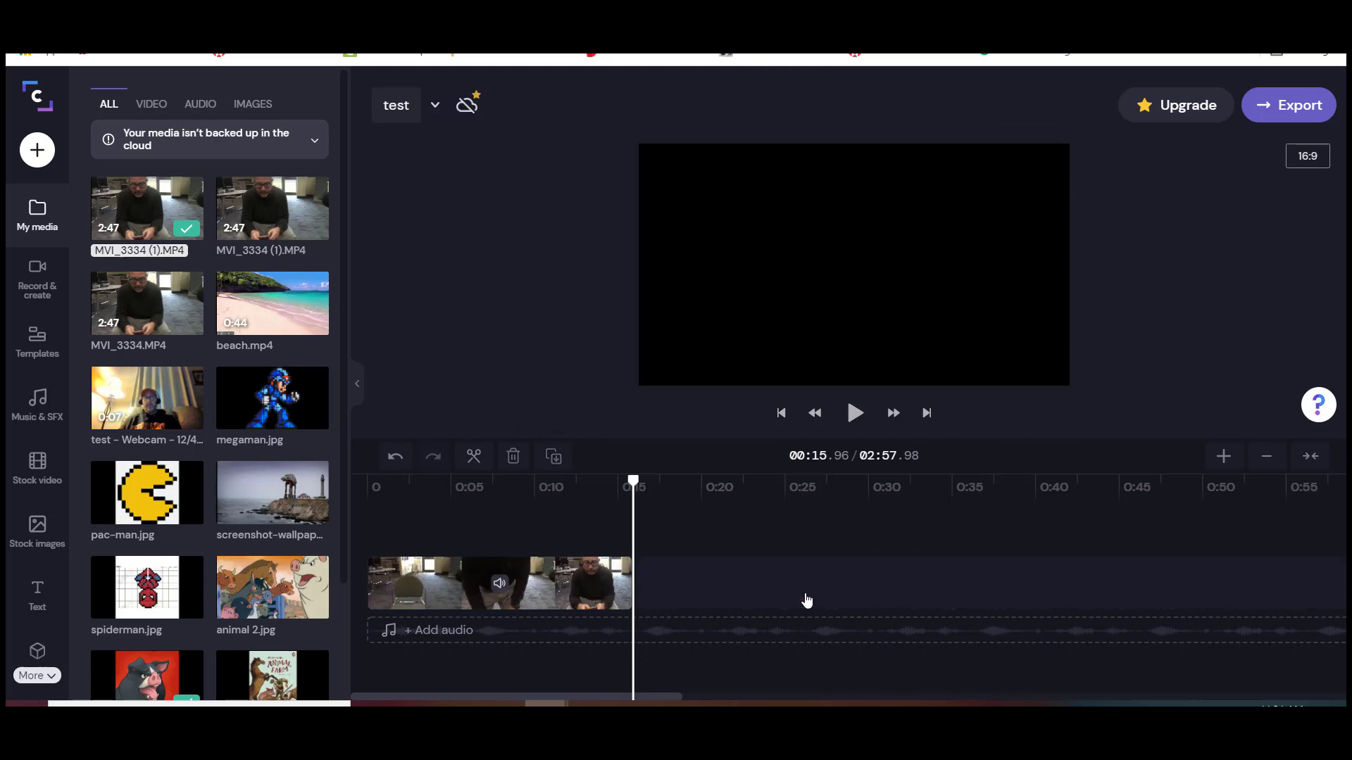
pyautogui.moveTo(634, 479)
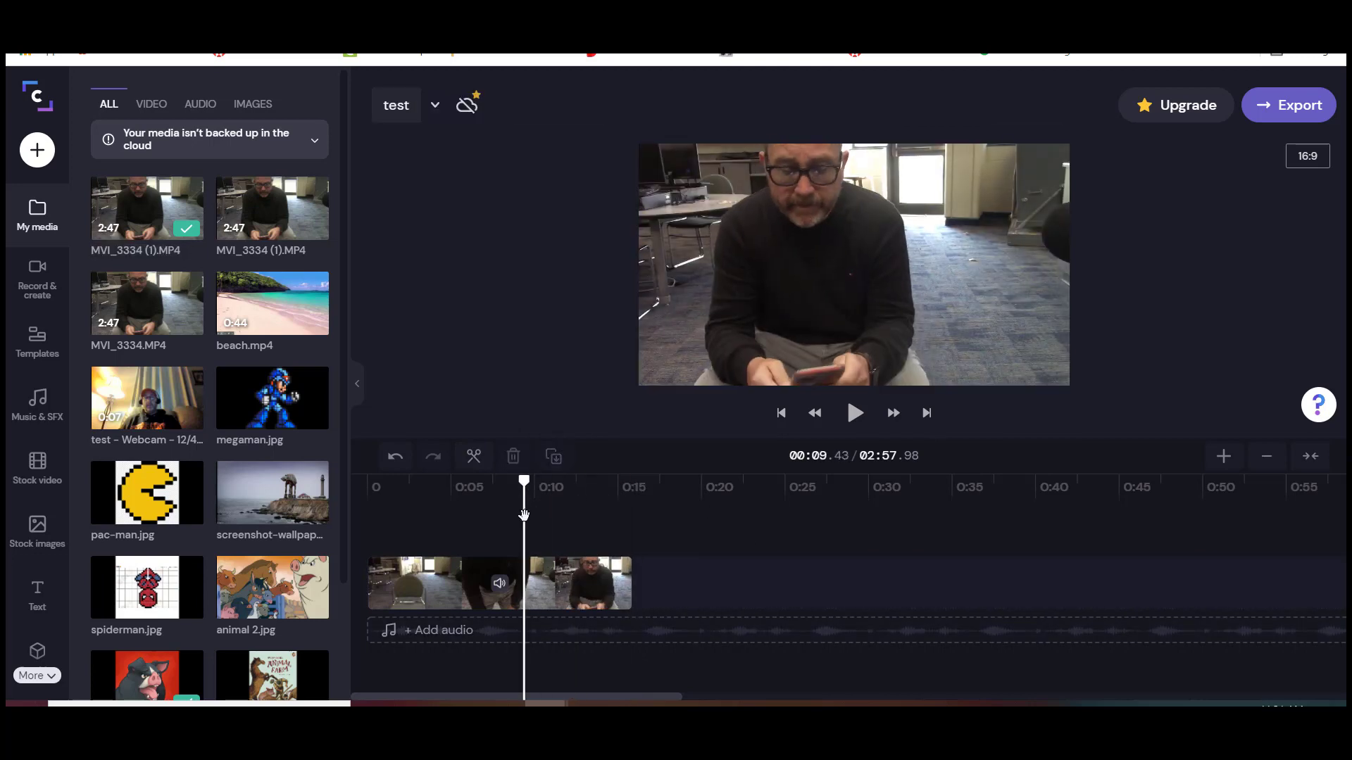
pyautogui.click(448, 583)
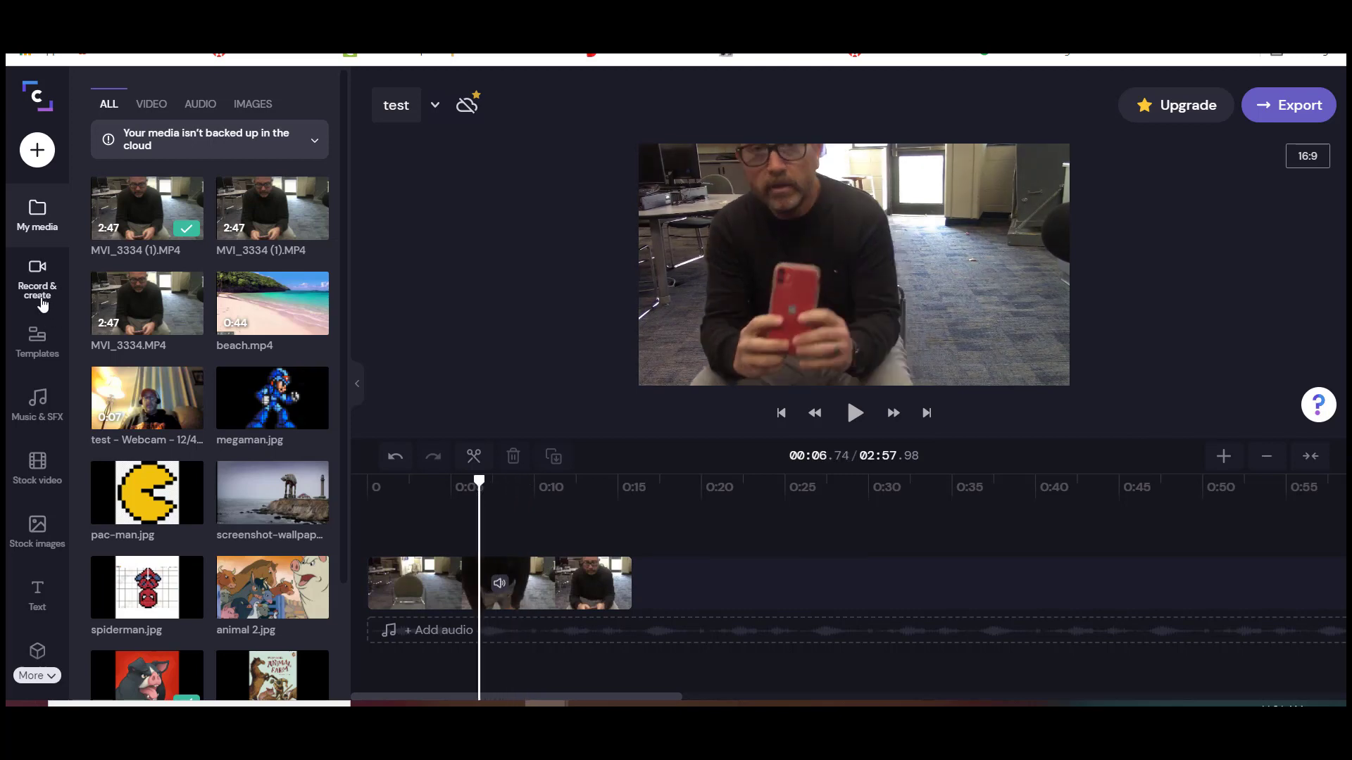
# Start a text-to-speech voiceover from Record & create.
pyautogui.click(37, 280)
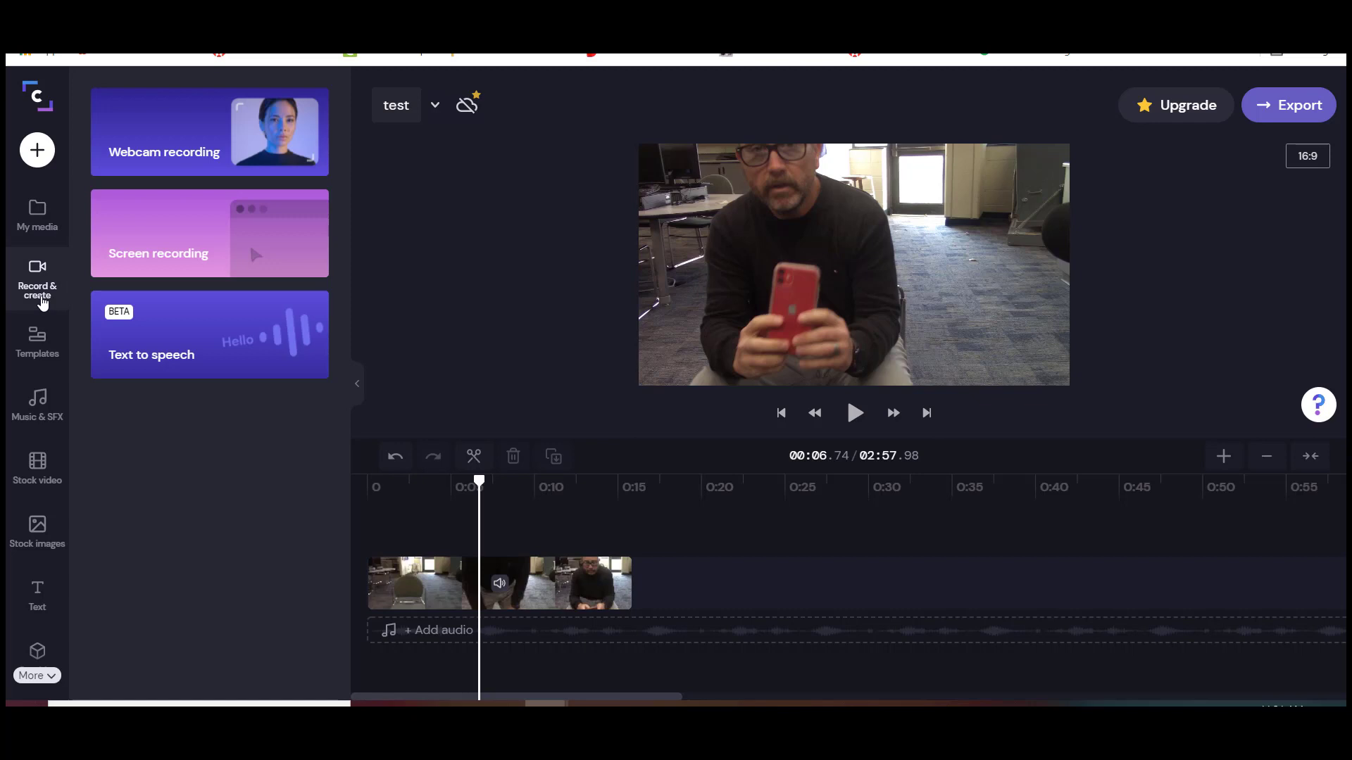
pyautogui.moveTo(138, 362)
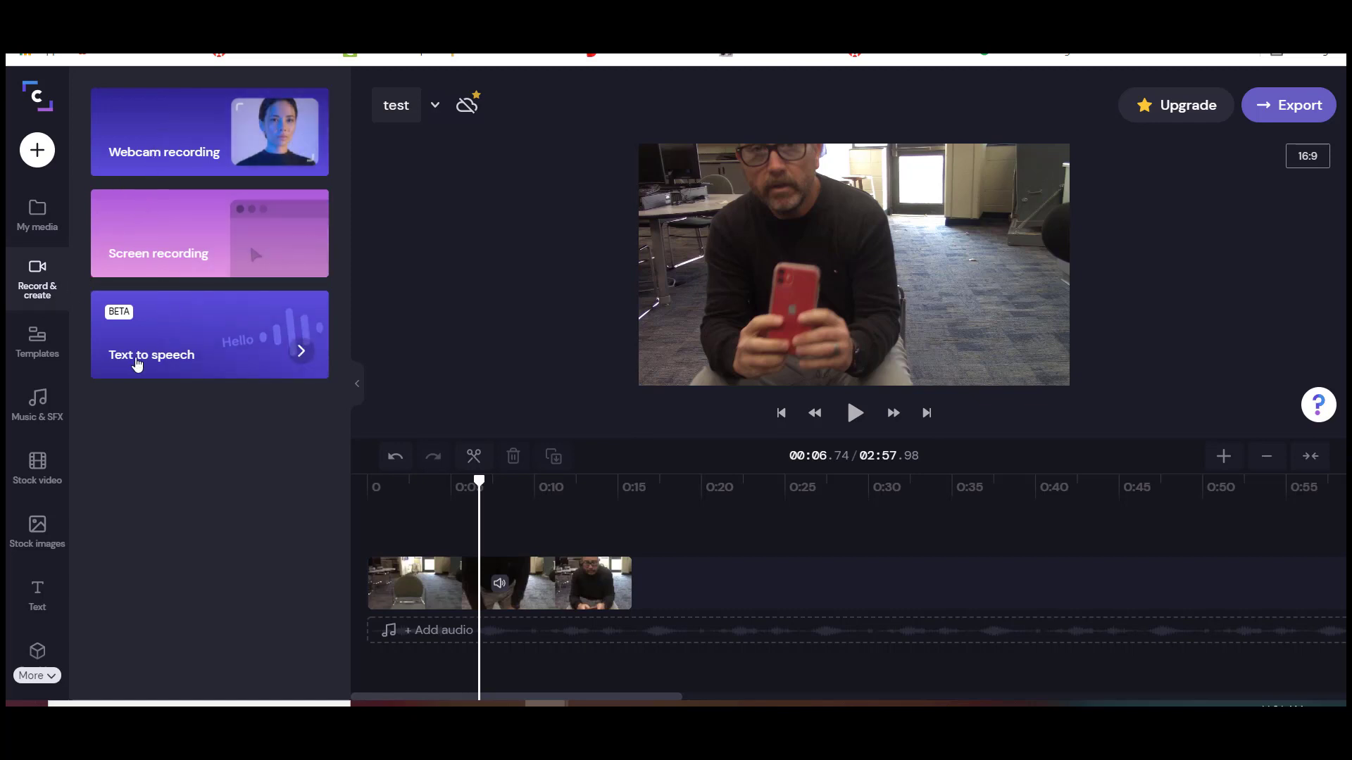
pyautogui.click(151, 355)
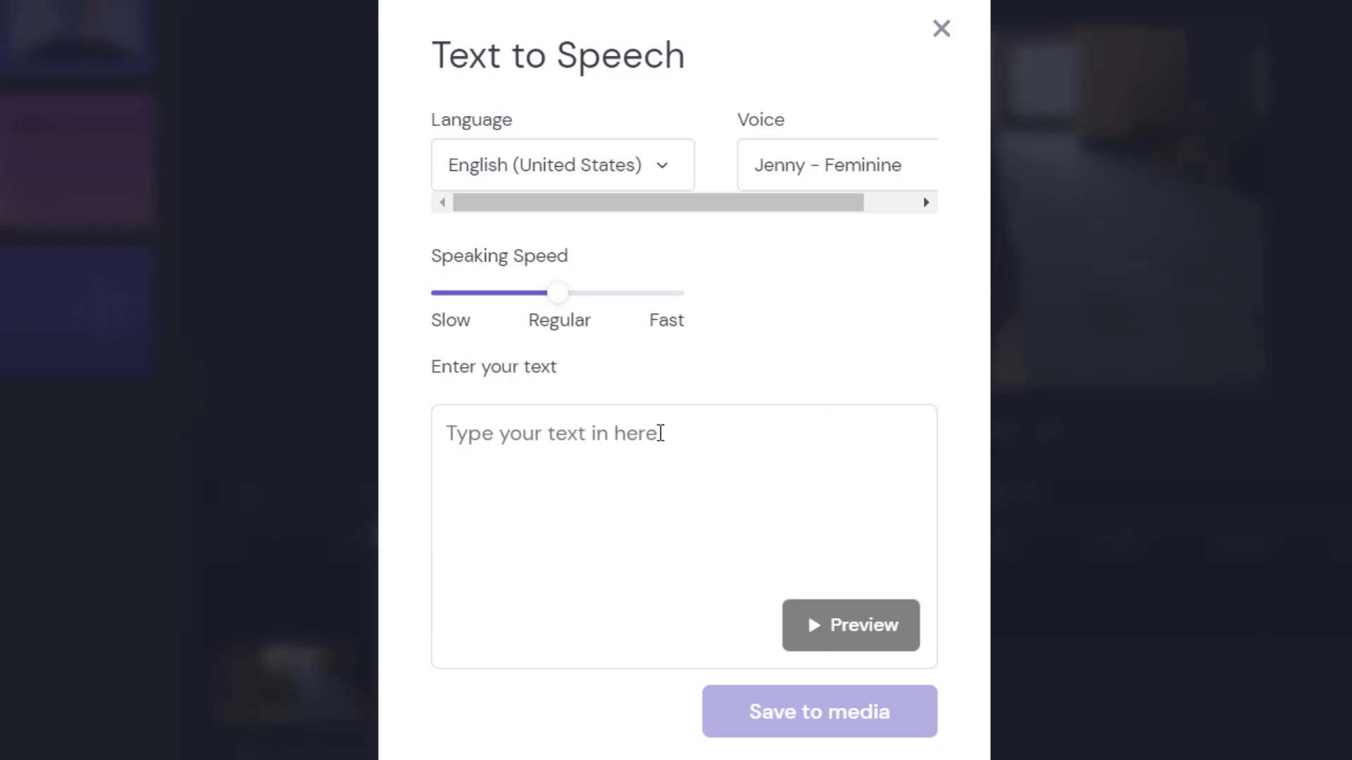
# Enter the script 'So this my favorite place. I consider this my favorite place because I like to come here and relax', fixing the capitalised 'LIKE T'.
pyautogui.write('So')
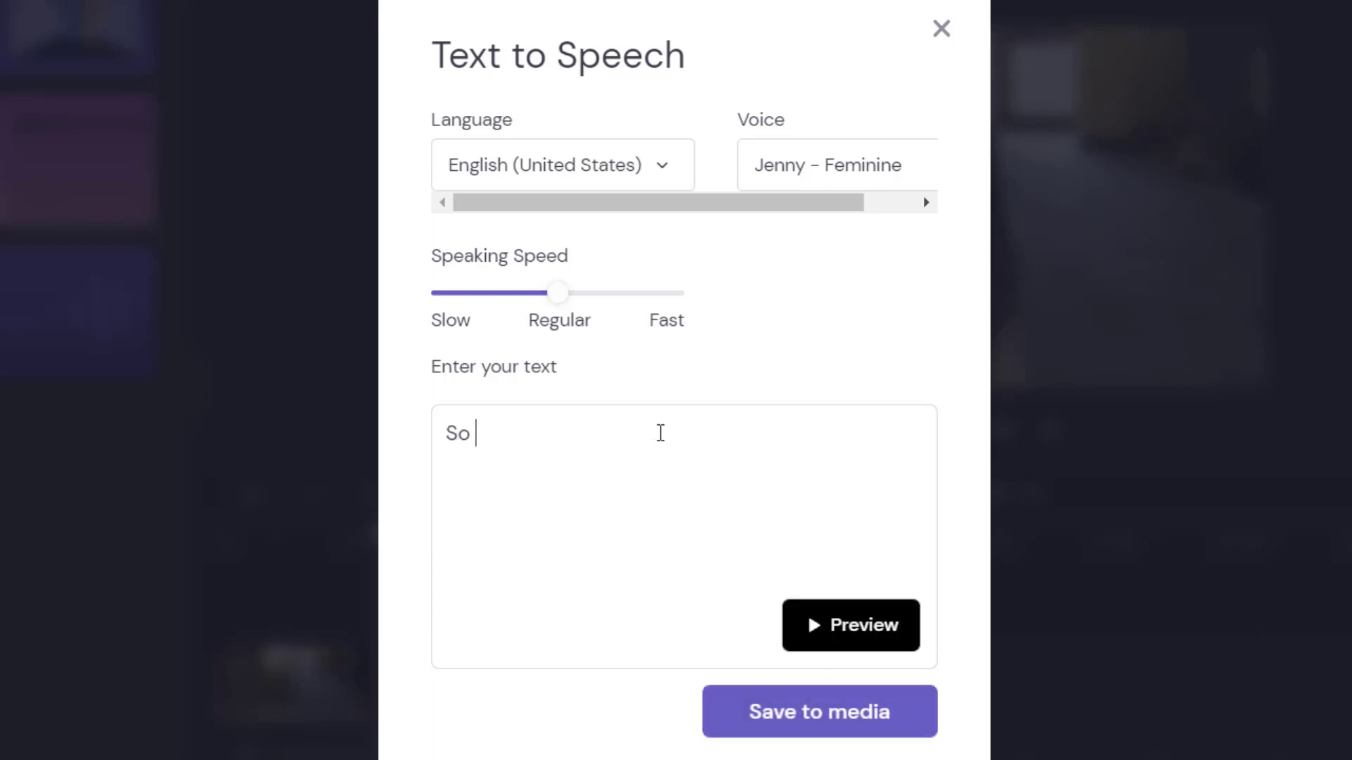
pyautogui.write('this m')
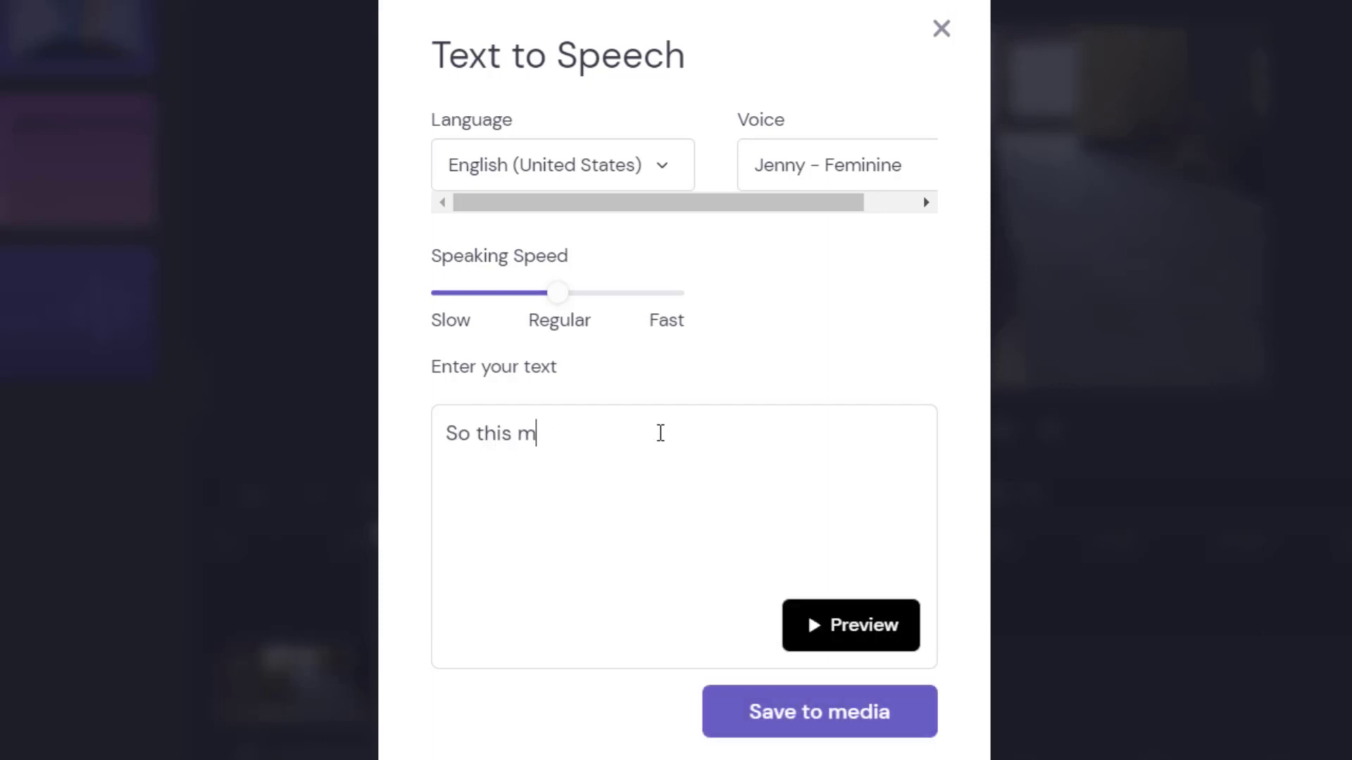
pyautogui.write('y favo')
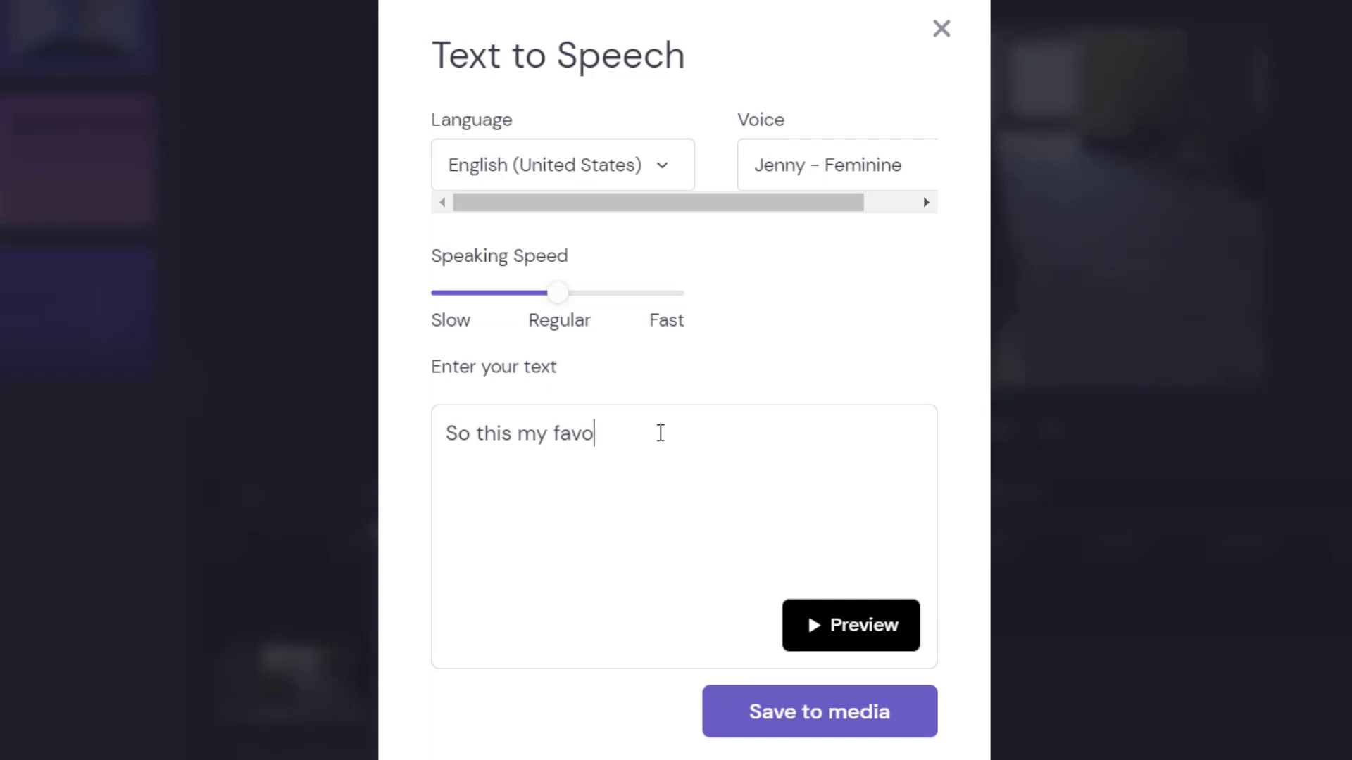
pyautogui.write('rite p')
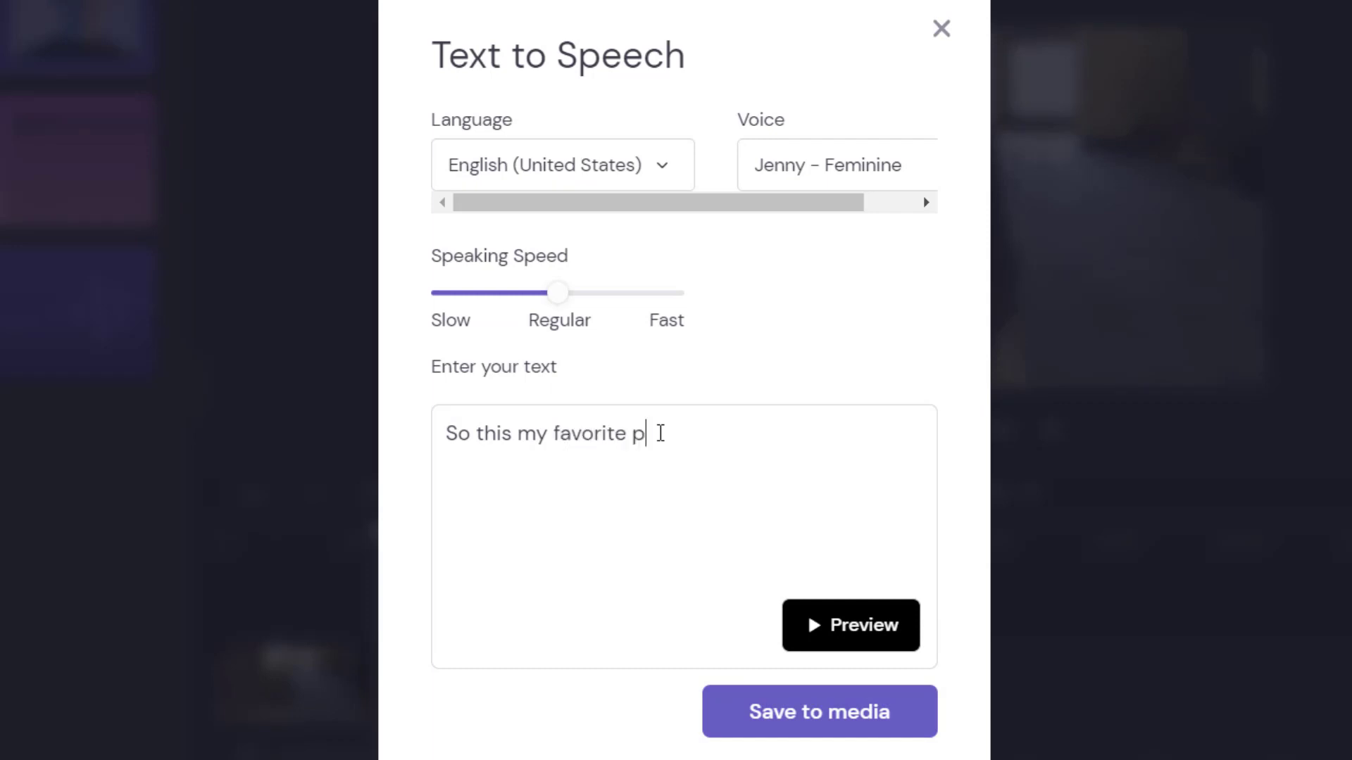
pyautogui.write('lace.')
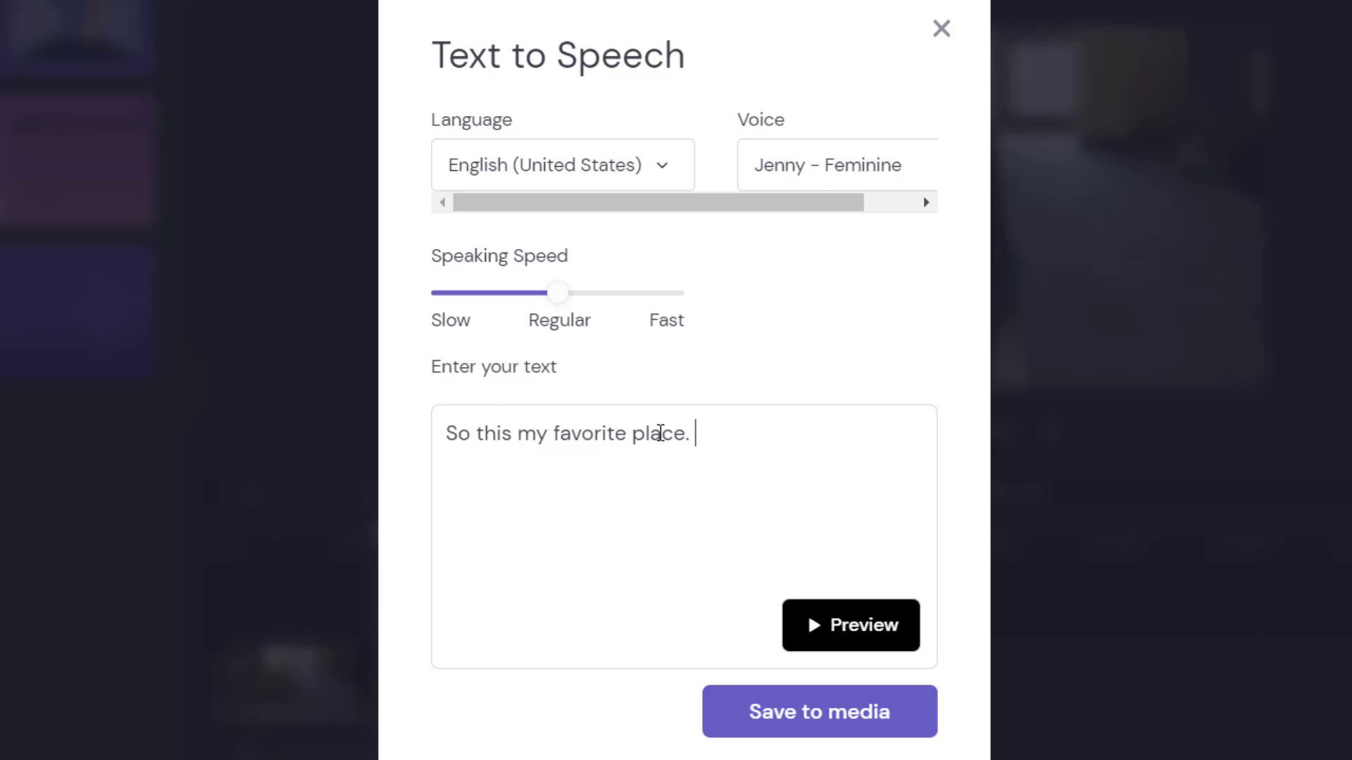
pyautogui.write('I conside')
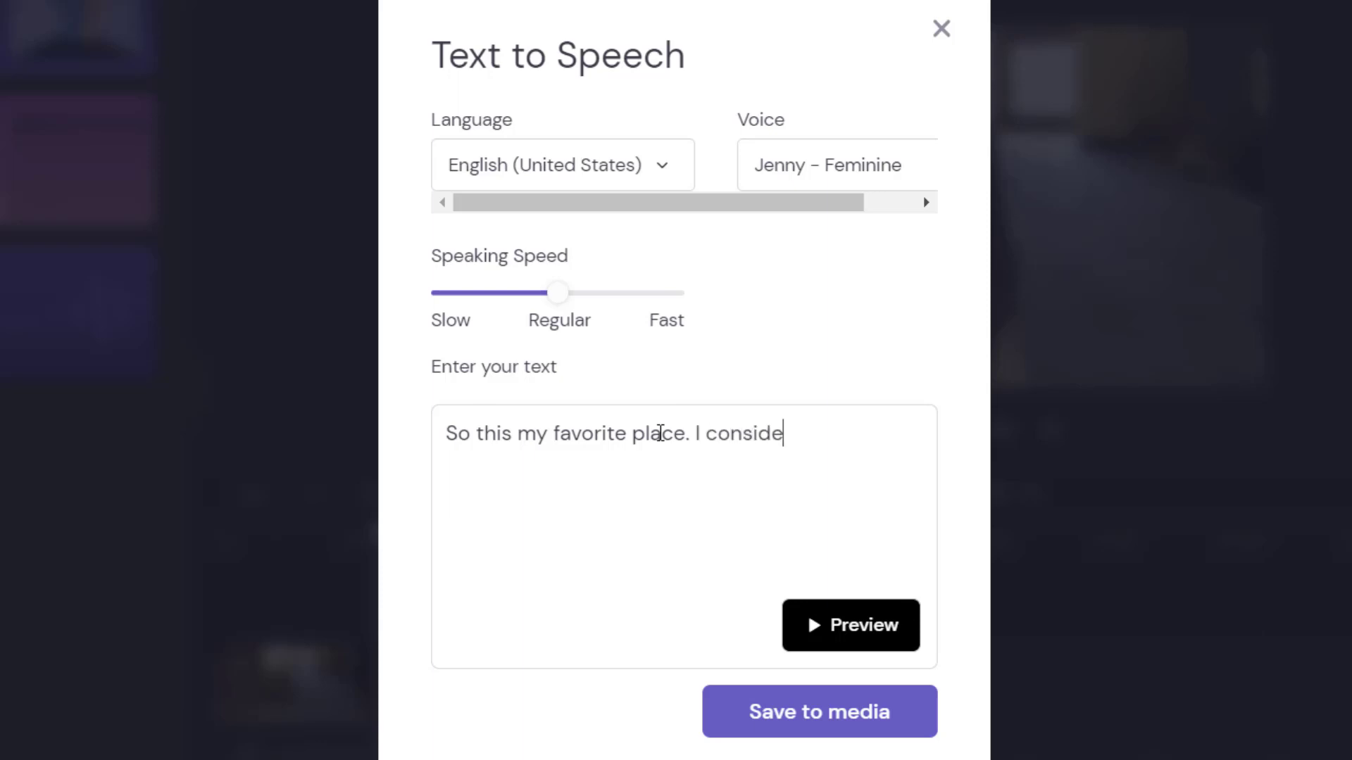
pyautogui.write('r')
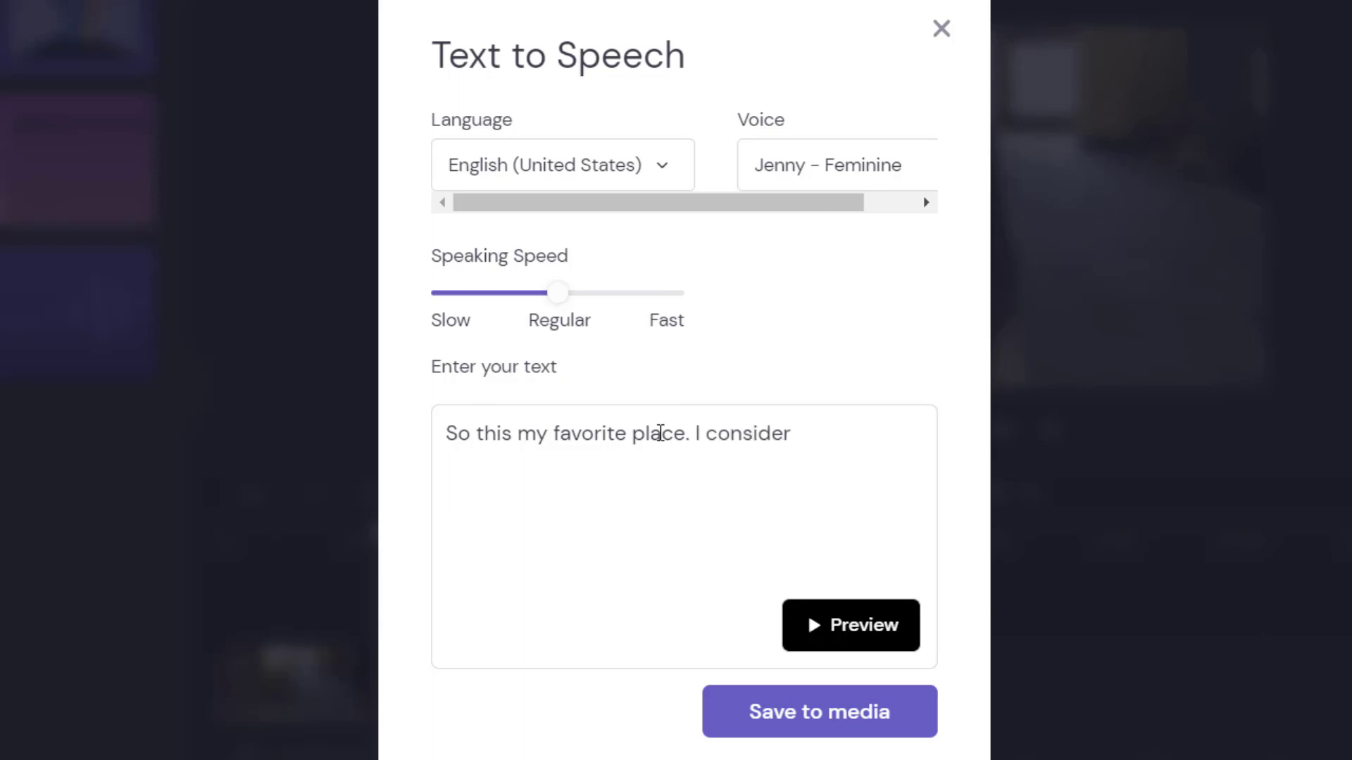
pyautogui.write('this my')
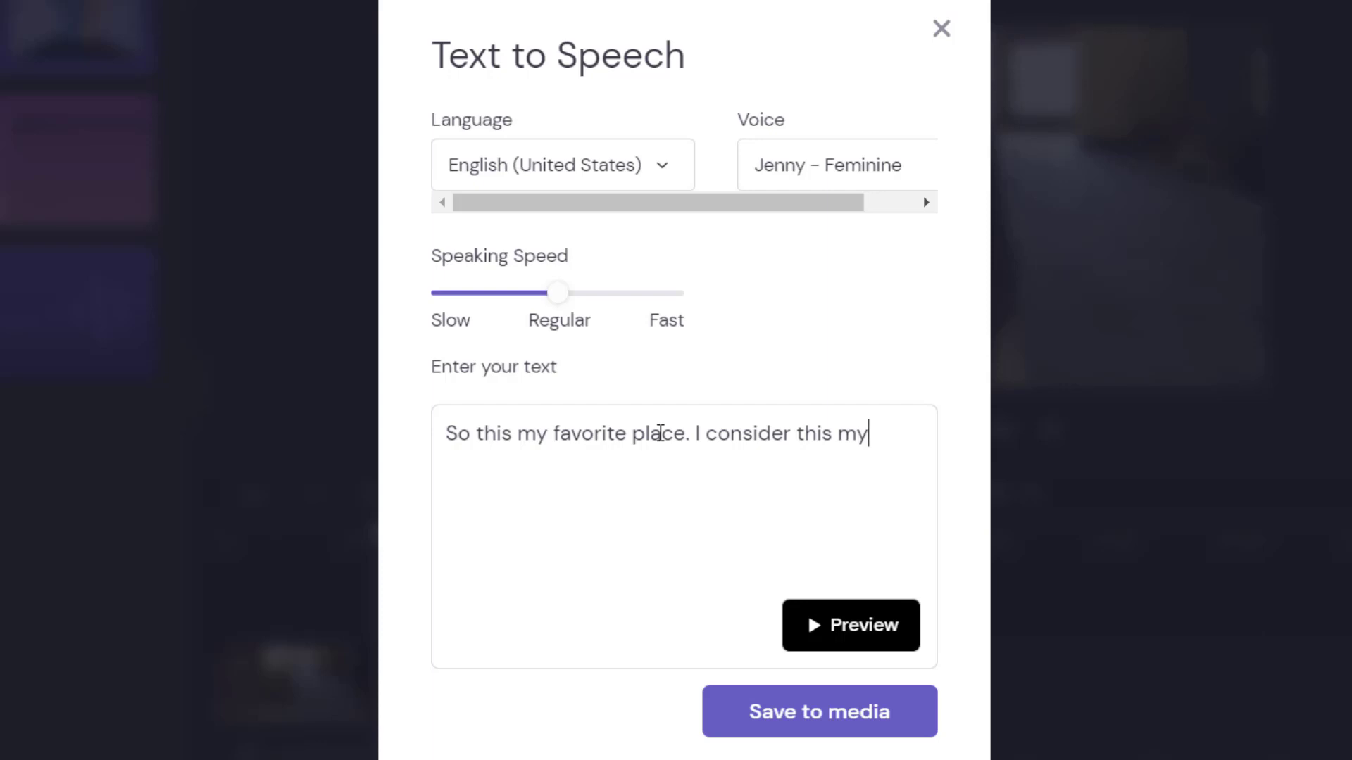
pyautogui.write('favo')
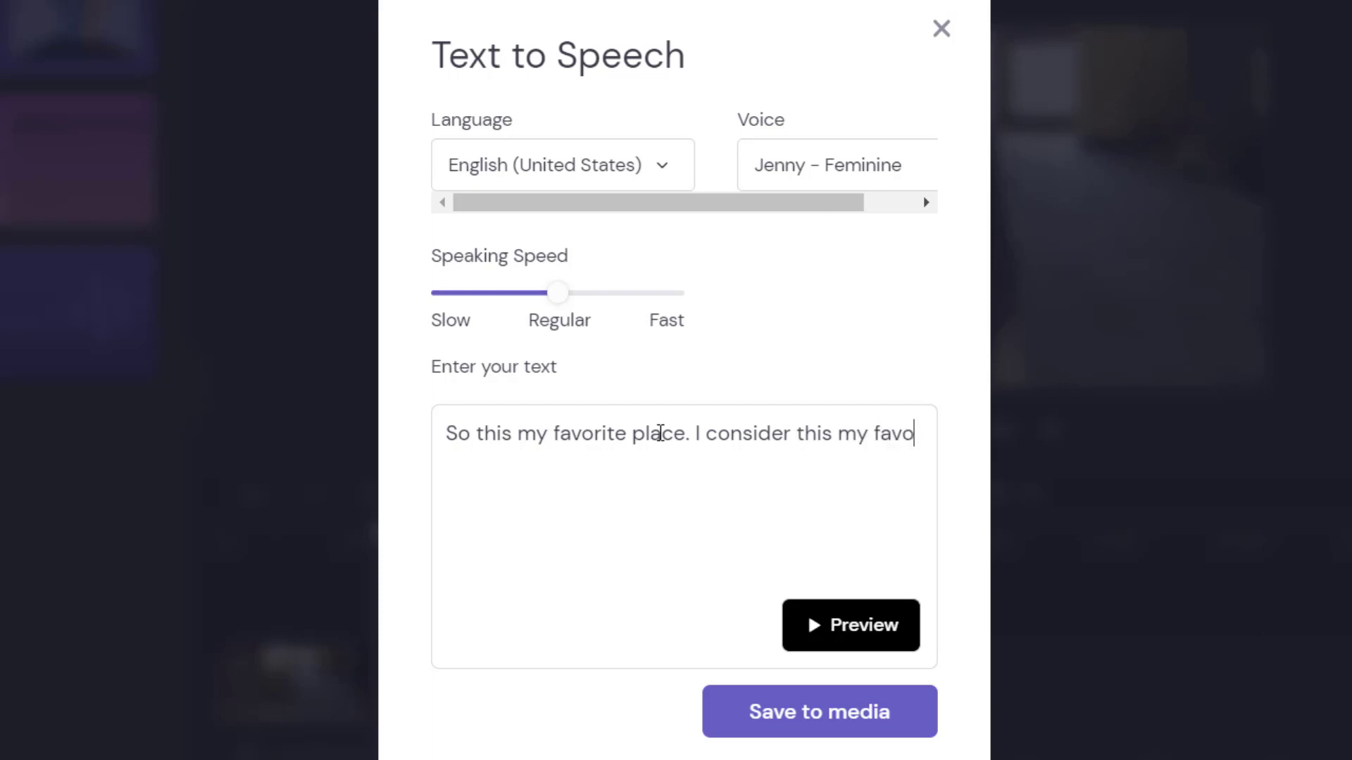
pyautogui.write('rite')
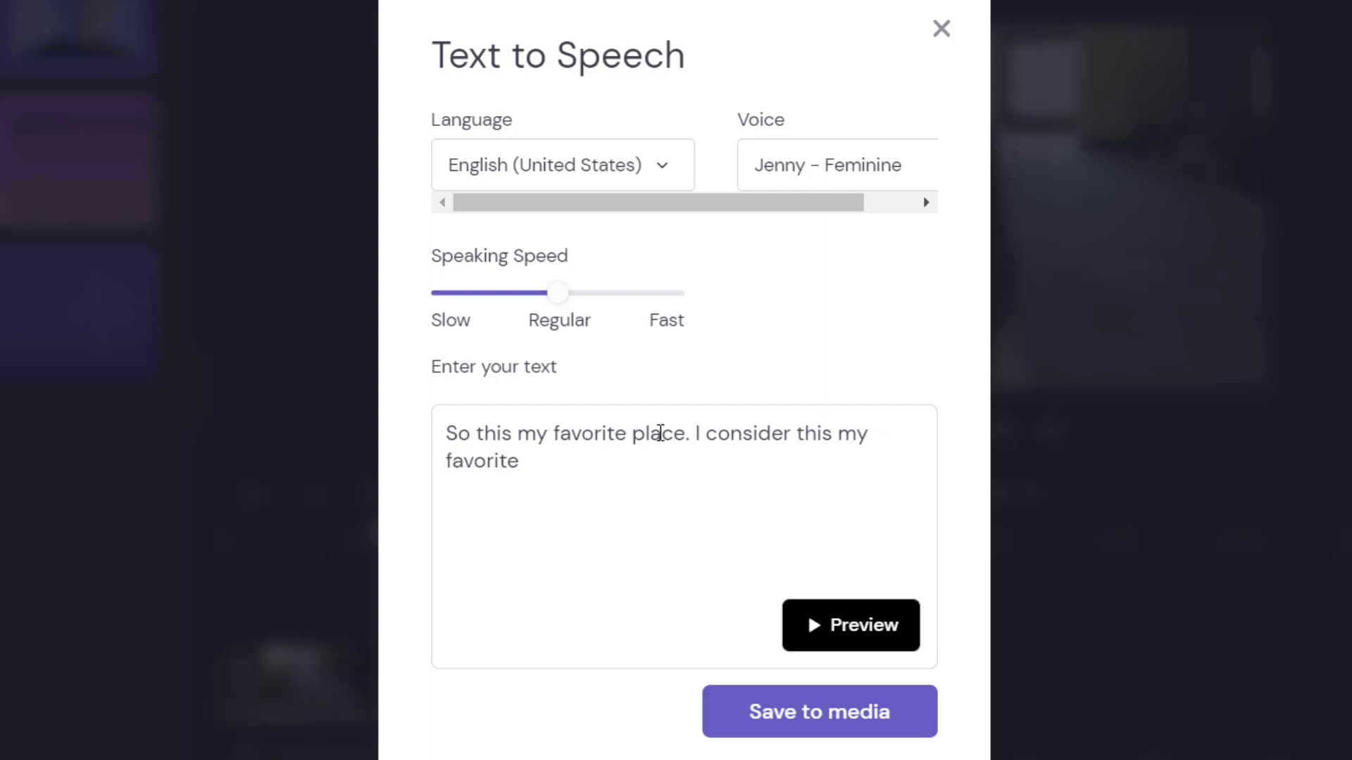
pyautogui.write('place b')
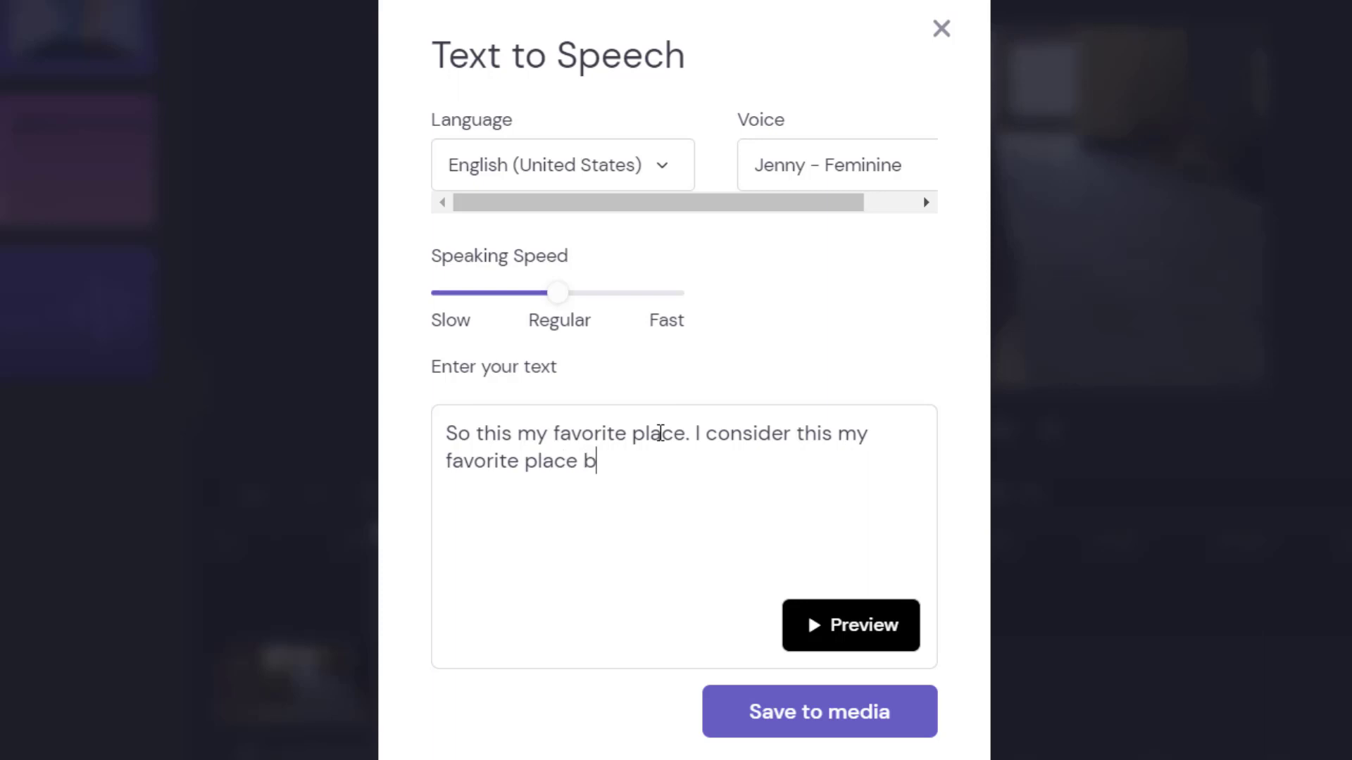
pyautogui.write('ecause I')
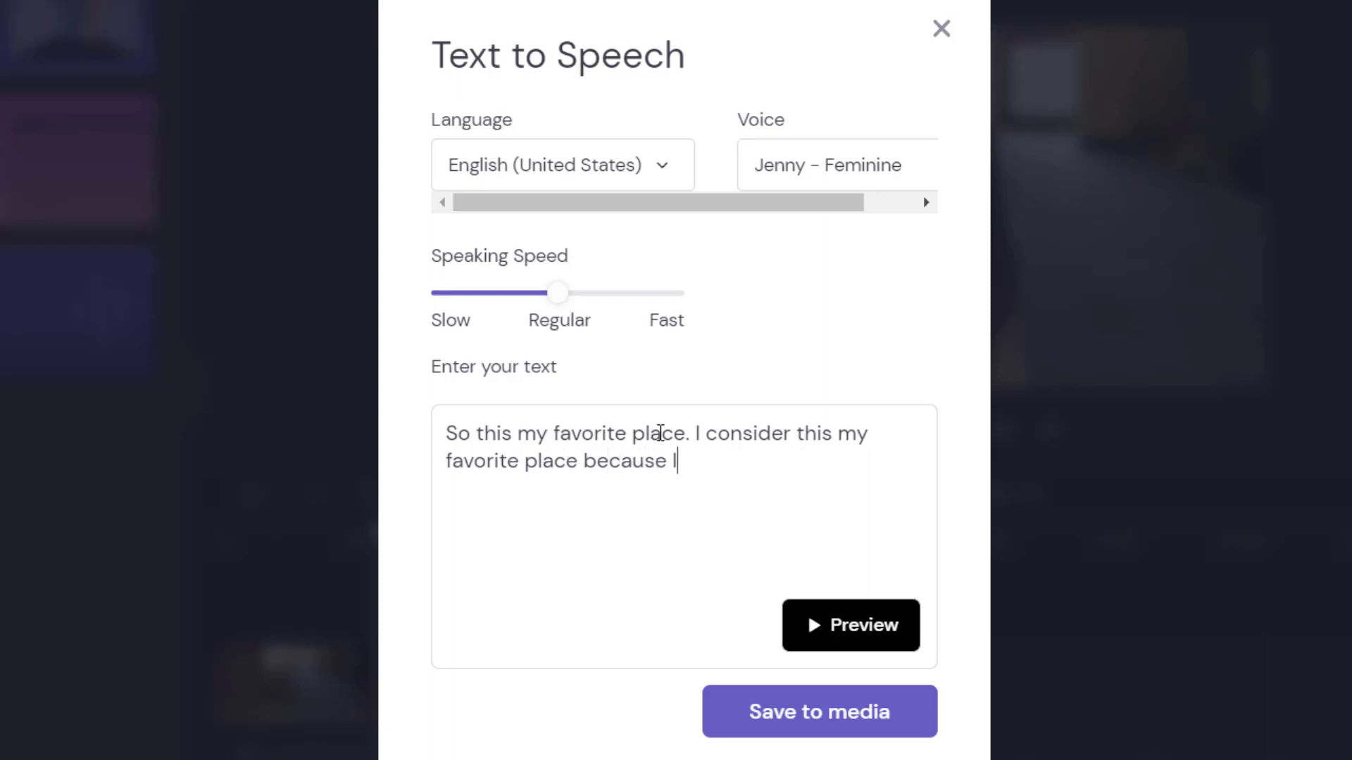
pyautogui.write('LIKE T')
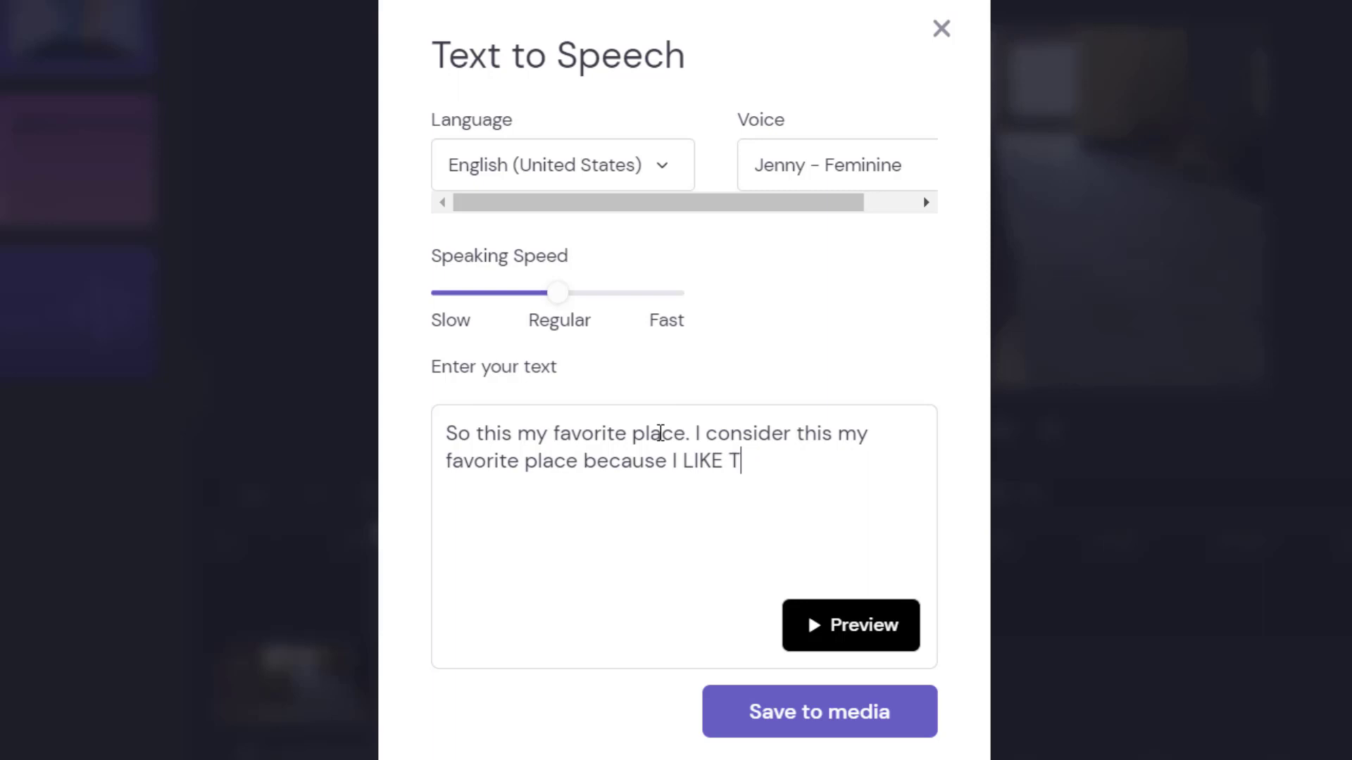
pyautogui.press('Backspace')
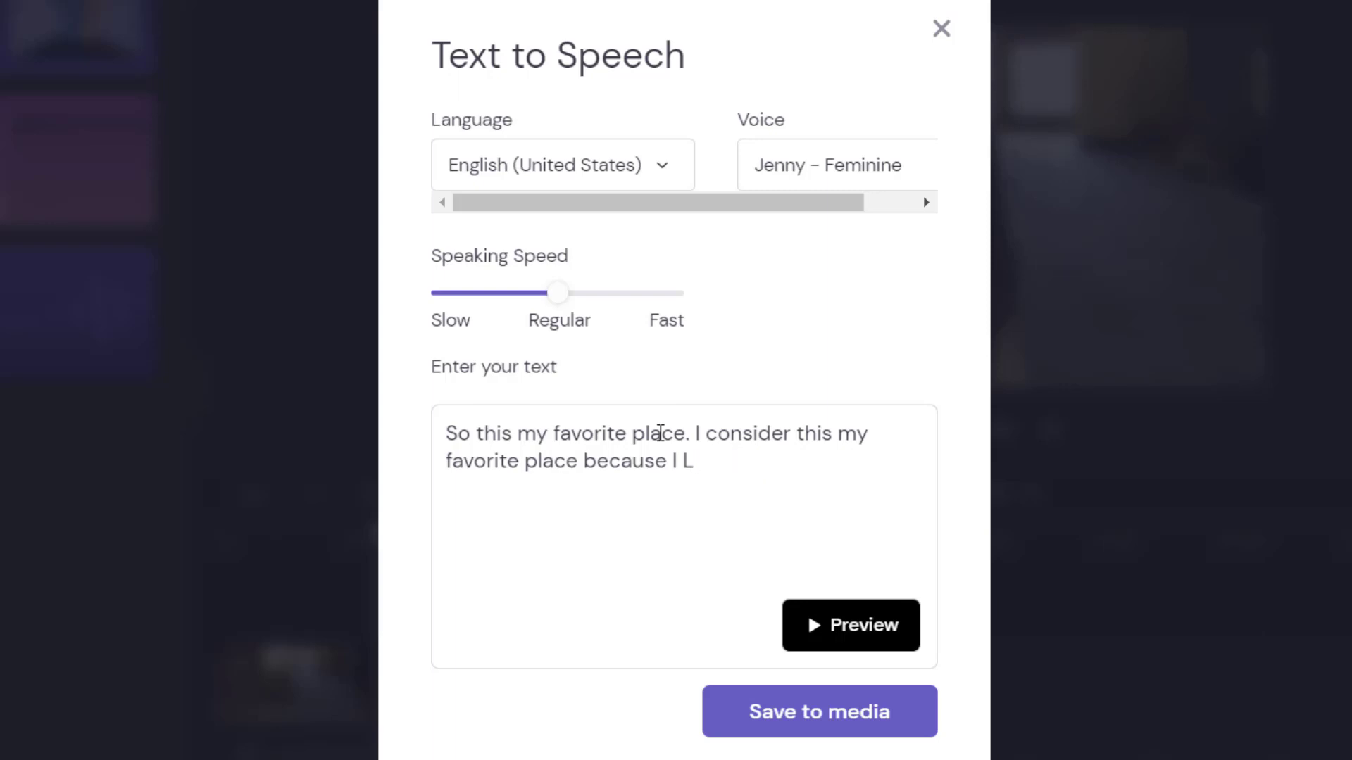
pyautogui.press('Backspace')
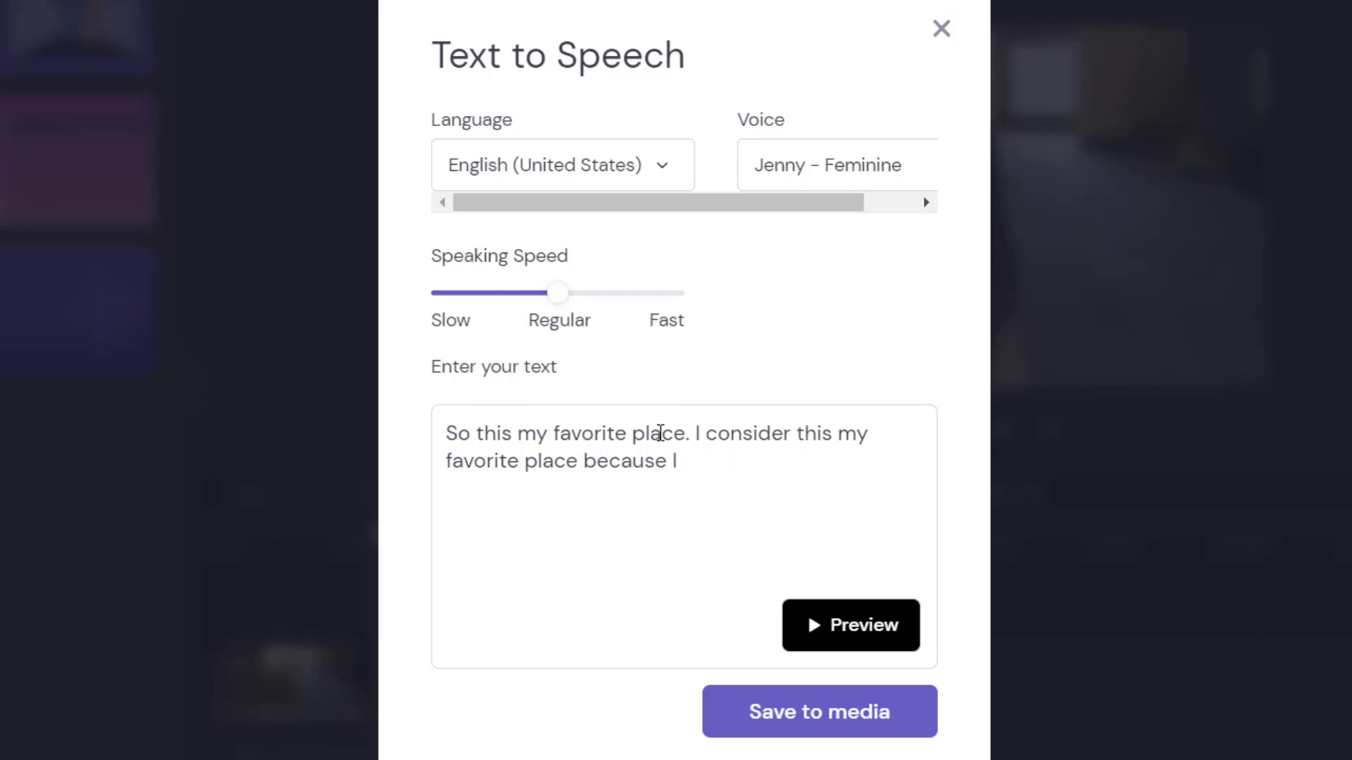
pyautogui.write('like to')
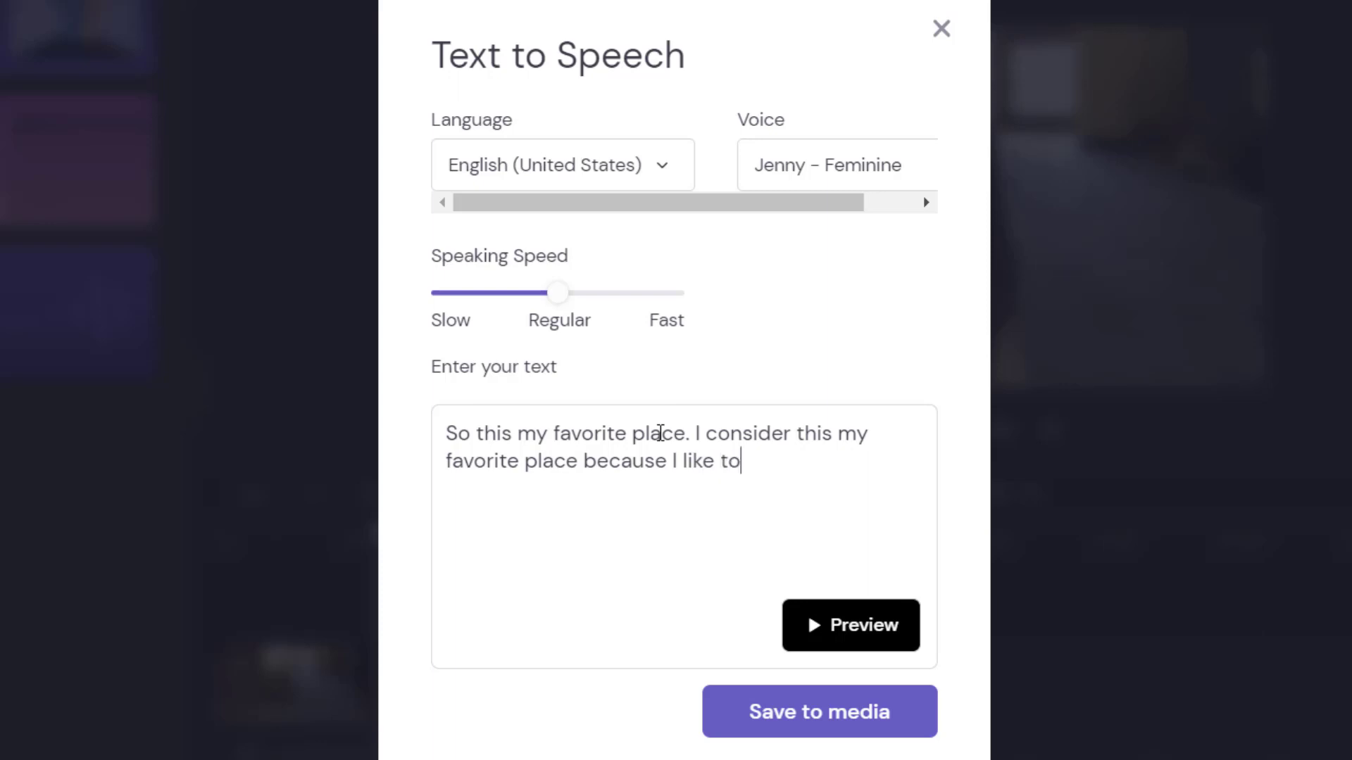
pyautogui.write('oc')
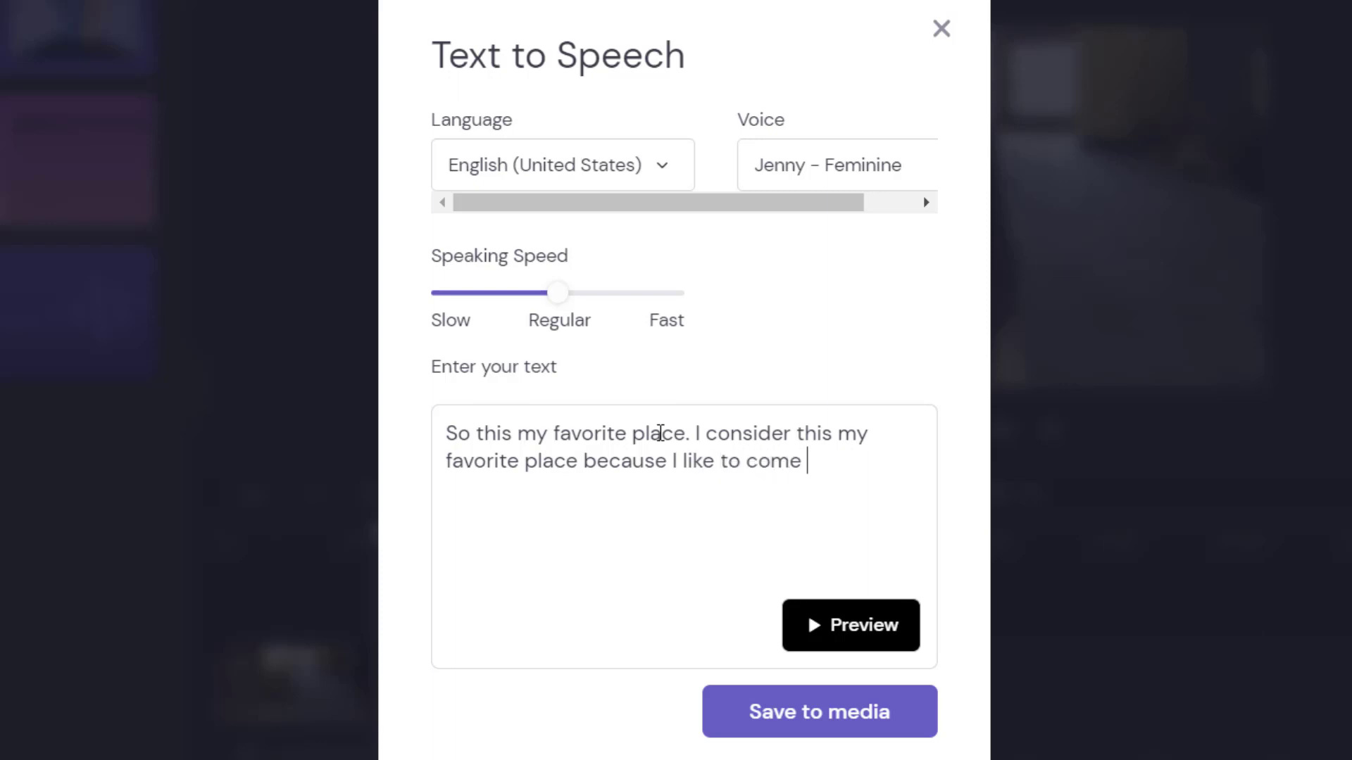
pyautogui.write('here and')
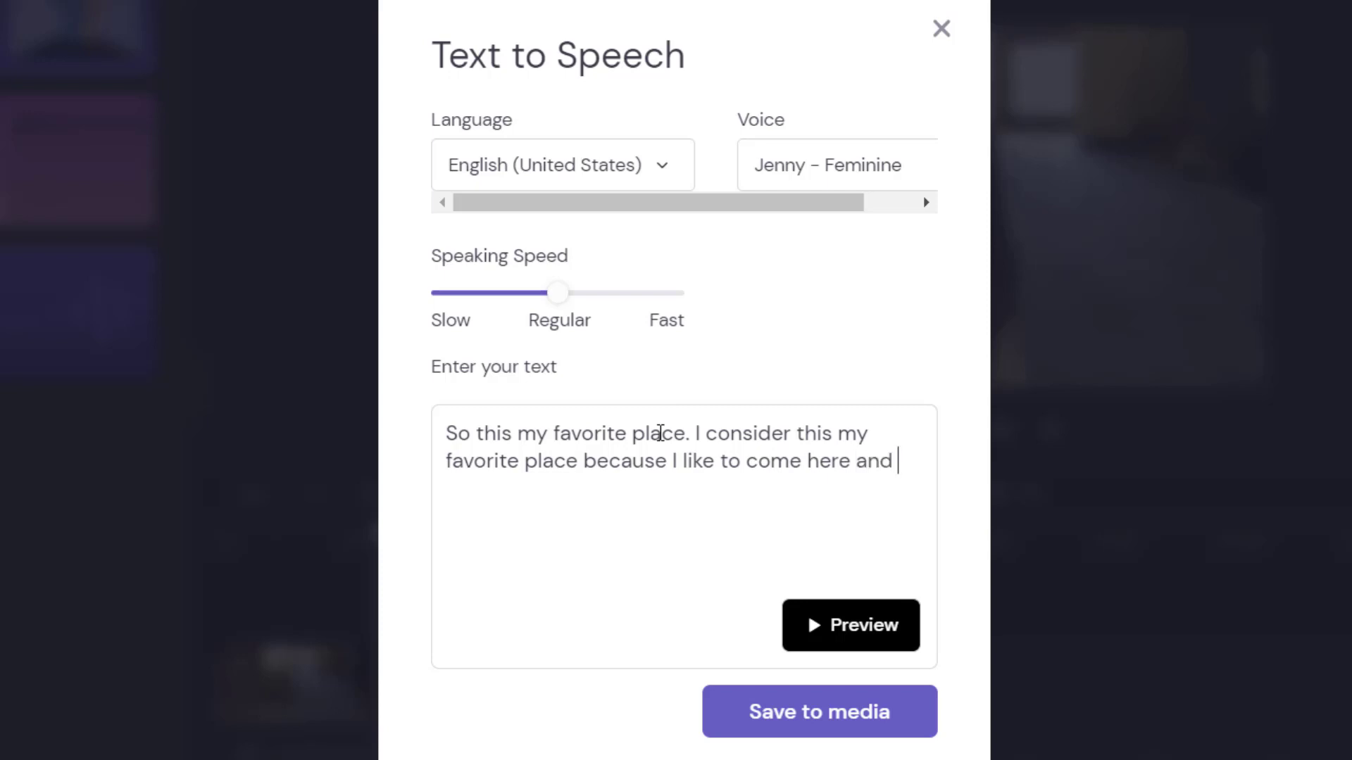
pyautogui.write('relax')
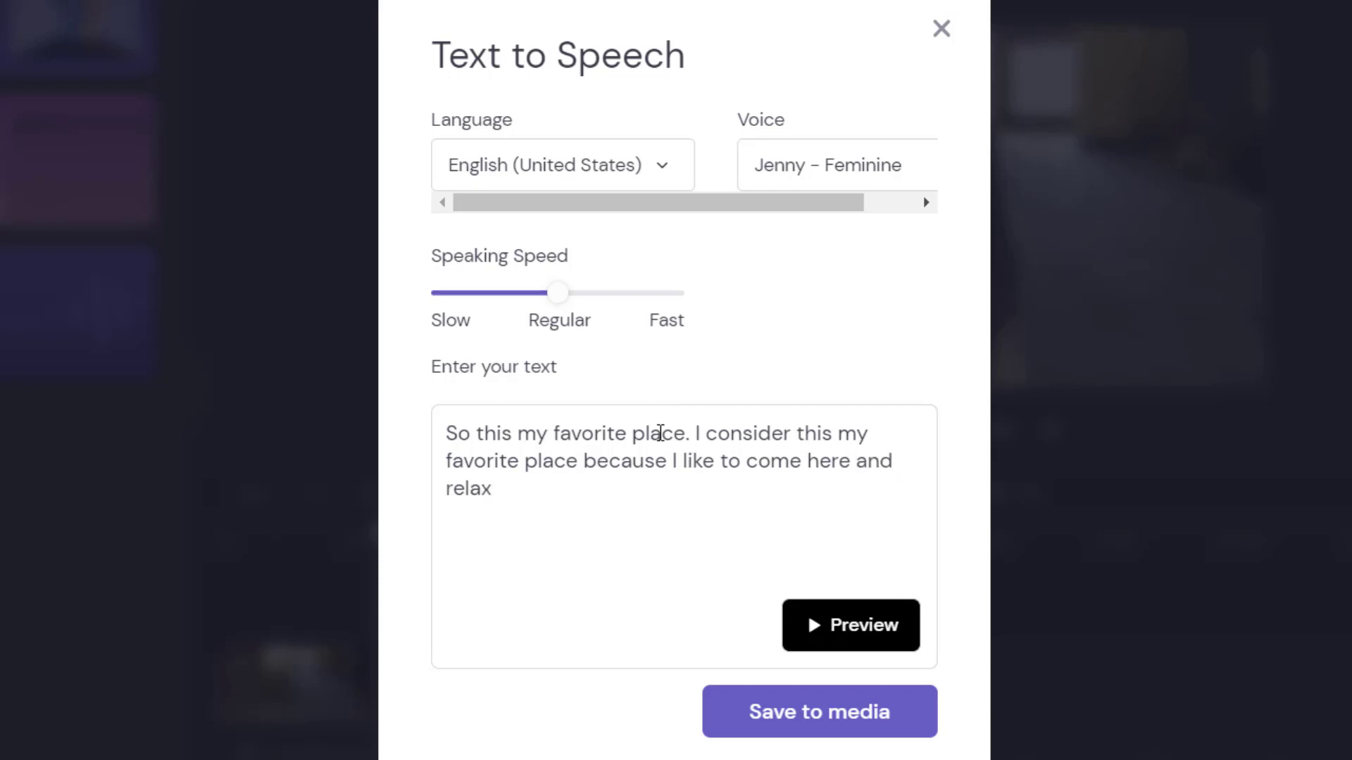
pyautogui.moveTo(486, 371)
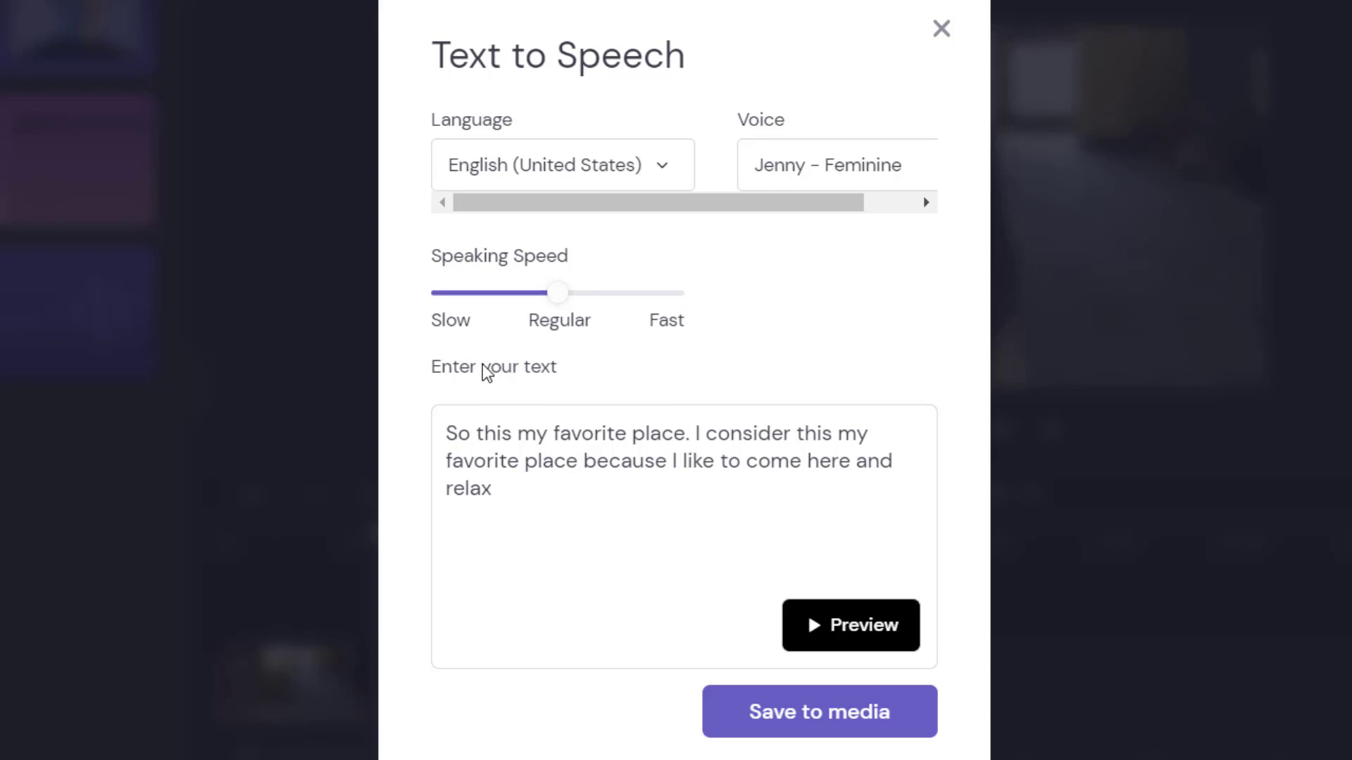
pyautogui.moveTo(487, 373)
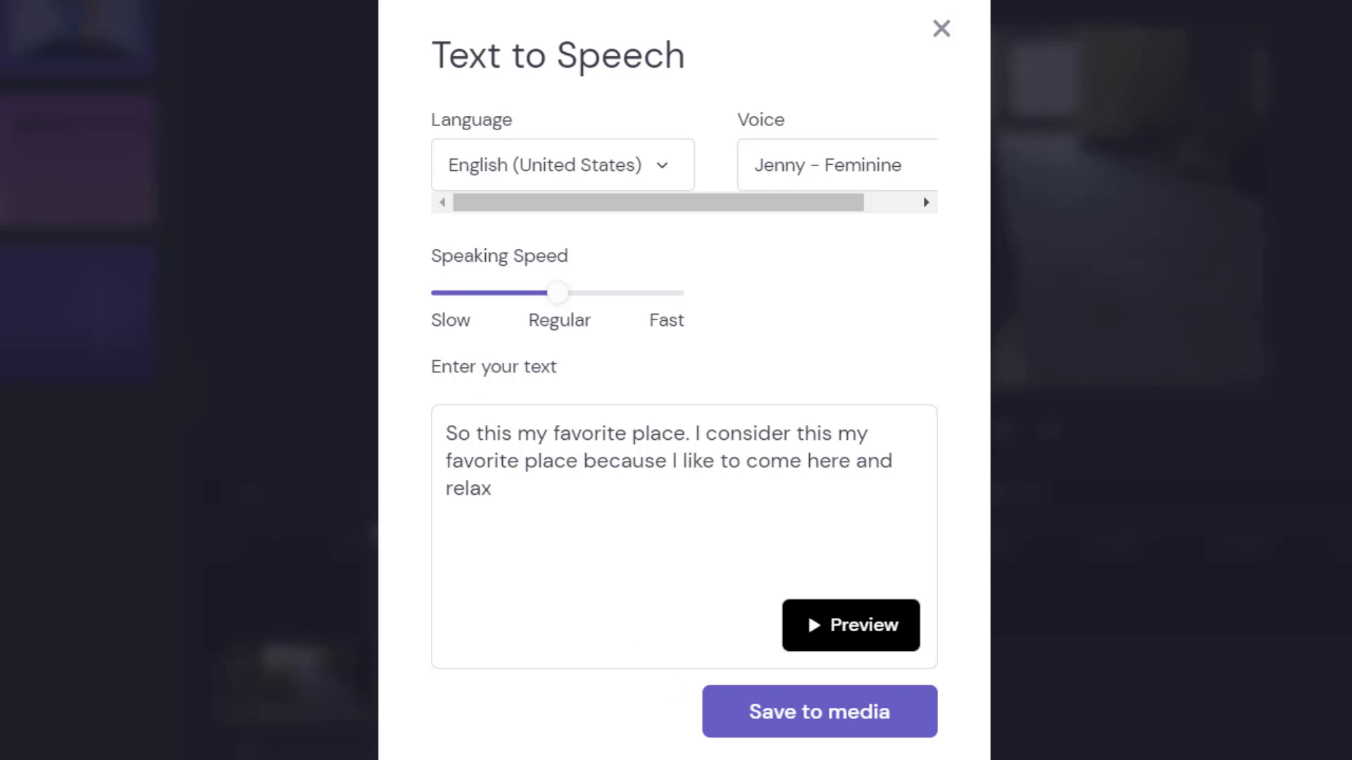
pyautogui.moveTo(881, 188)
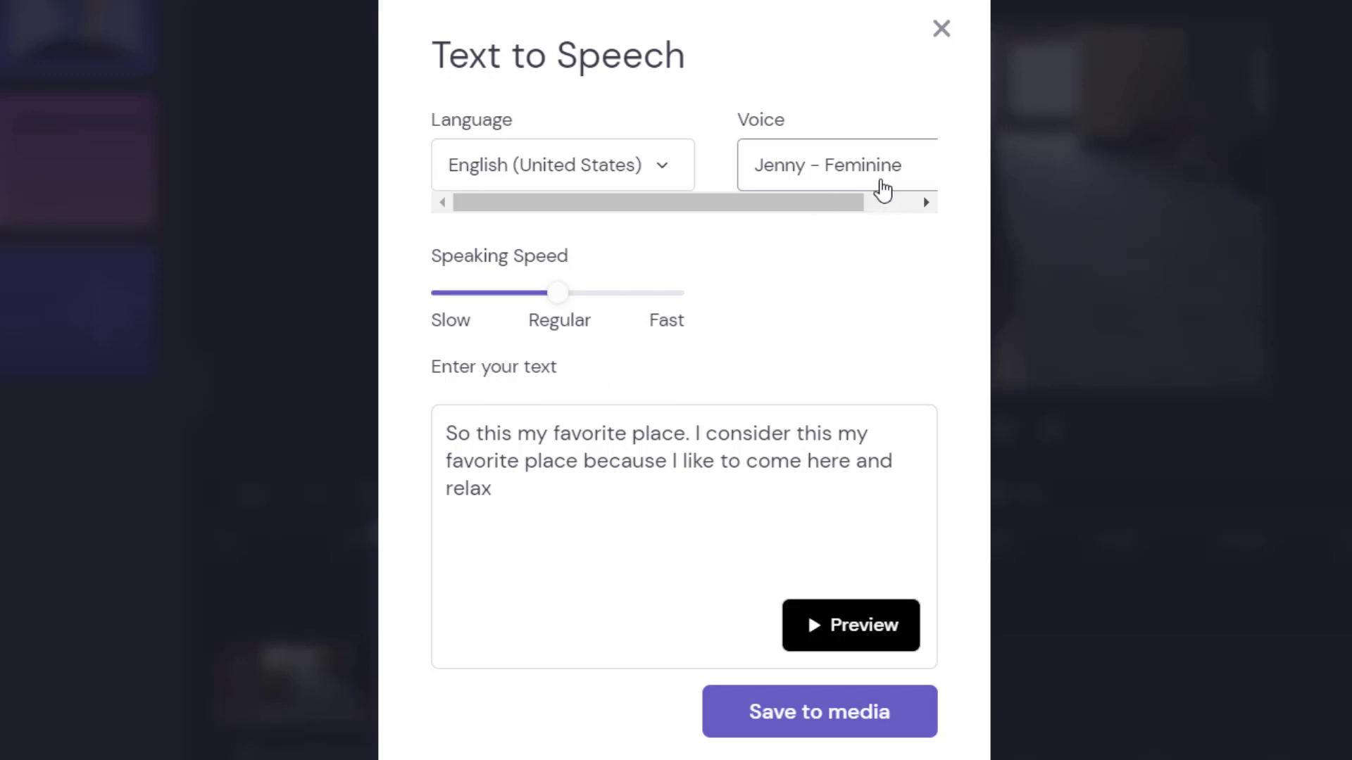
pyautogui.click(832, 165)
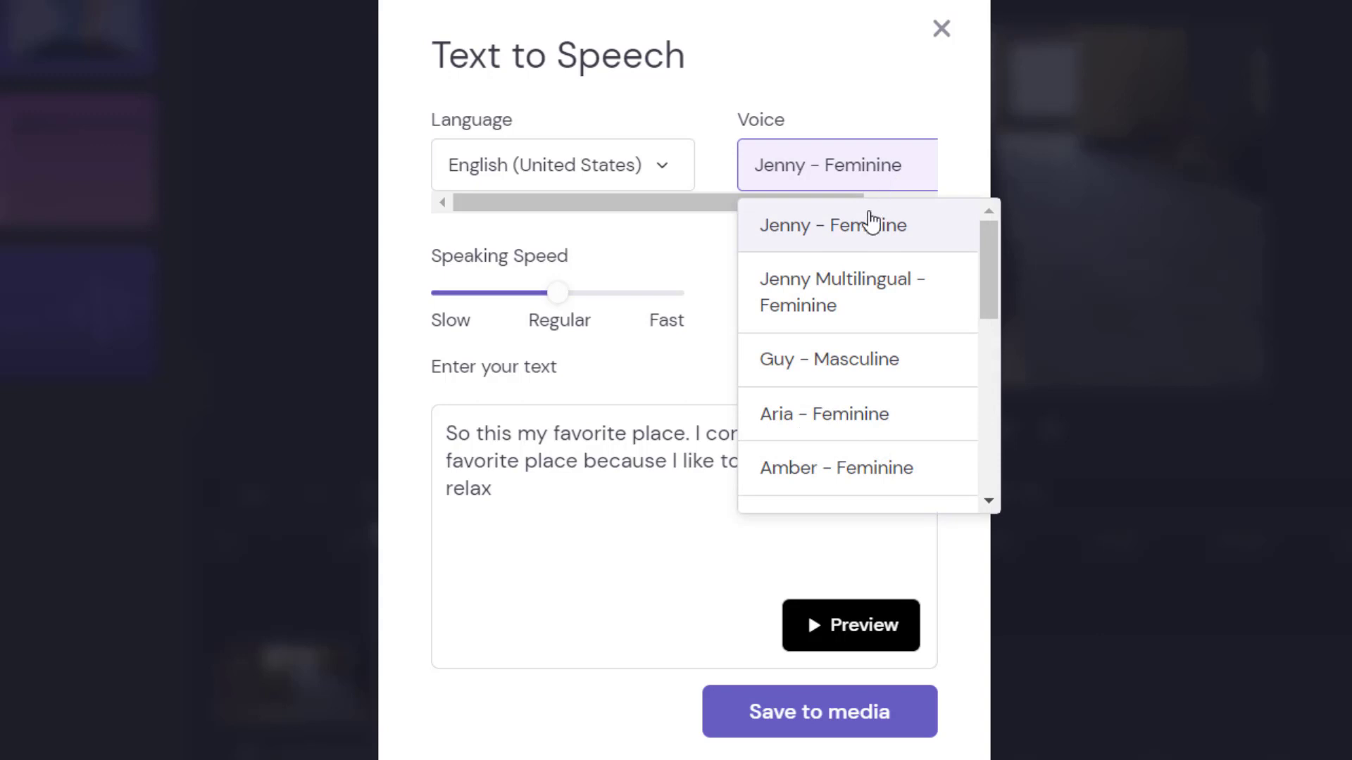
pyautogui.moveTo(872, 375)
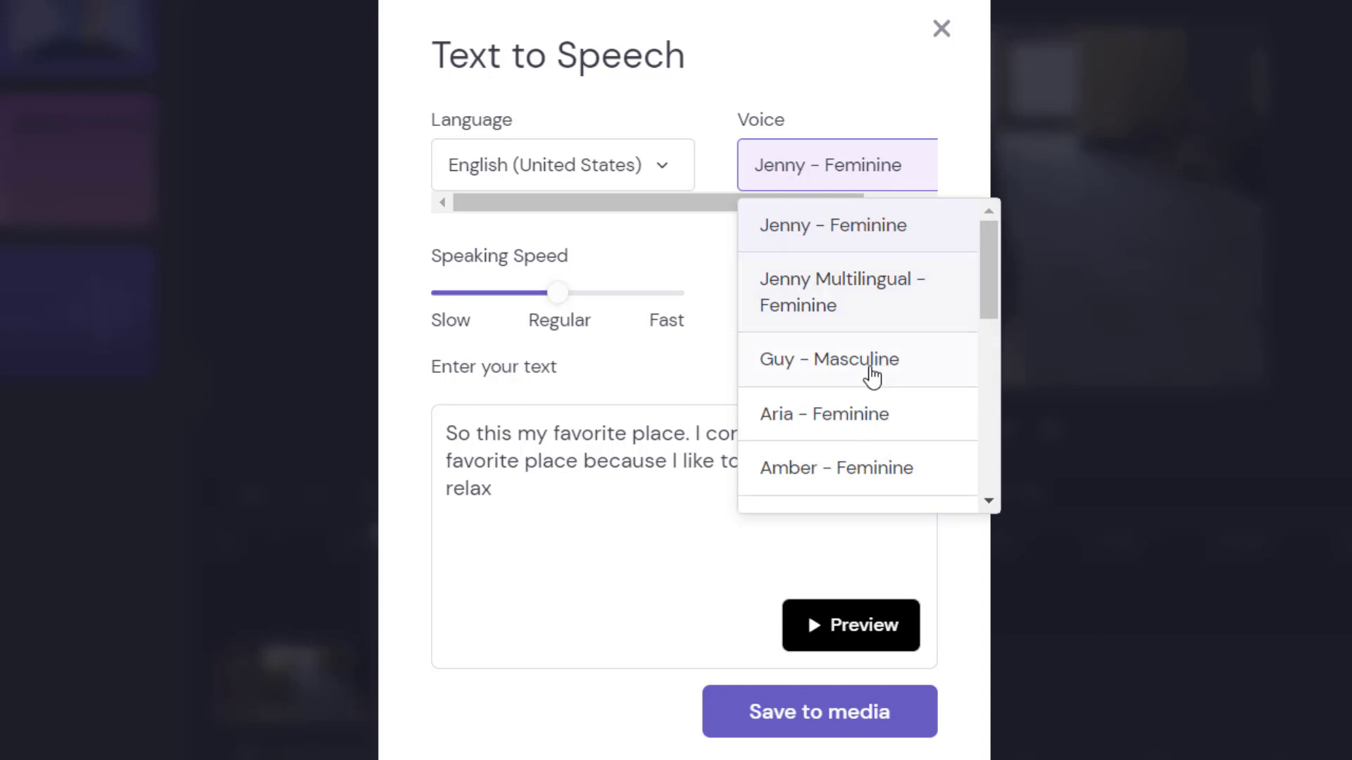
pyautogui.scroll(-3)
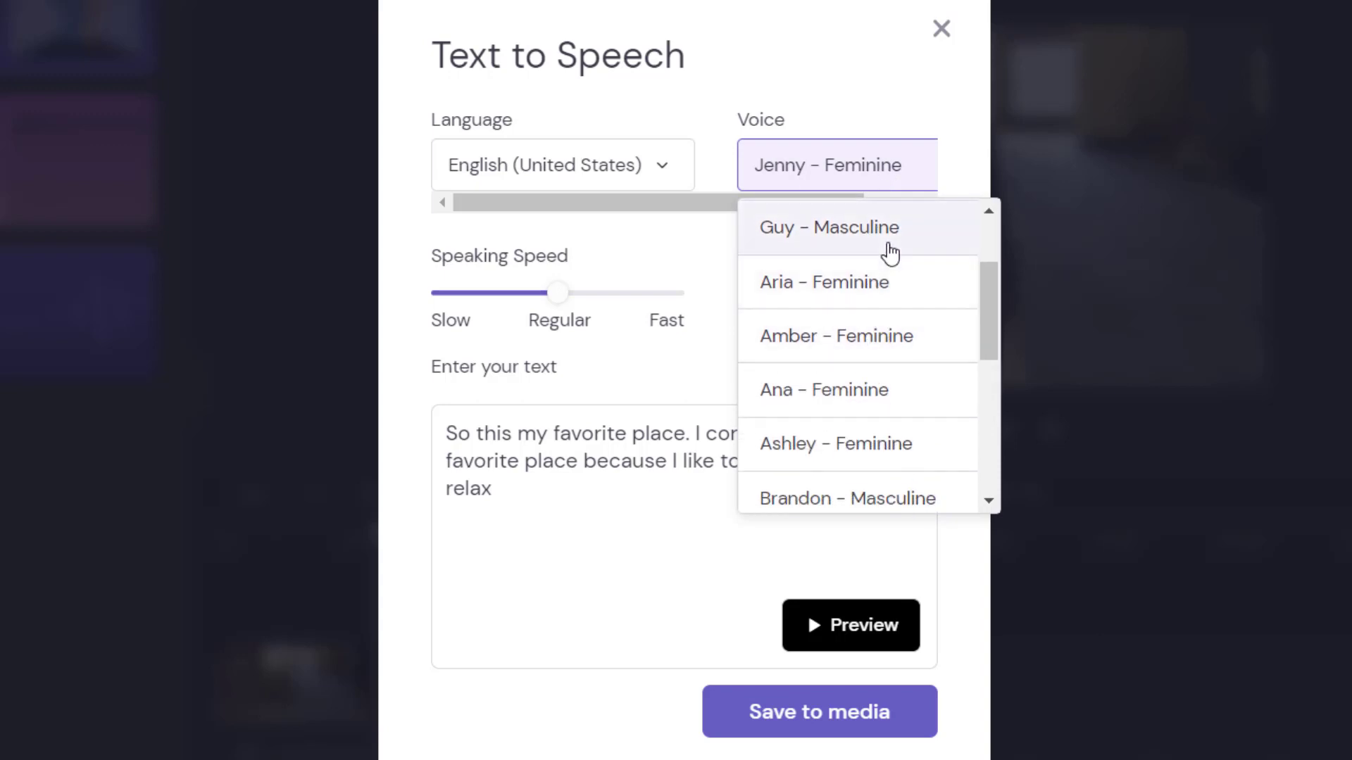
pyautogui.scroll(-3)
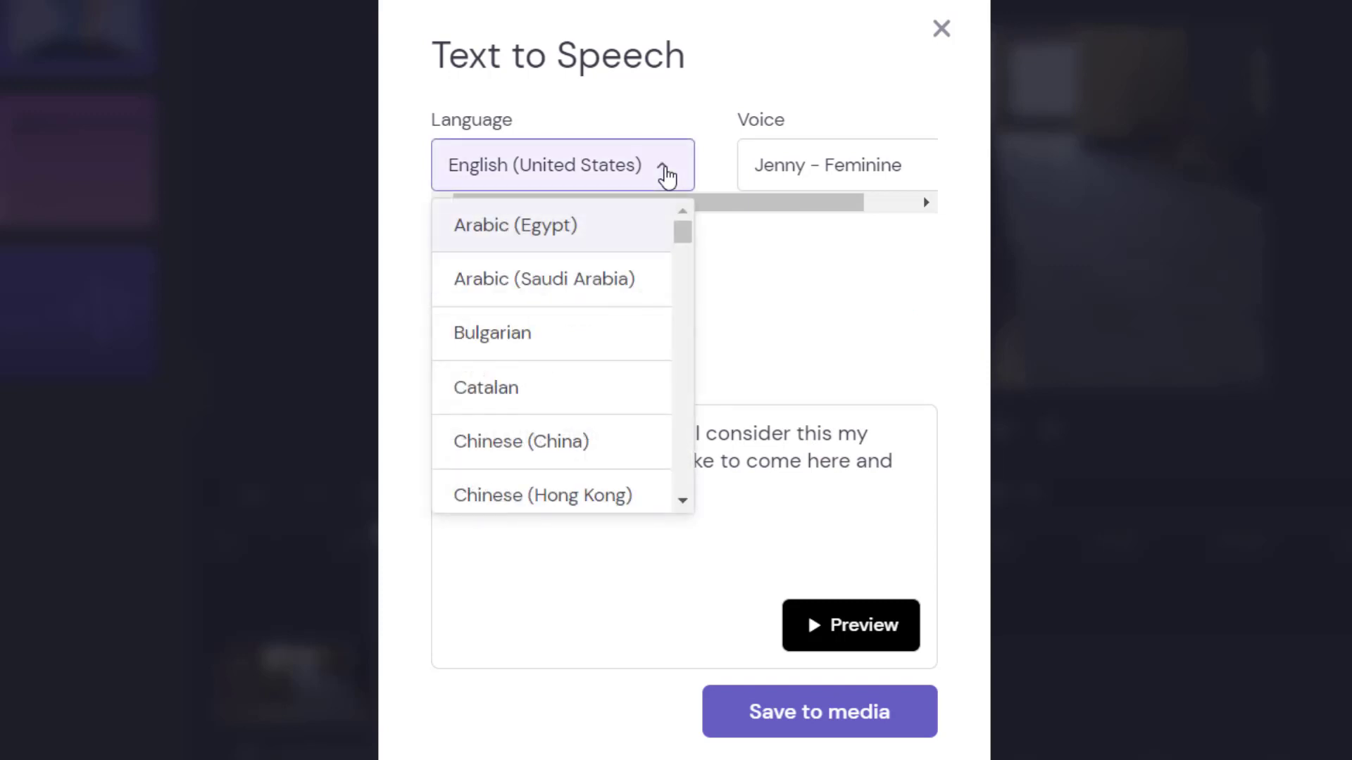
pyautogui.moveTo(678, 133)
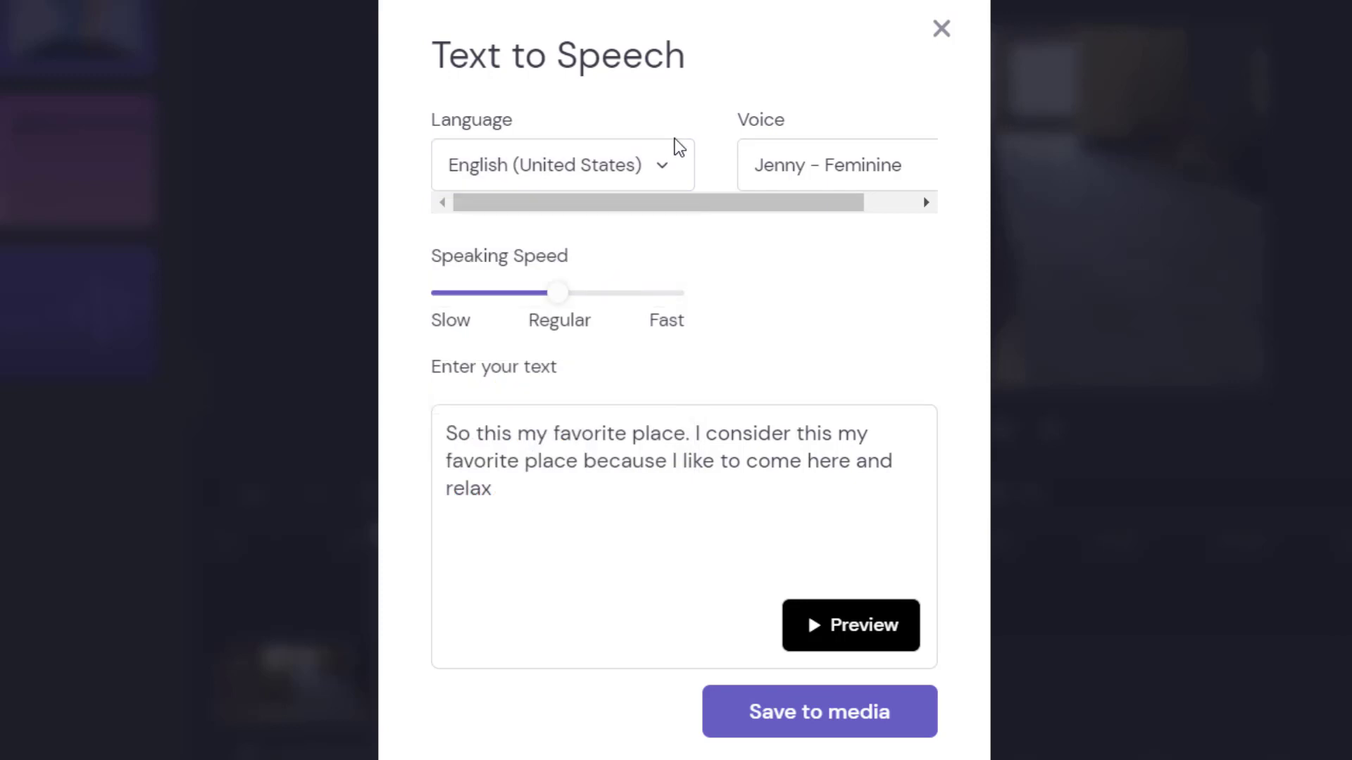
pyautogui.click(850, 625)
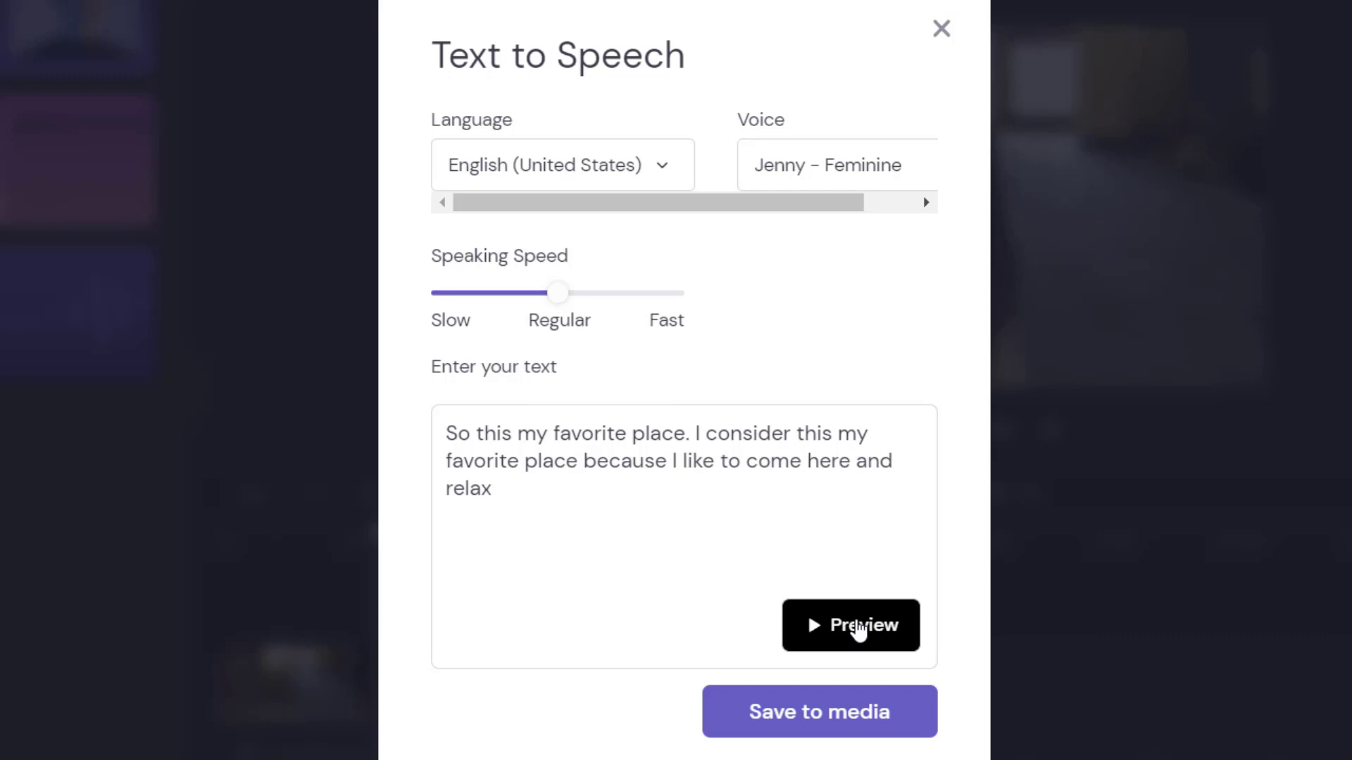
pyautogui.moveTo(854, 181)
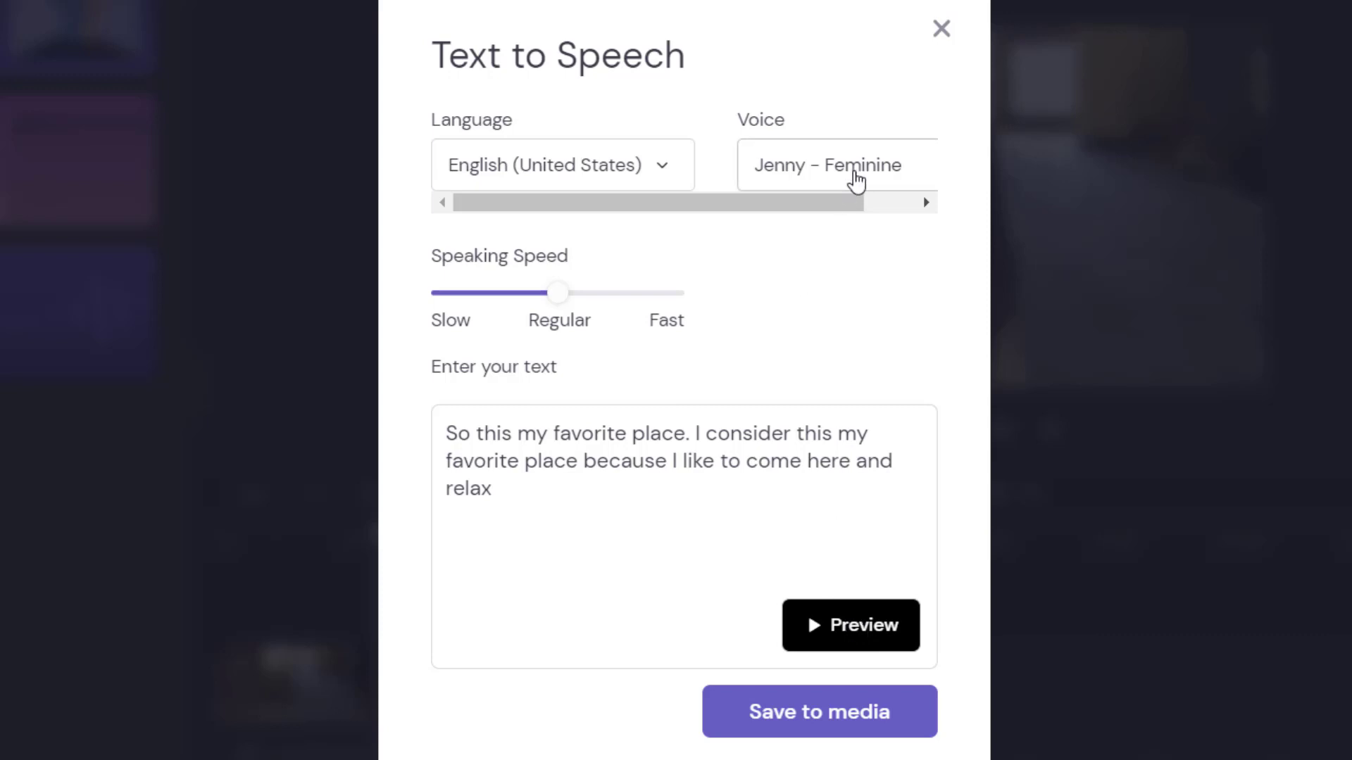
pyautogui.click(833, 165)
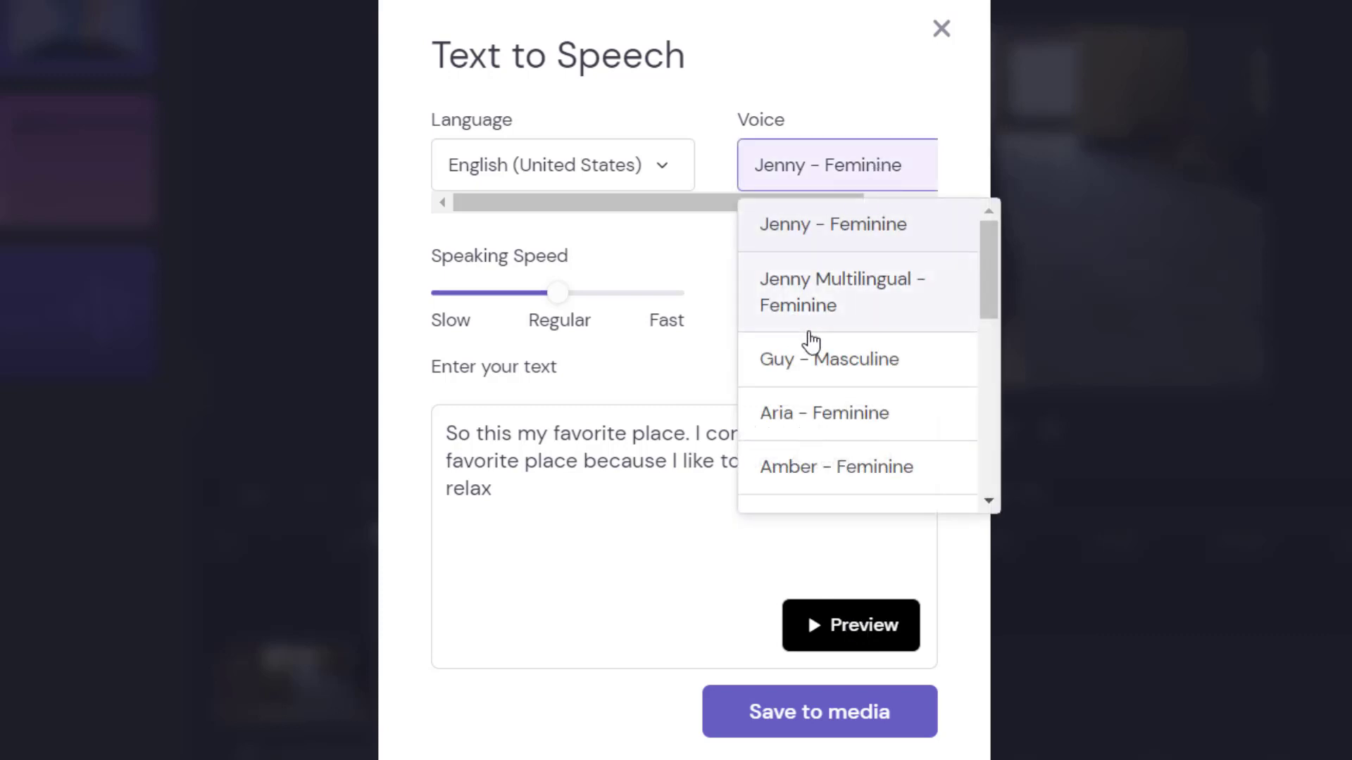
# Switch the voice to Brandon - Masculine, preview it, and save the voiceover to media.
pyautogui.scroll(-3)
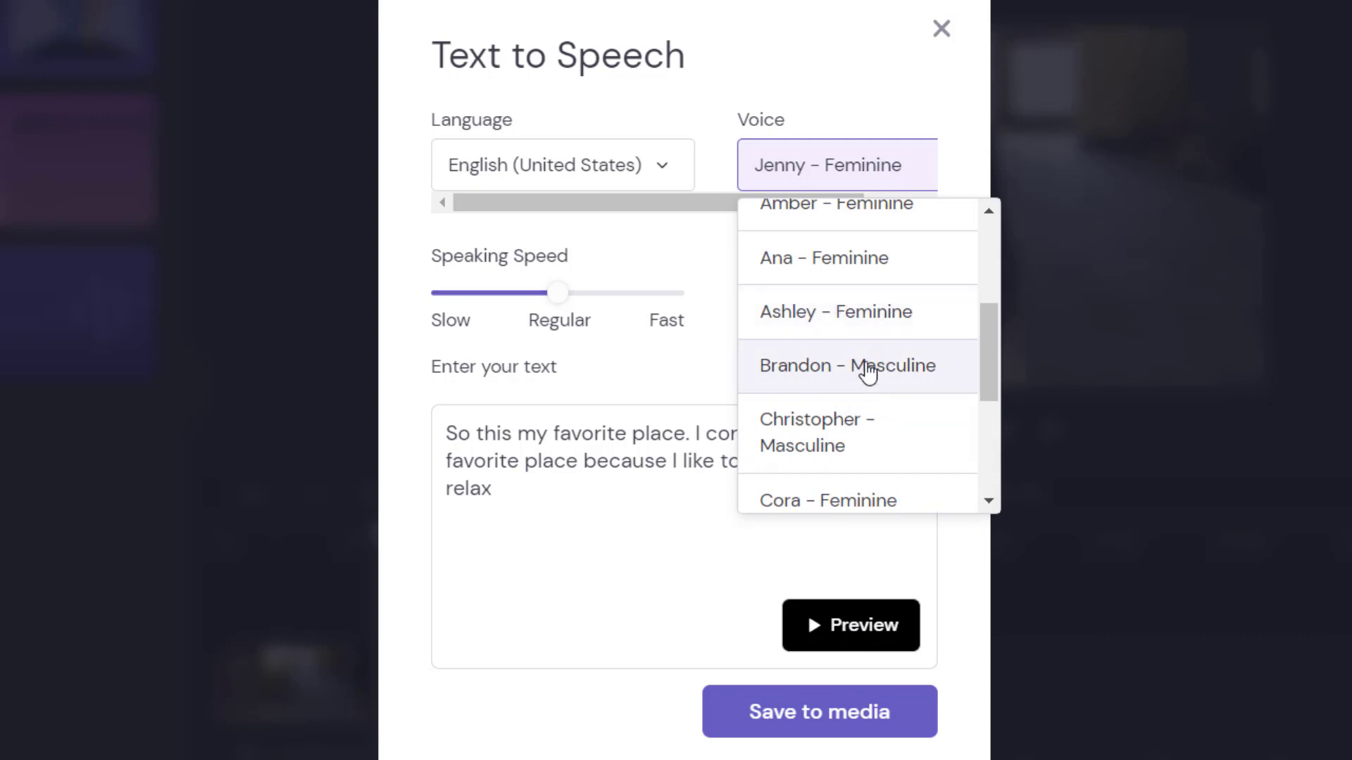
pyautogui.click(848, 364)
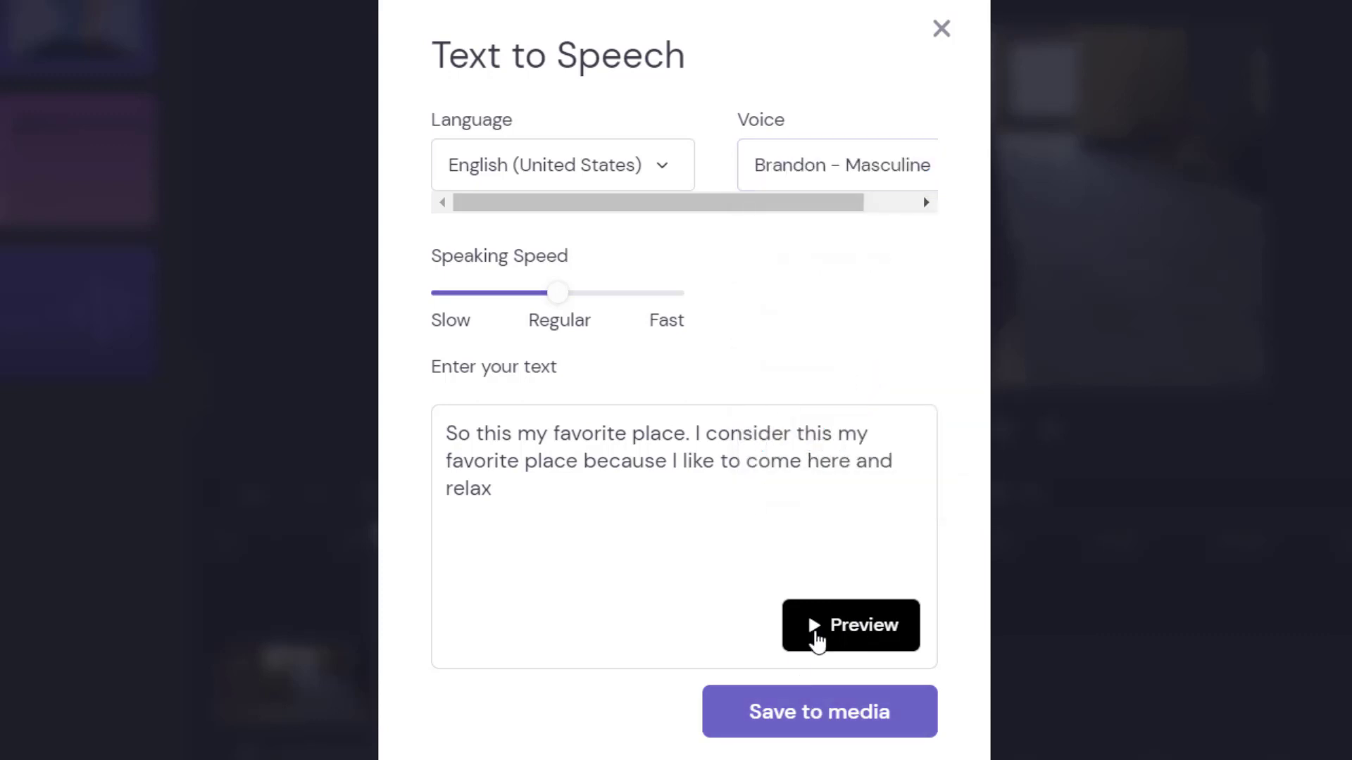
pyautogui.click(849, 626)
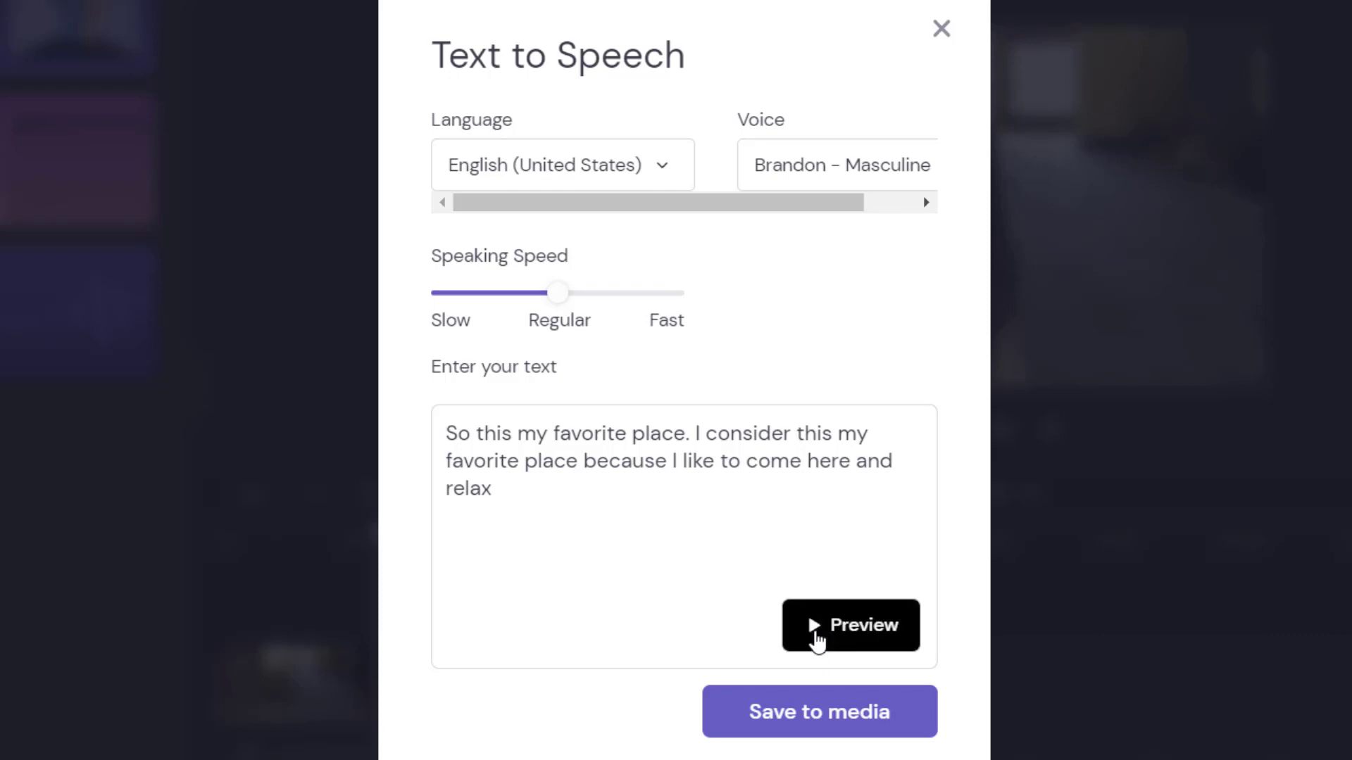
pyautogui.moveTo(959, 452)
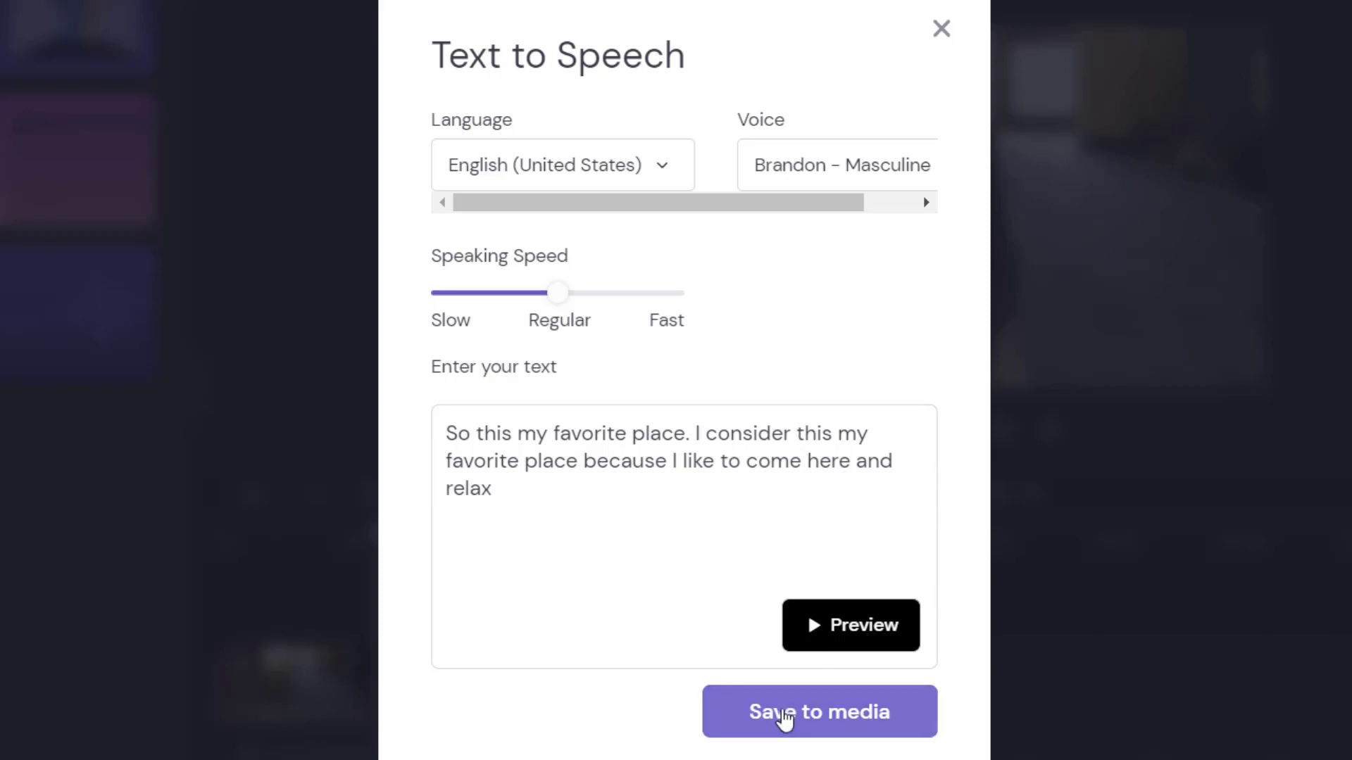
pyautogui.click(819, 711)
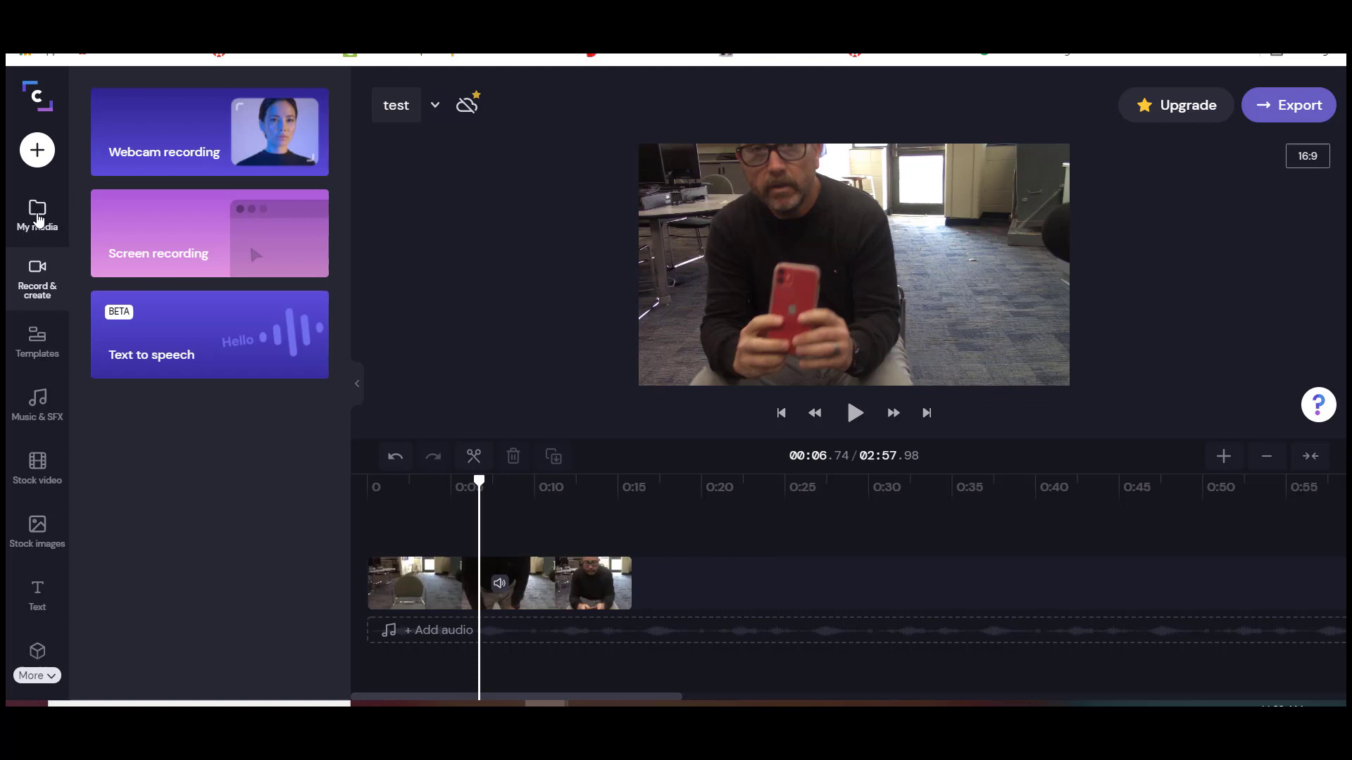
# Scroll My media to the saved 0:07 'So this my favorite…' voiceover clip.
pyautogui.click(37, 215)
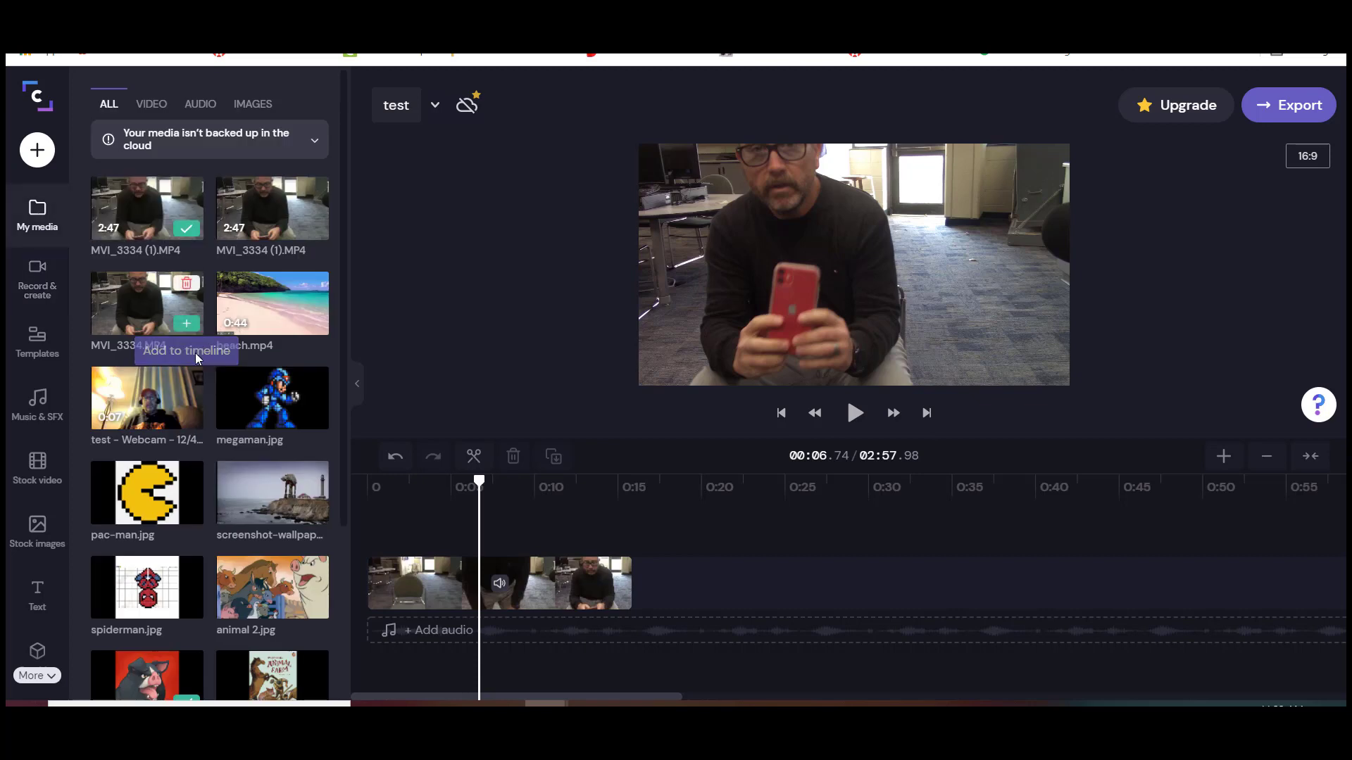
pyautogui.scroll(-3)
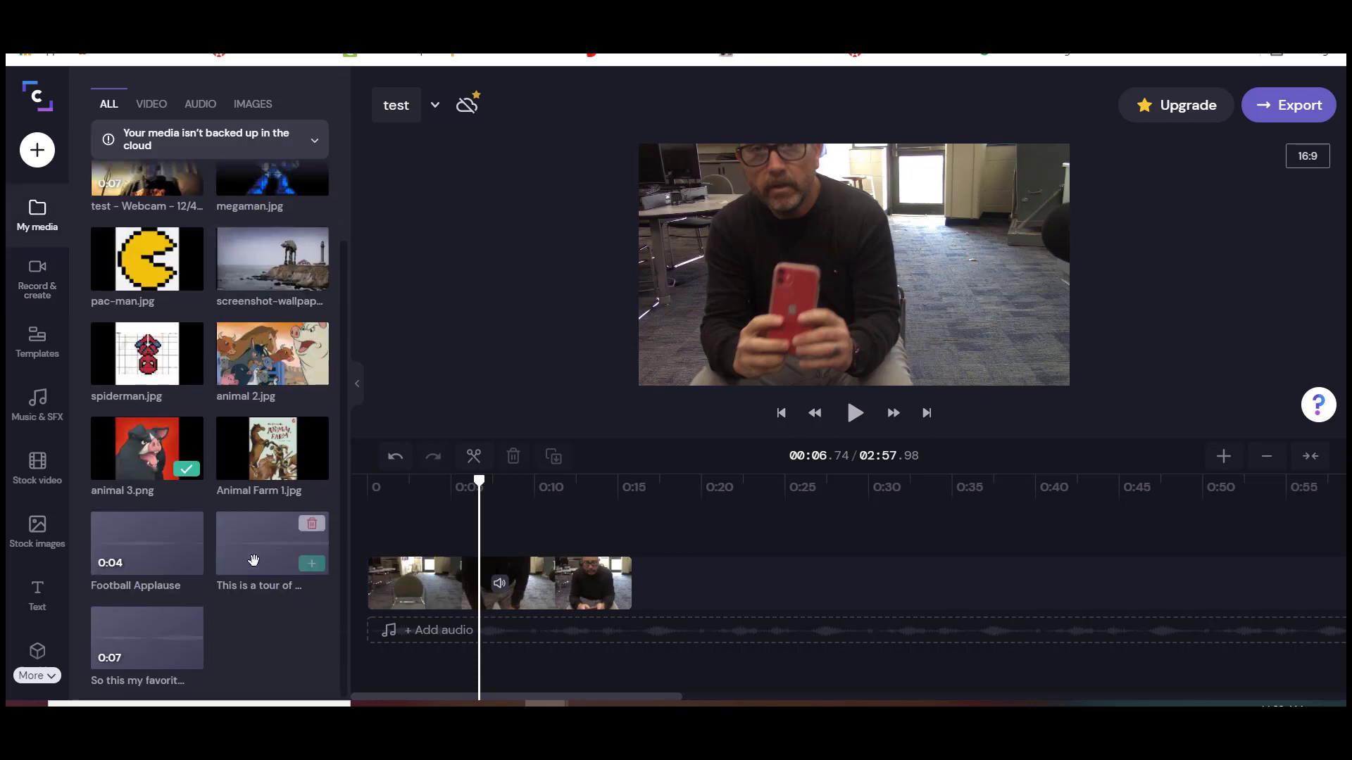
pyautogui.moveTo(147, 681)
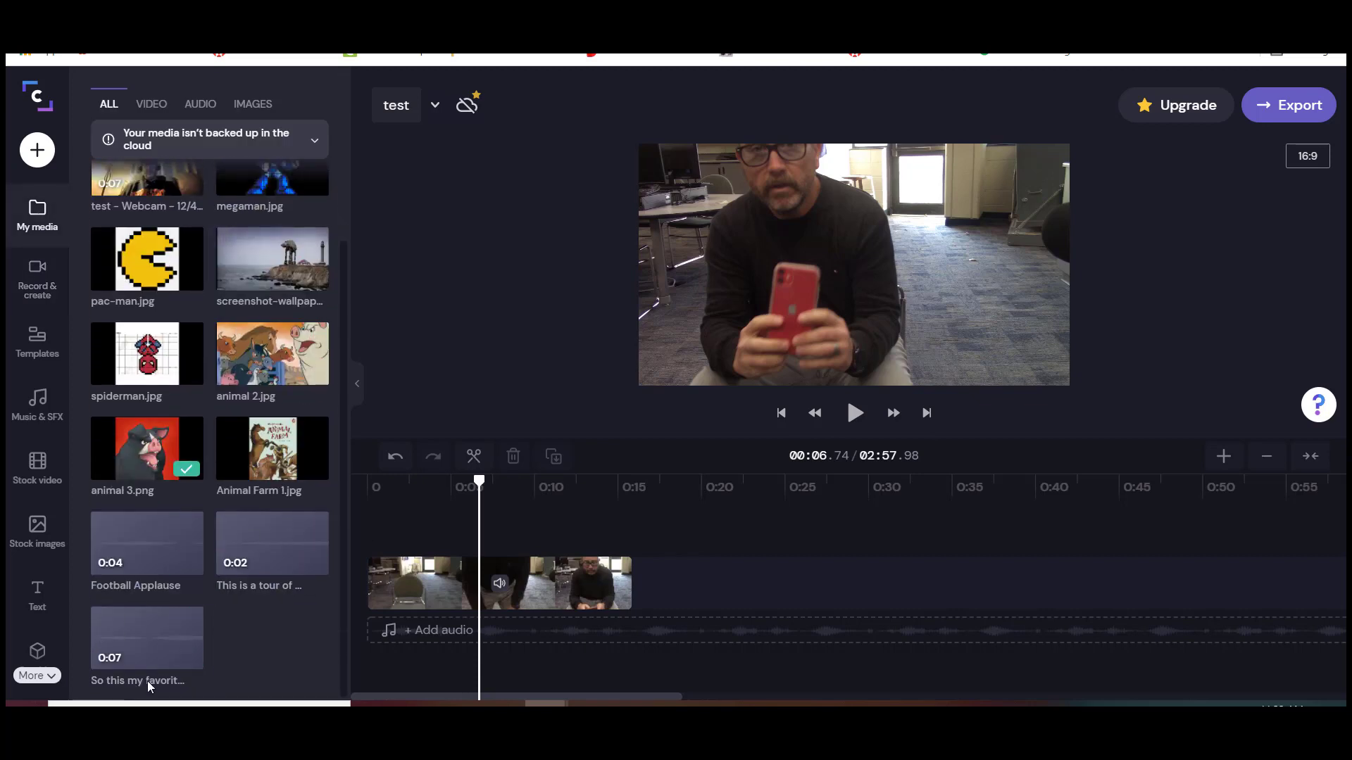
pyautogui.moveTo(146, 638)
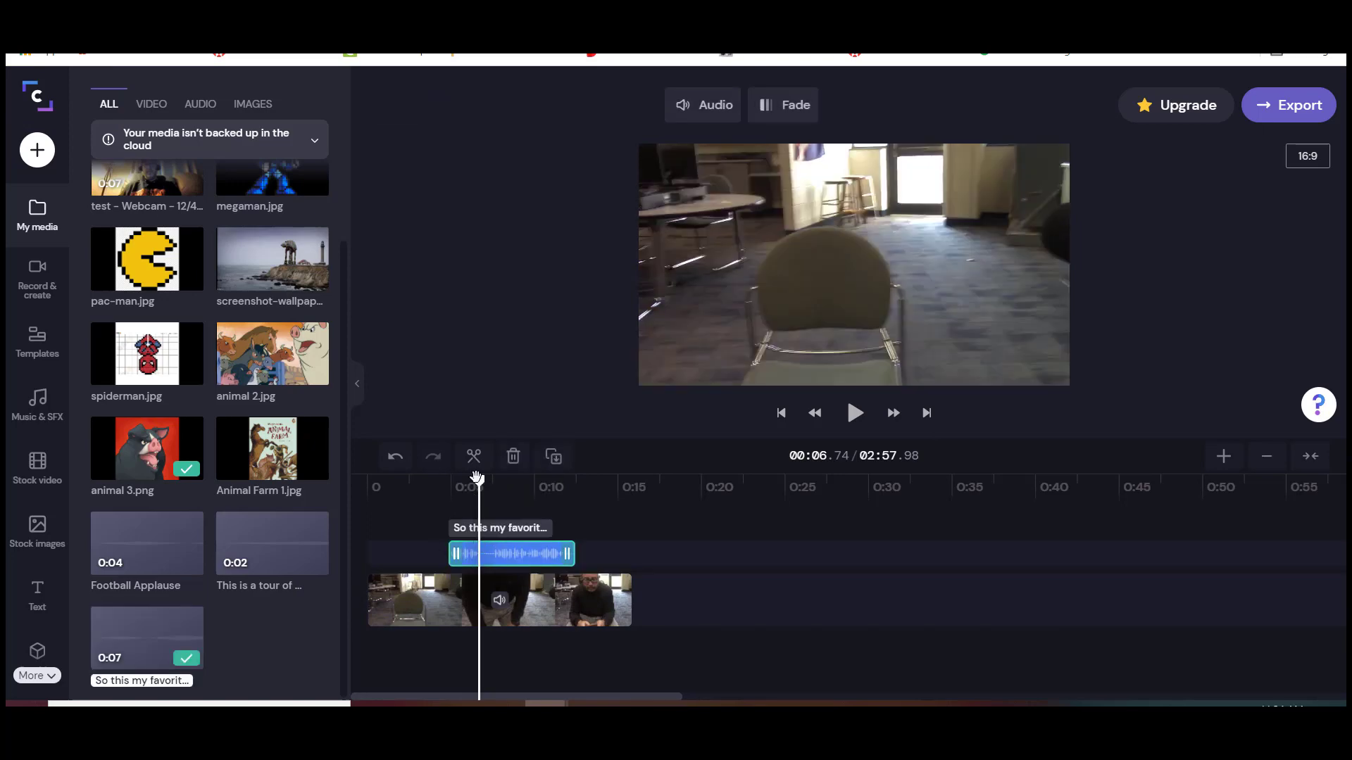
pyautogui.moveTo(481, 477)
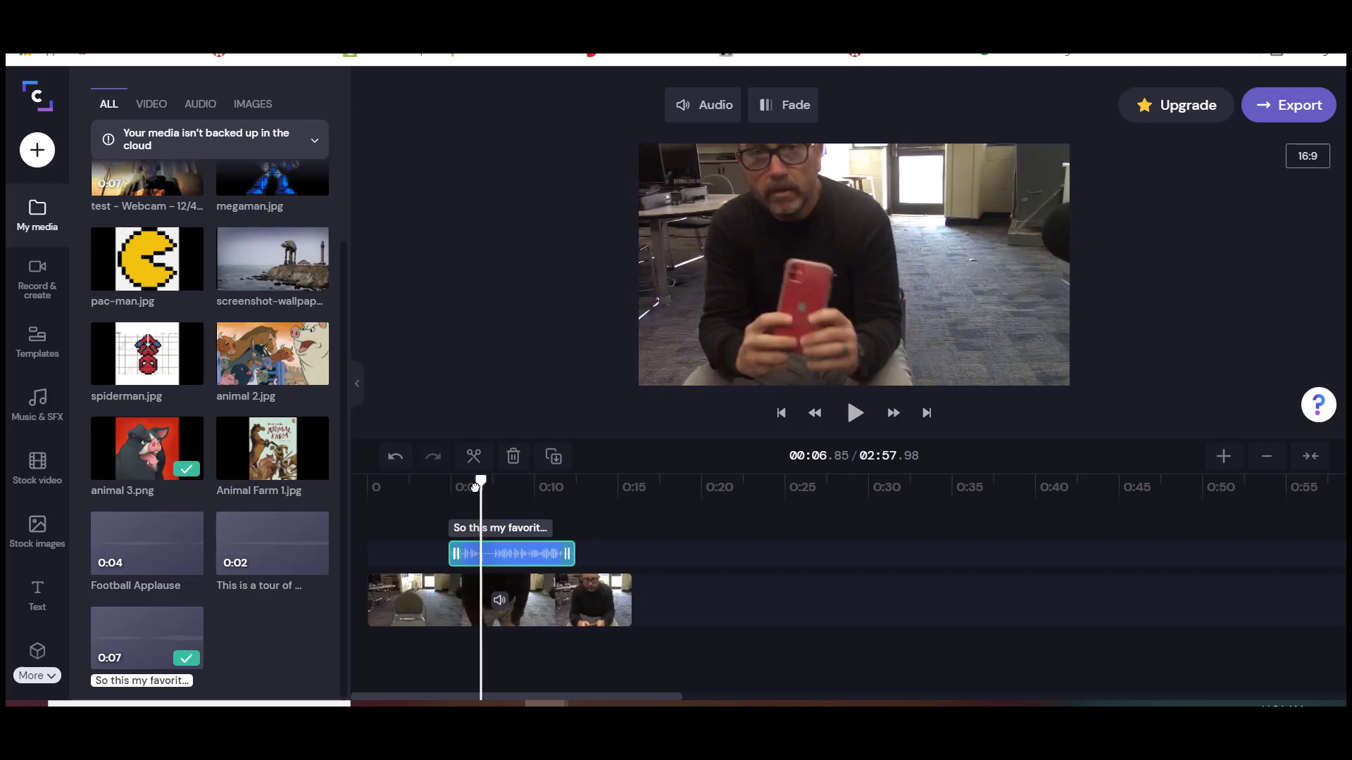
pyautogui.click(499, 600)
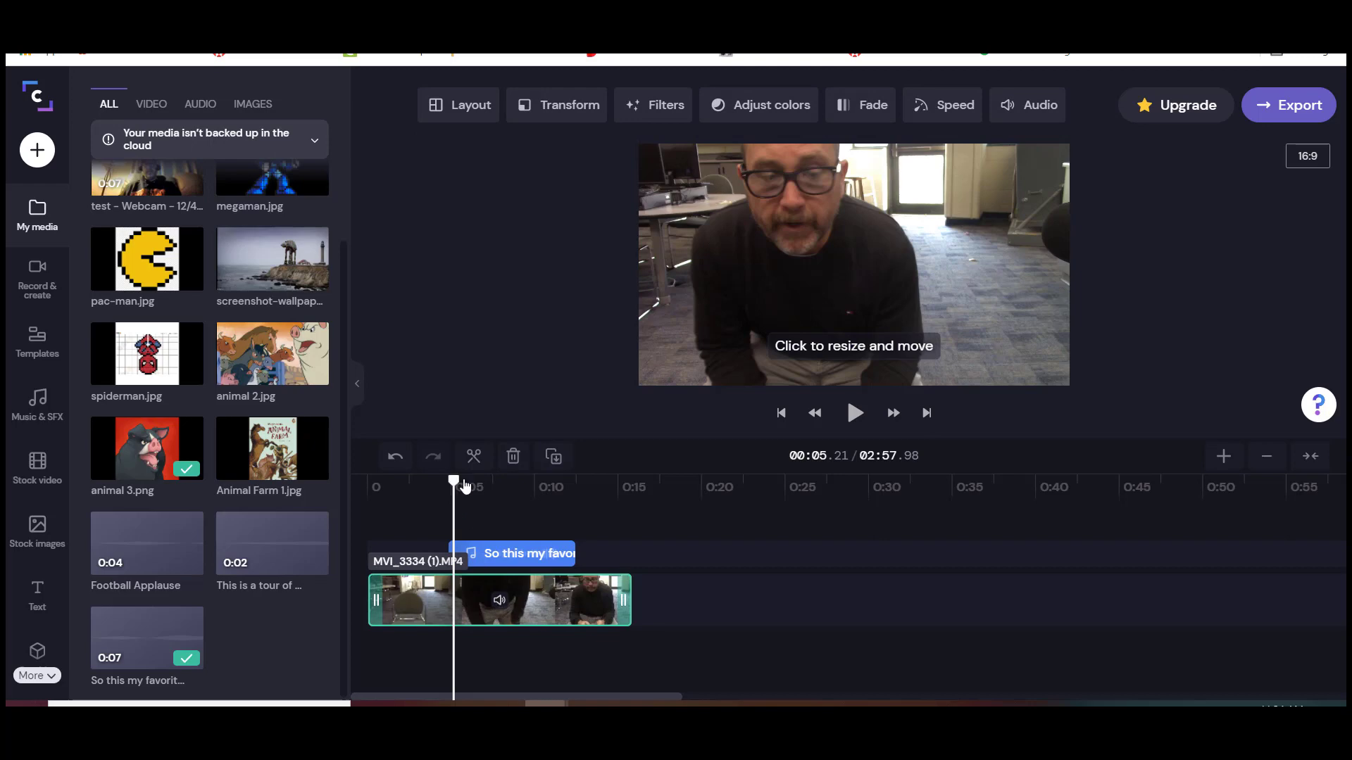
pyautogui.click(508, 553)
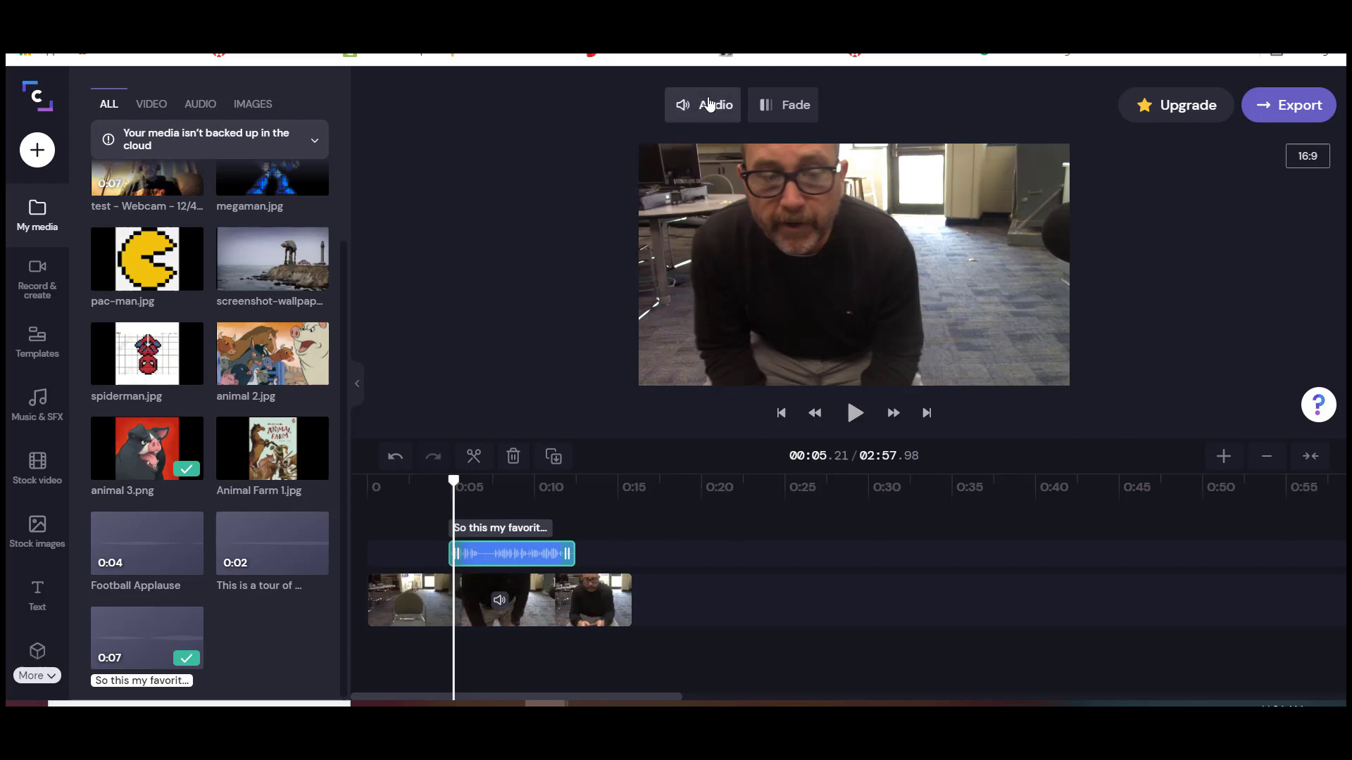
pyautogui.click(714, 104)
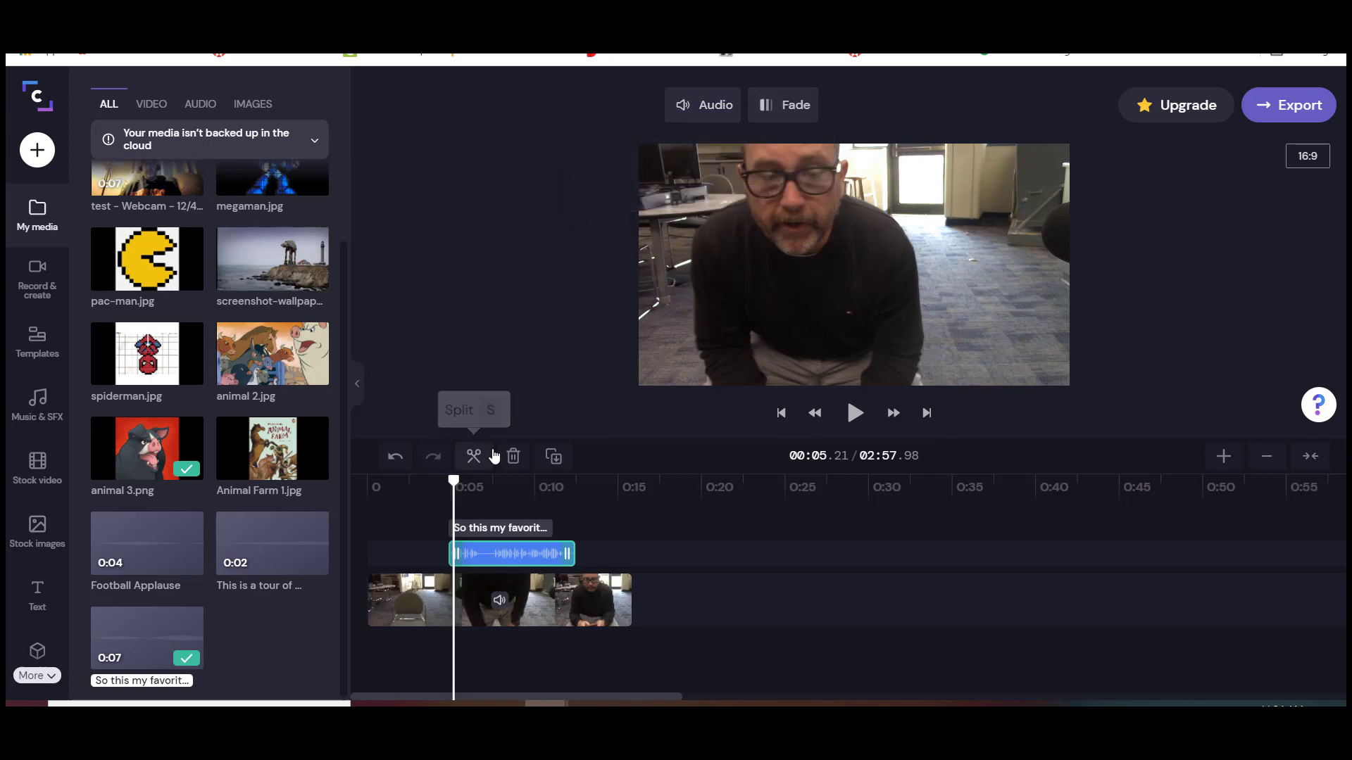
pyautogui.moveTo(462, 510)
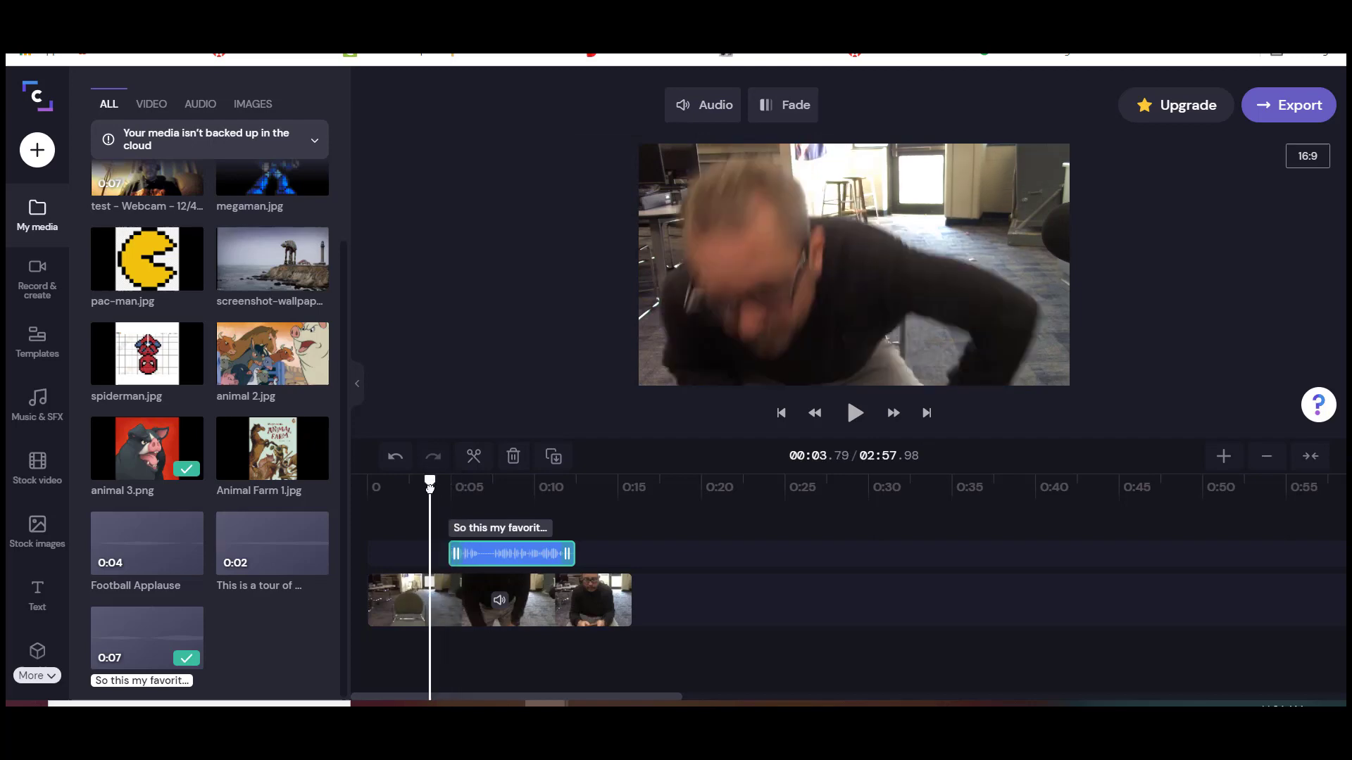
pyautogui.click(854, 412)
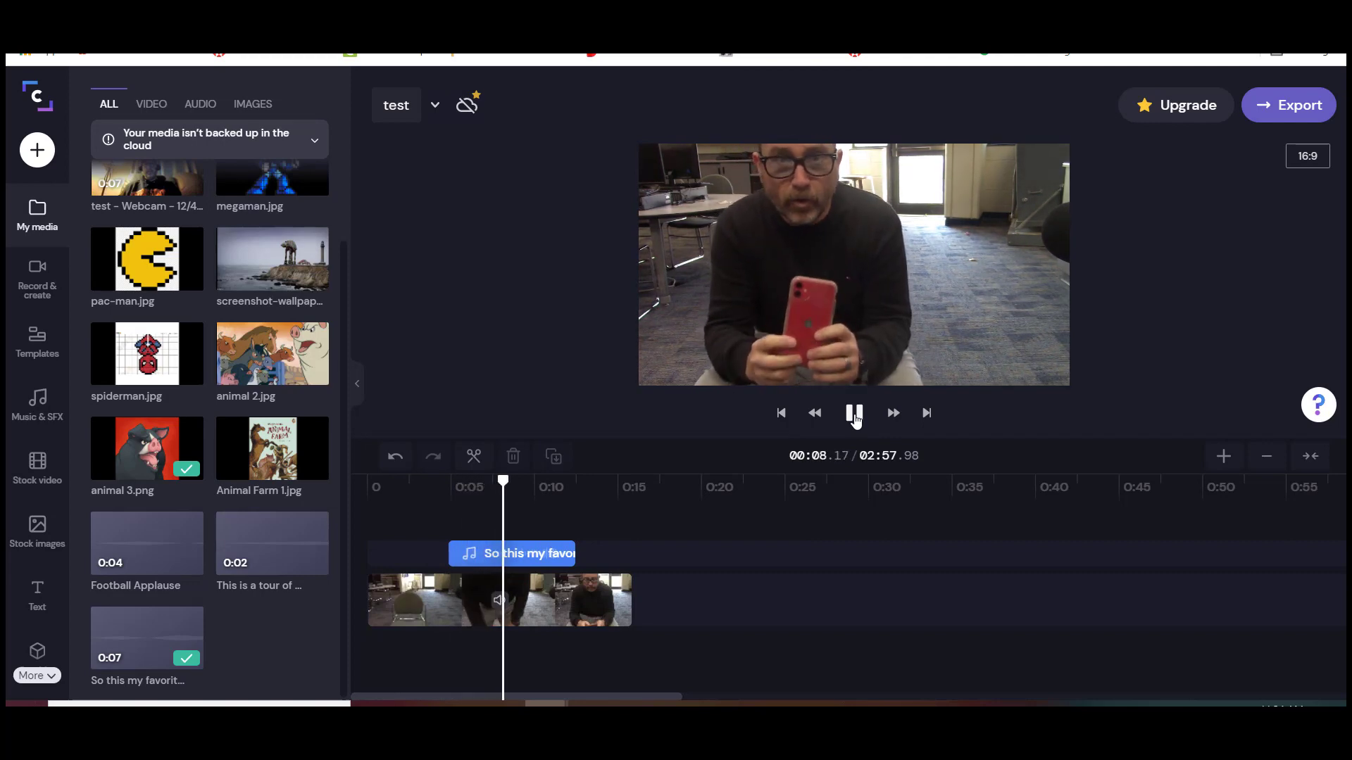
pyautogui.click(854, 412)
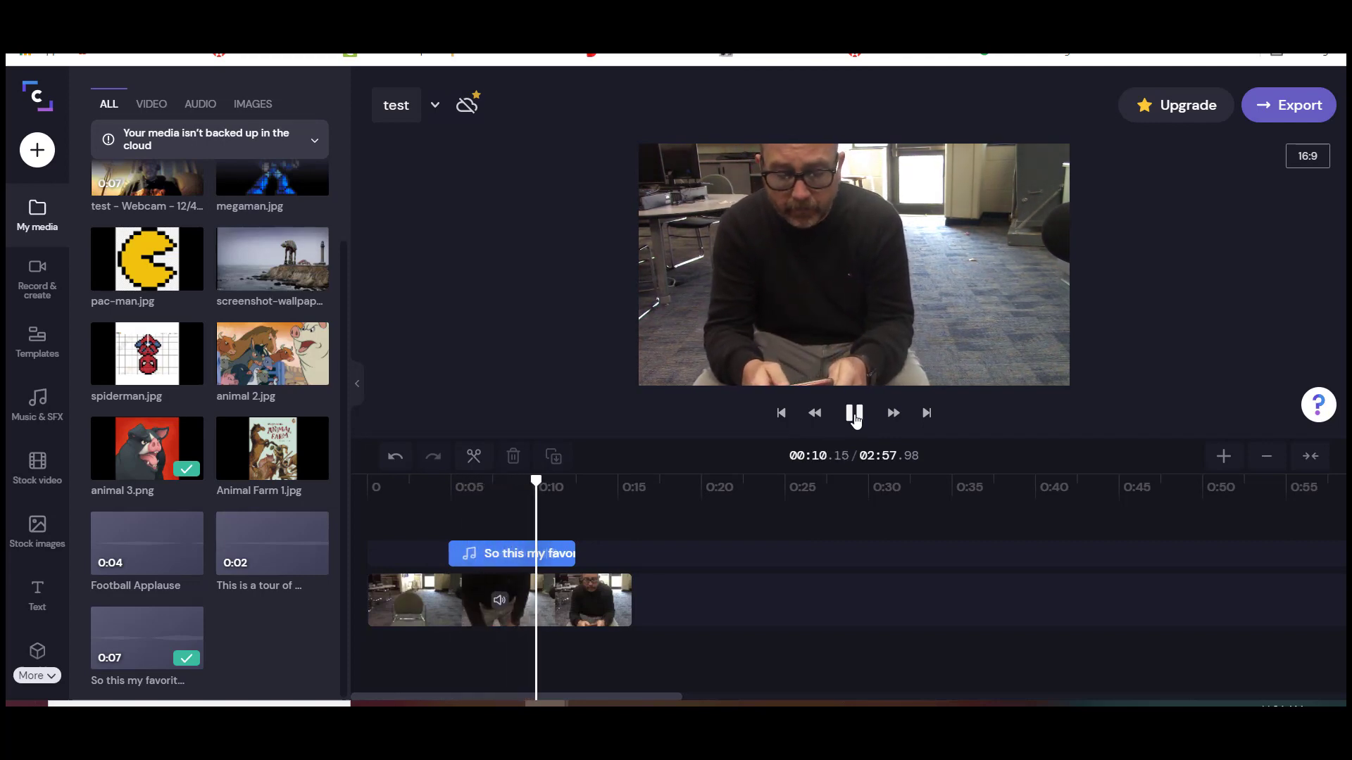
pyautogui.click(854, 412)
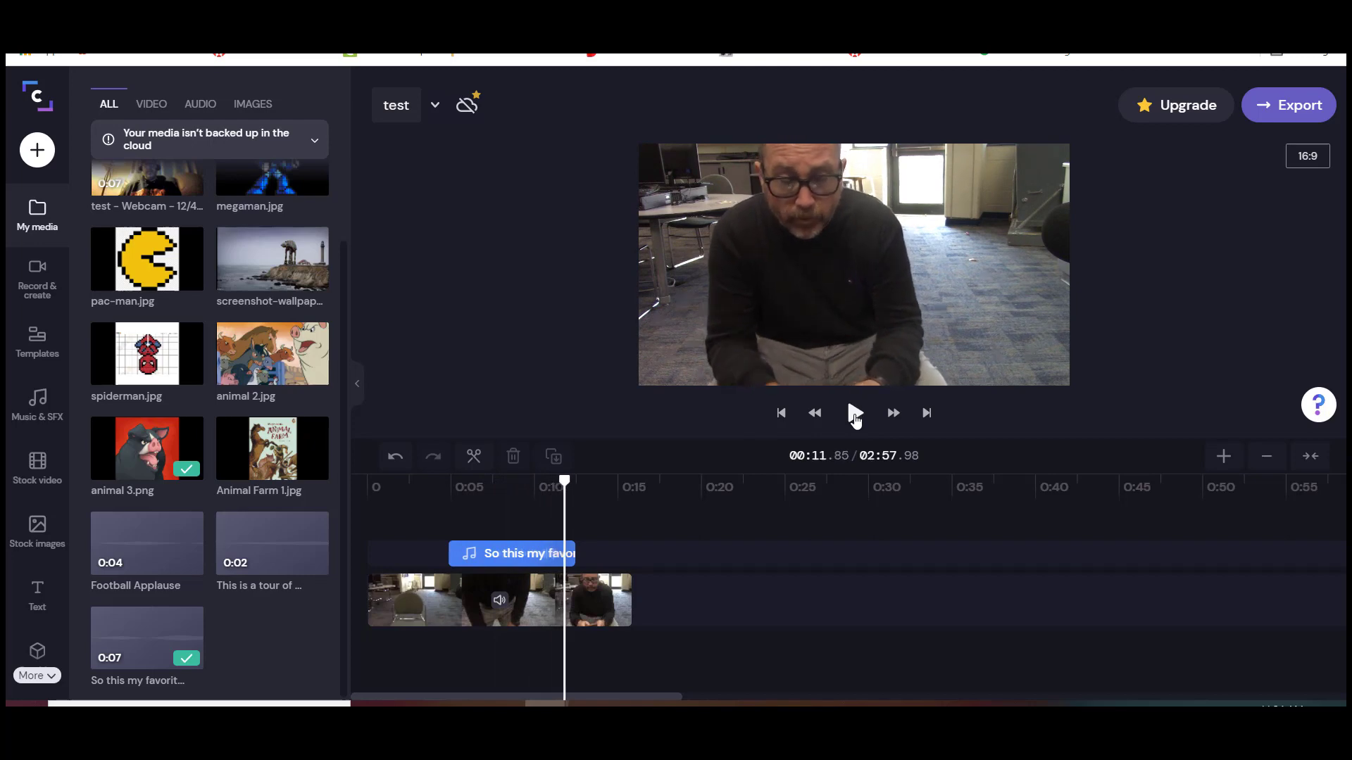
pyautogui.click(499, 600)
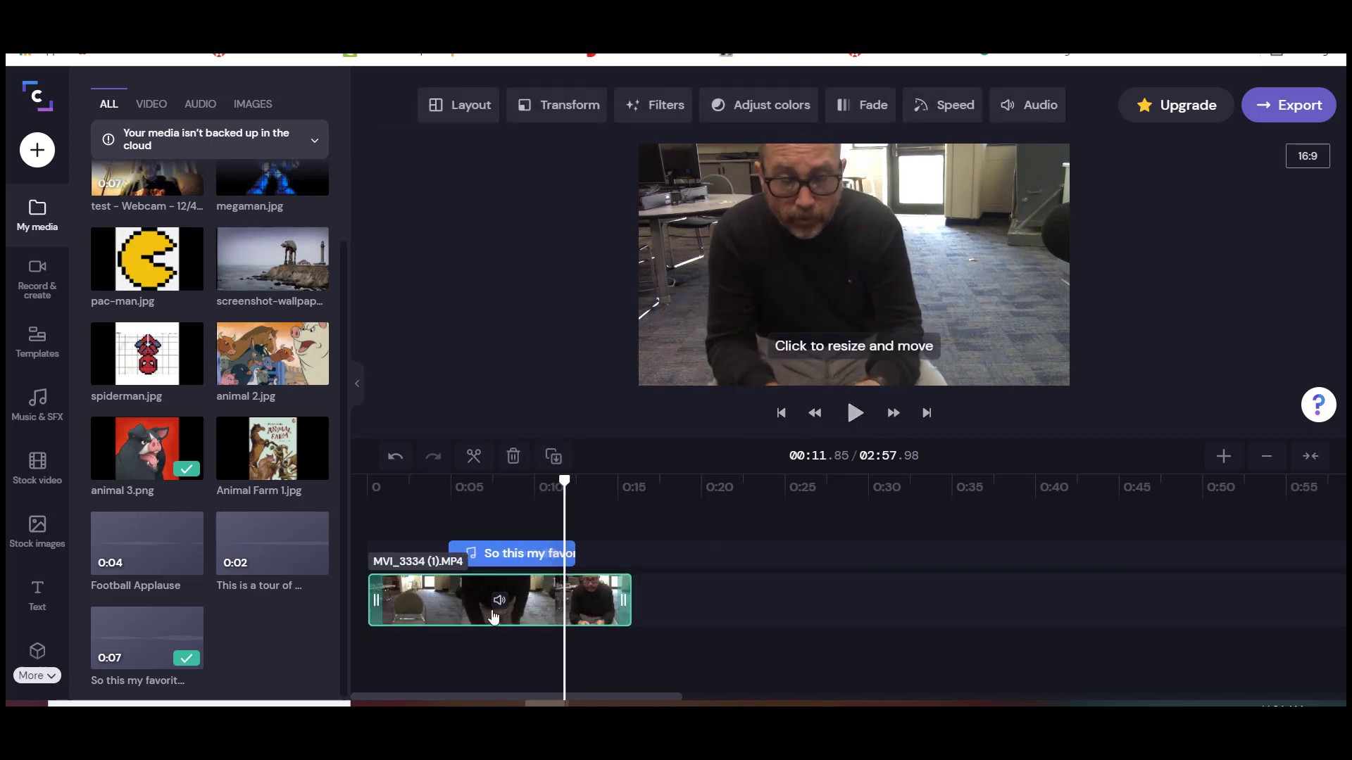
pyautogui.moveTo(1064, 118)
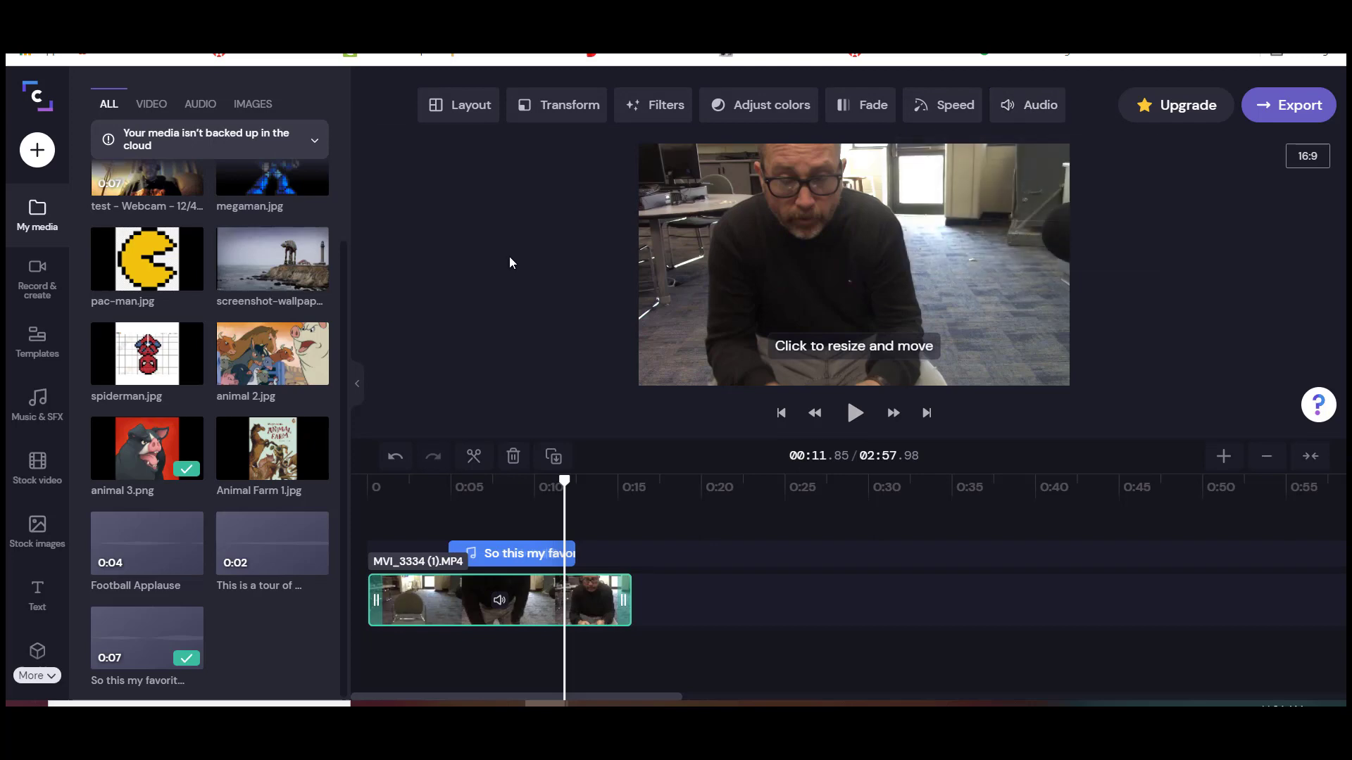
pyautogui.moveTo(552, 457)
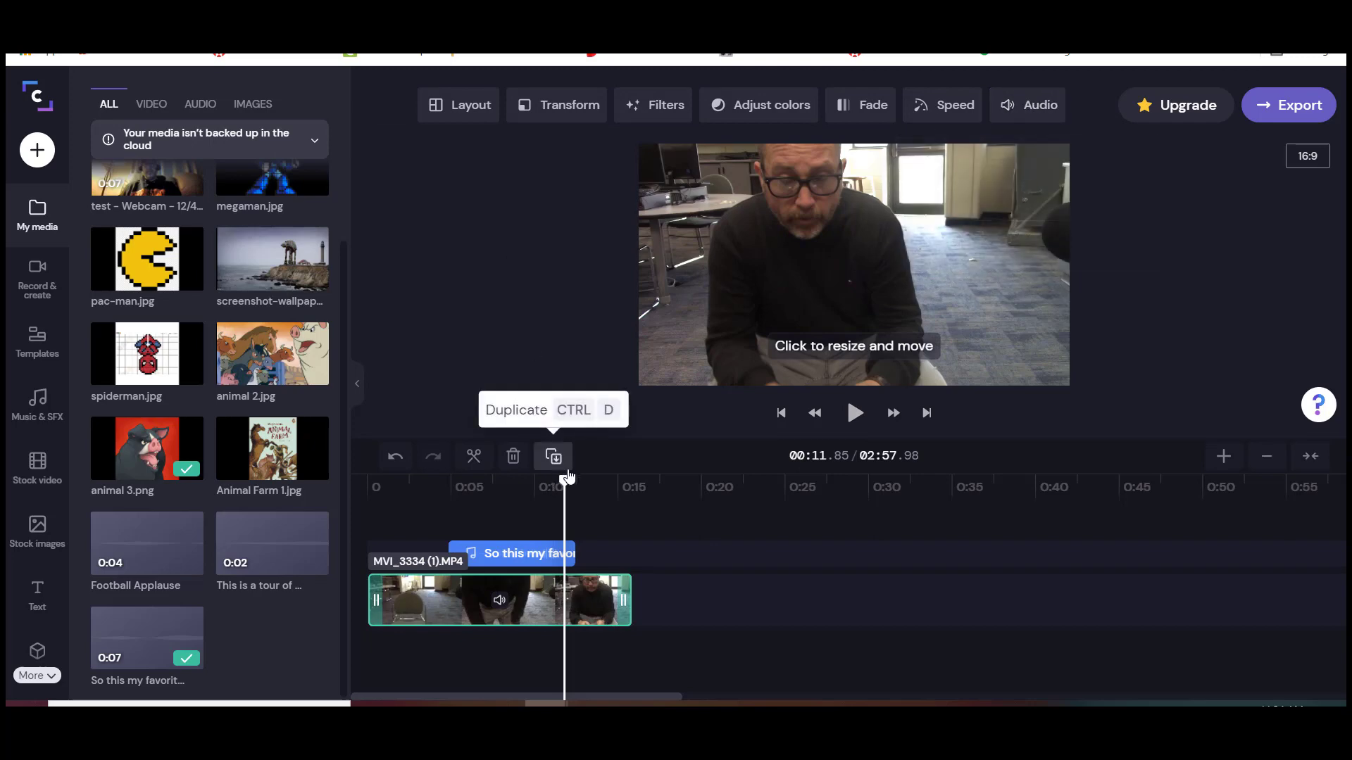
pyautogui.click(463, 488)
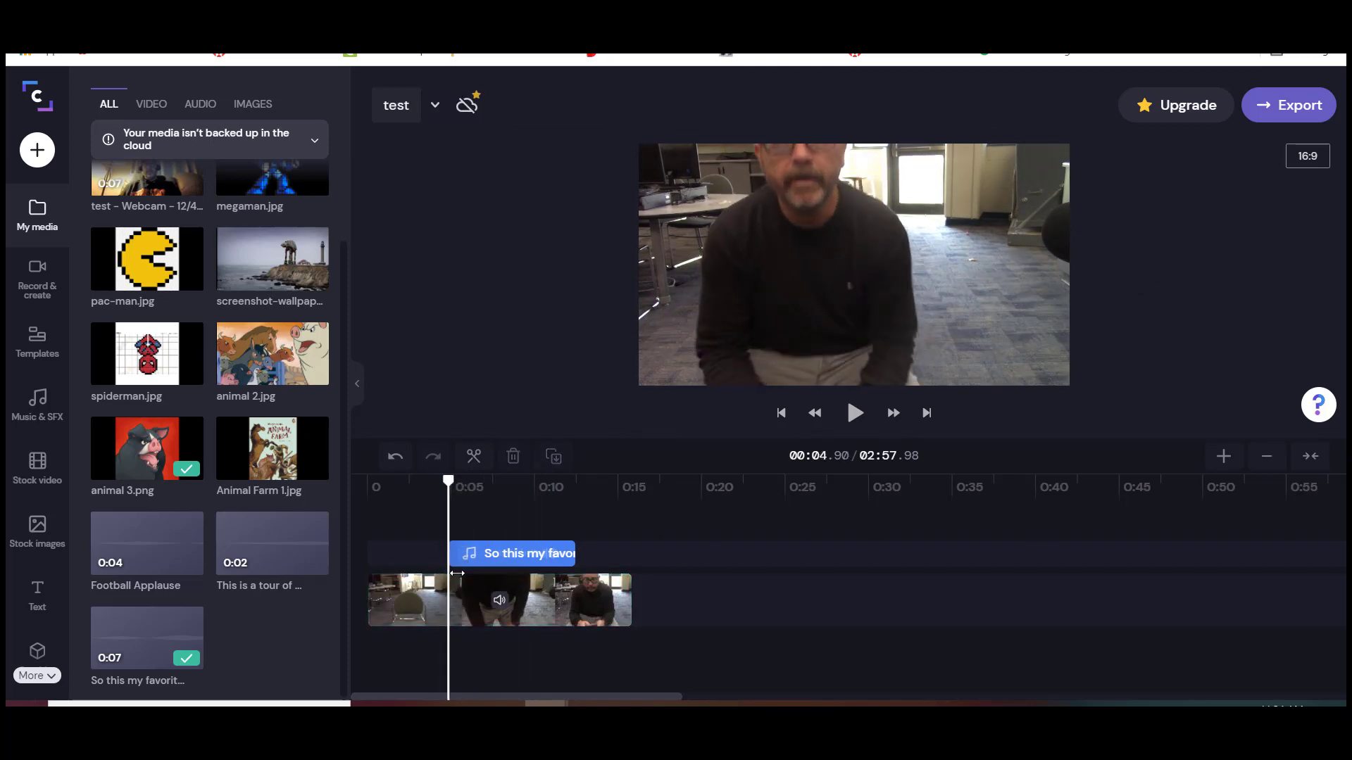
pyautogui.moveTo(473, 456)
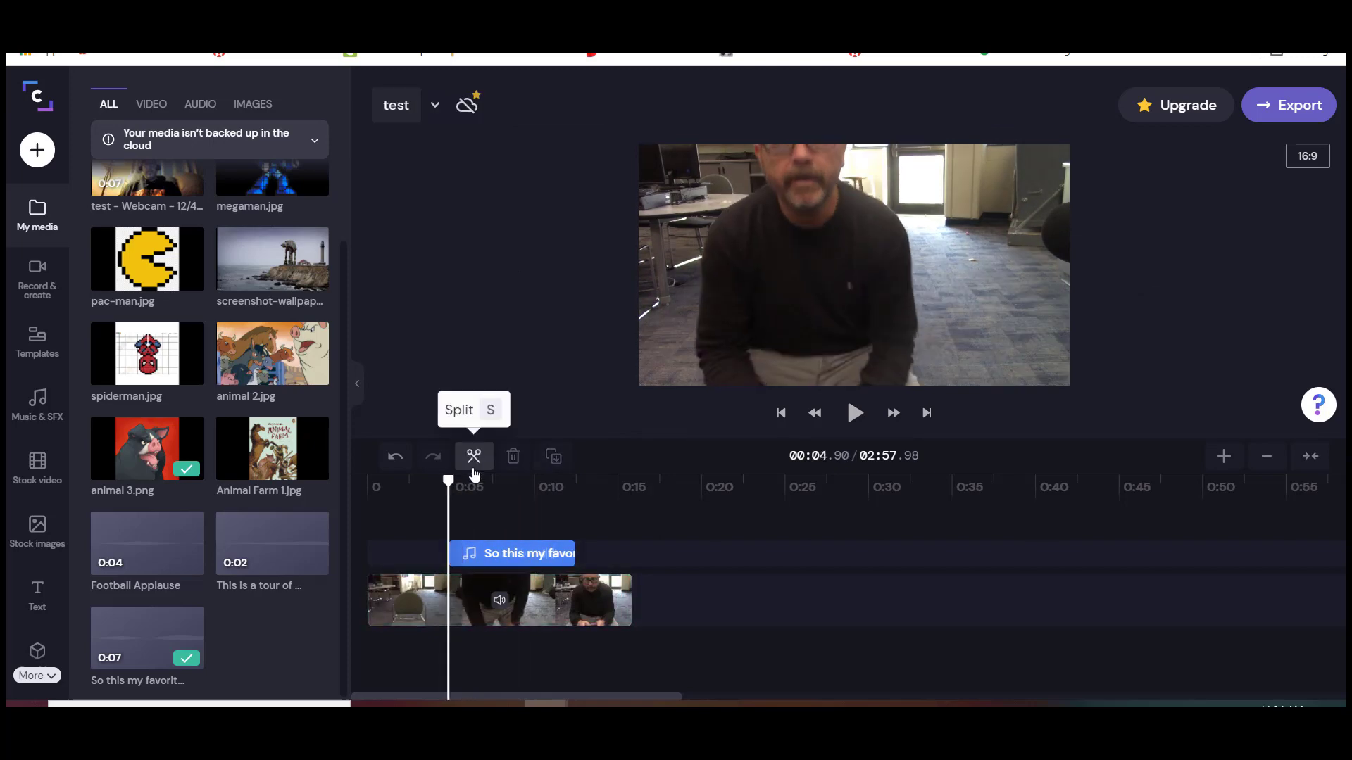
# Split the video clip at the 0:05 playhead position.
pyautogui.click(539, 600)
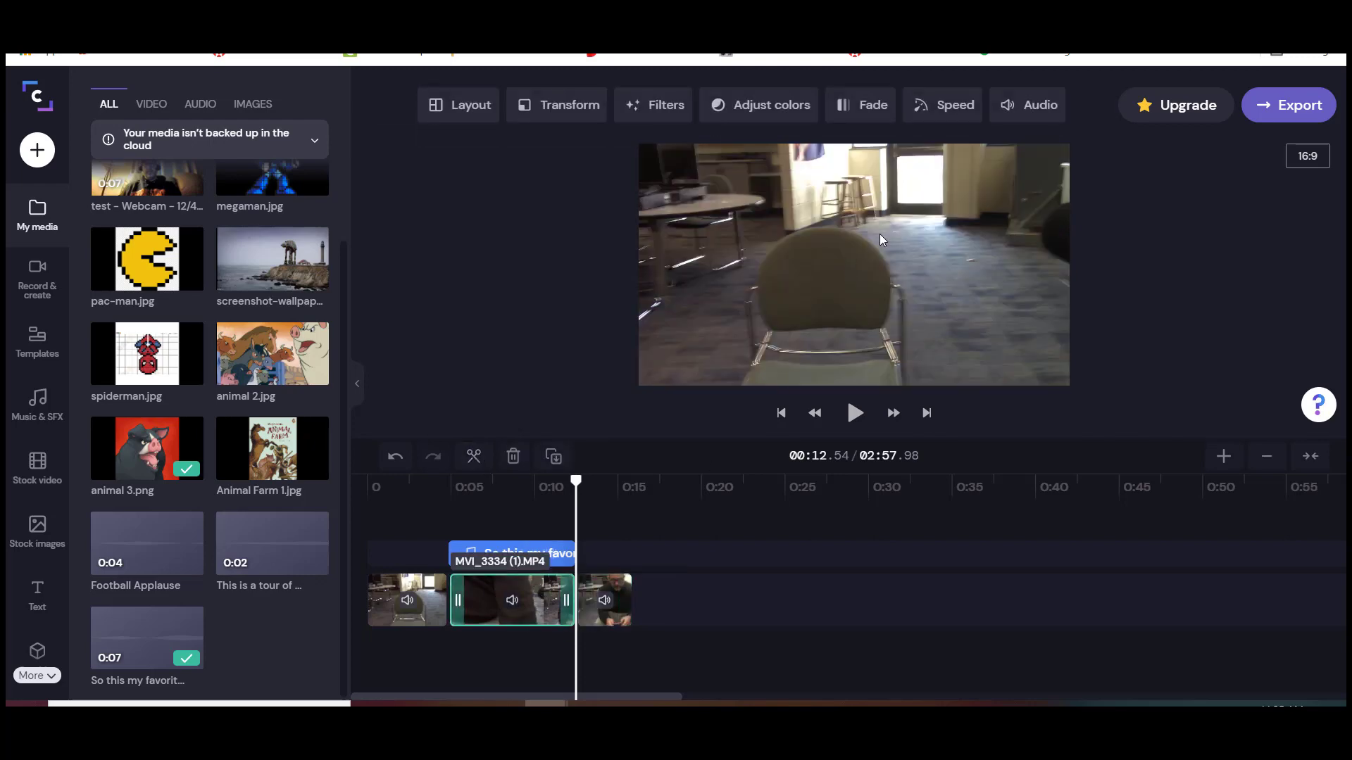
pyautogui.click(1026, 105)
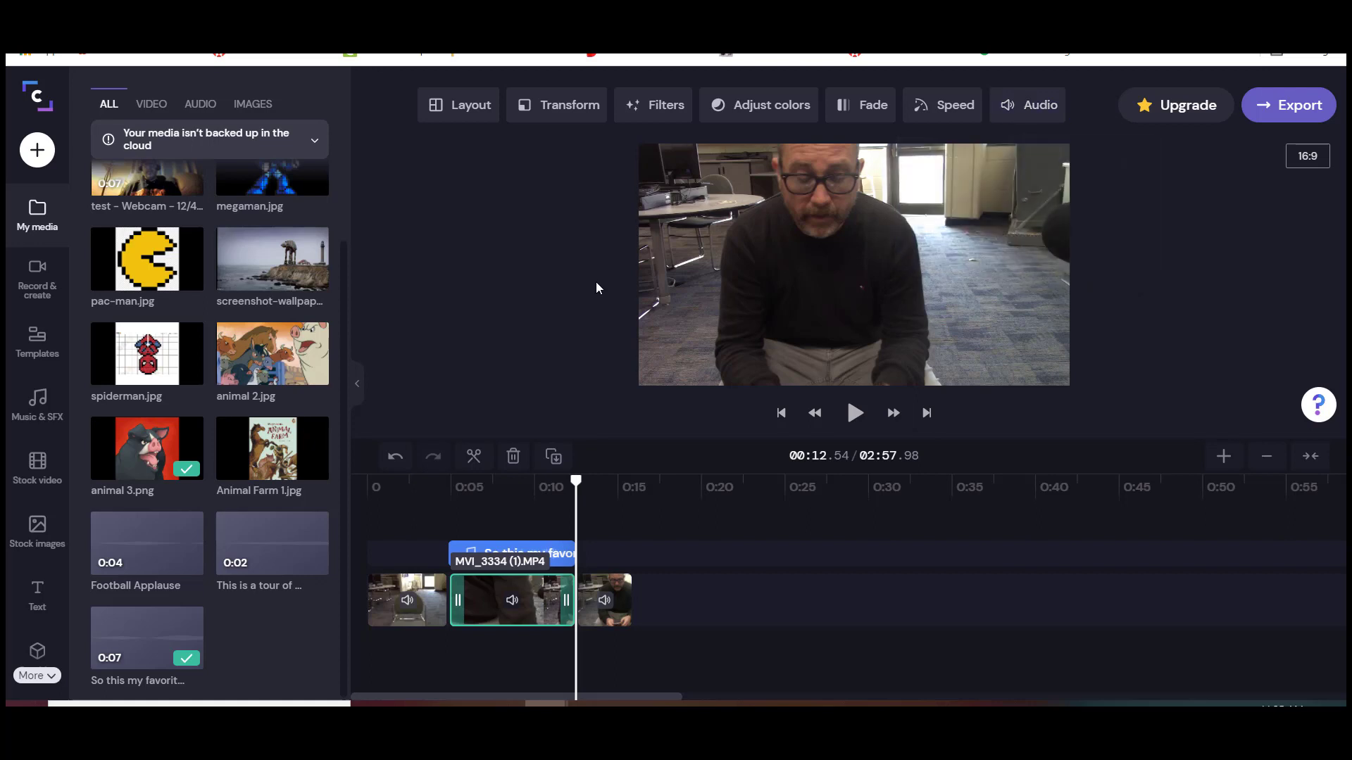
pyautogui.click(546, 480)
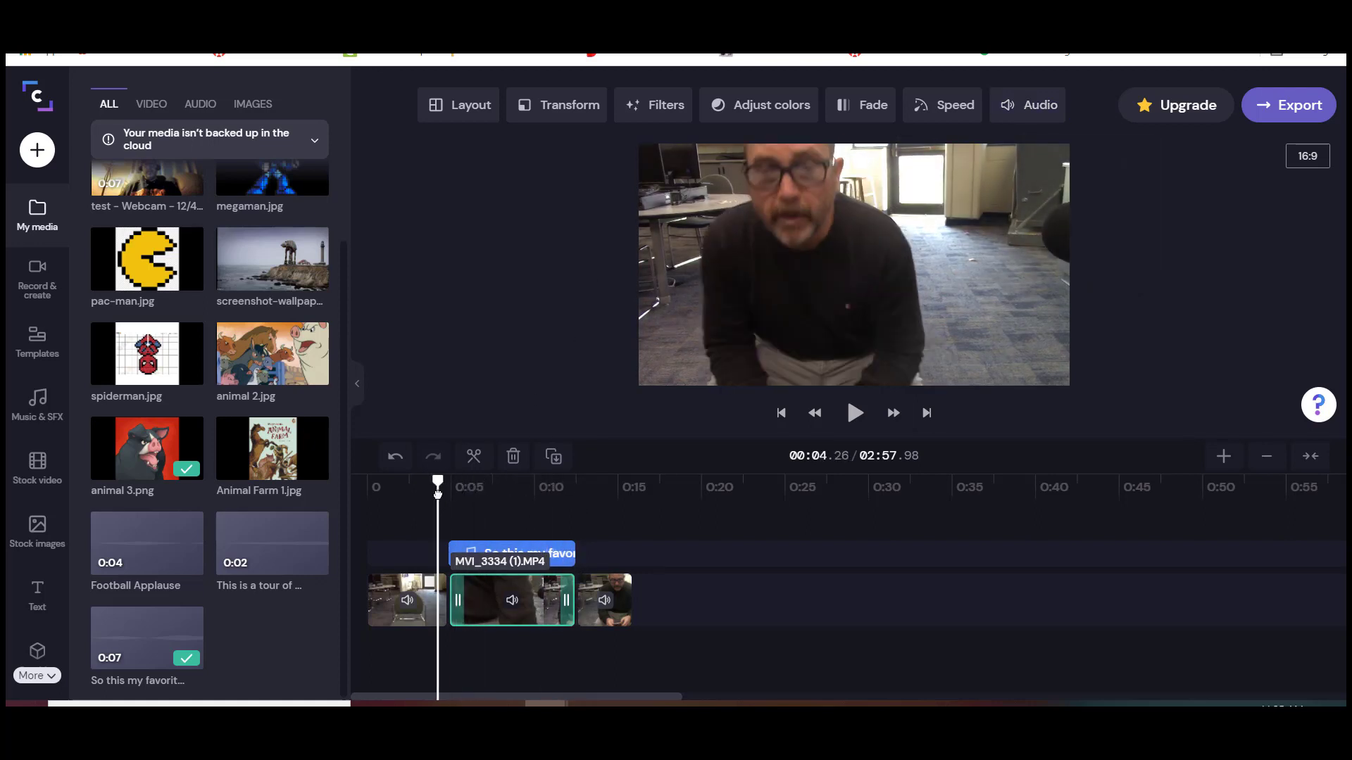
pyautogui.click(854, 412)
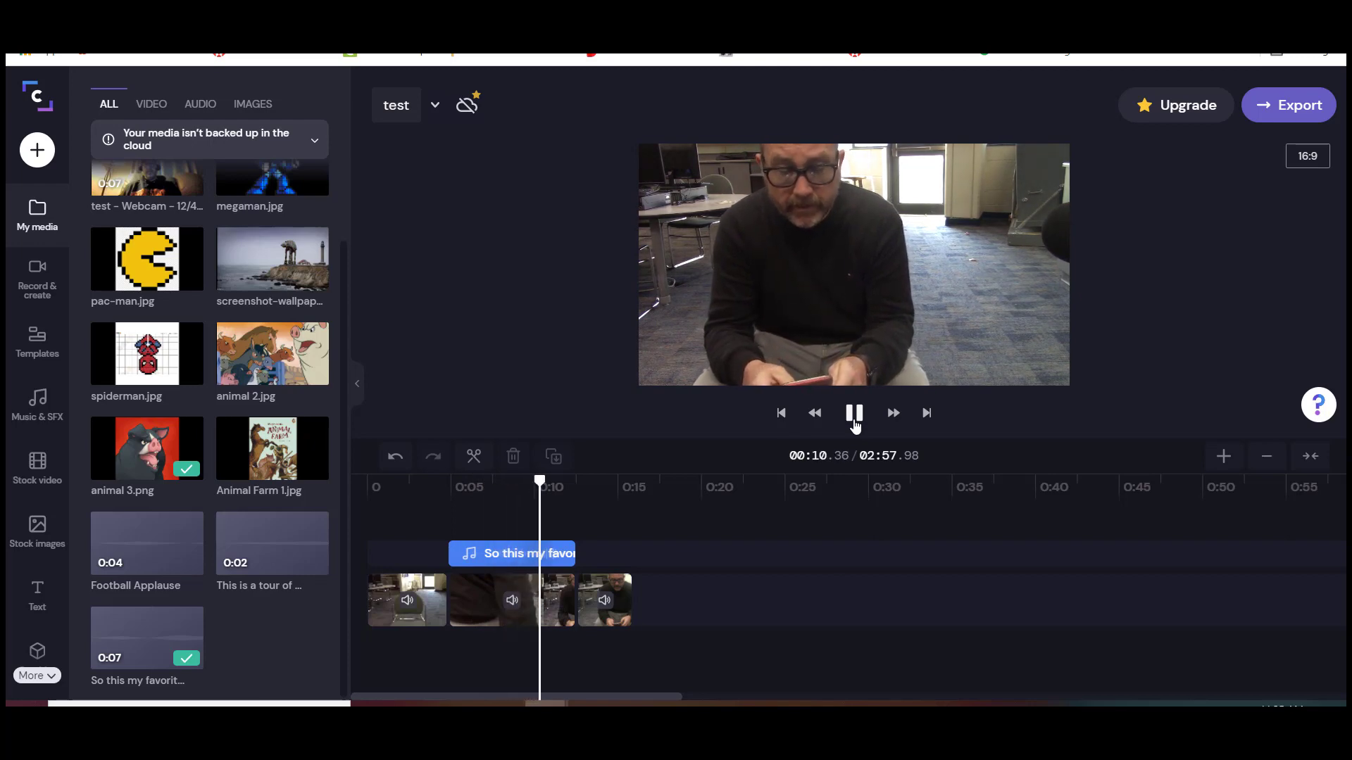
pyautogui.click(853, 413)
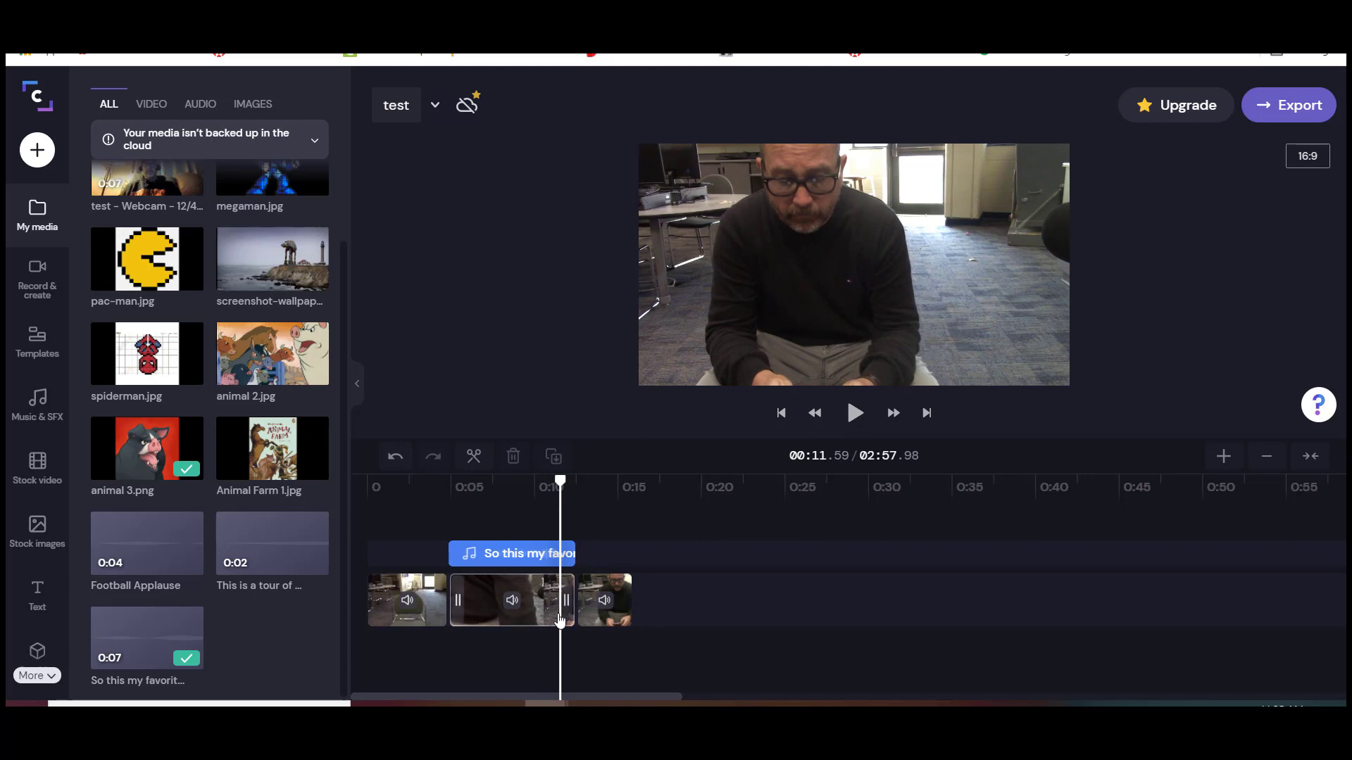
pyautogui.click(511, 552)
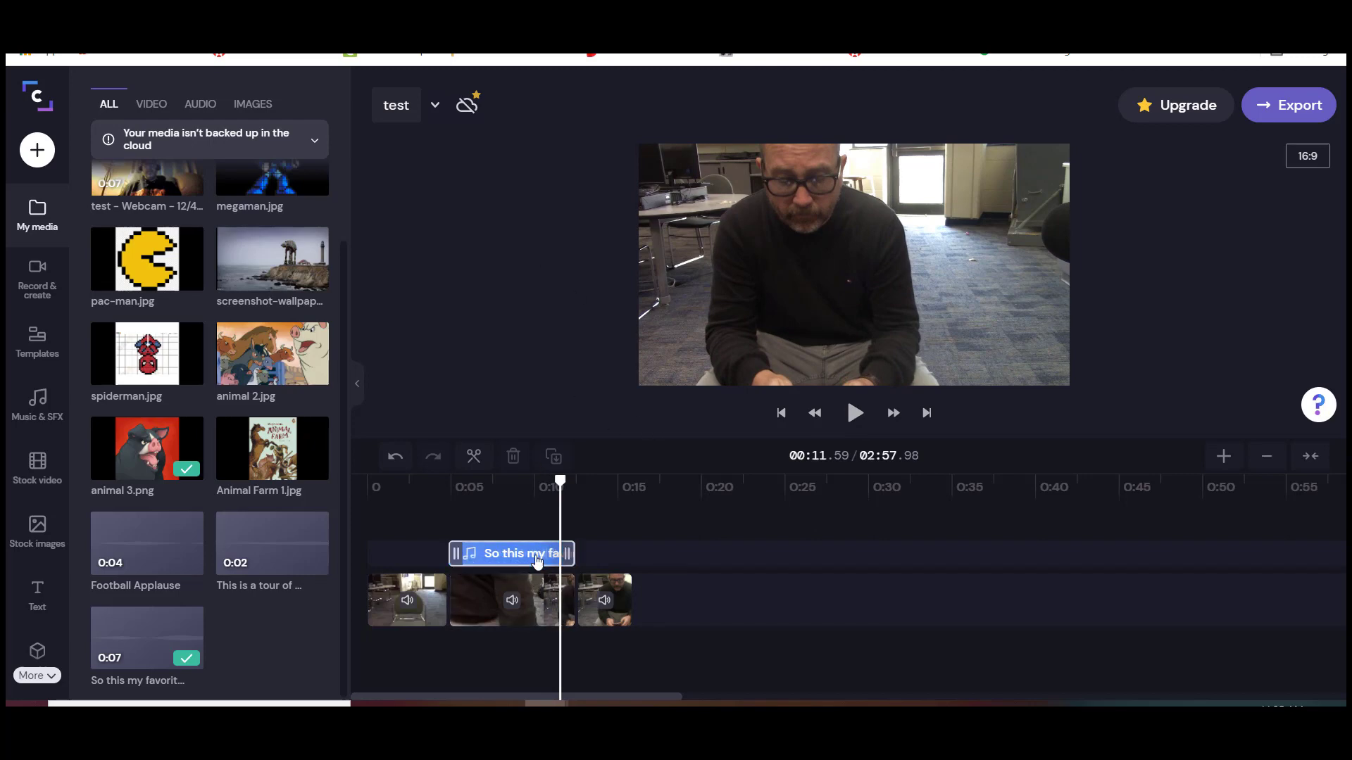